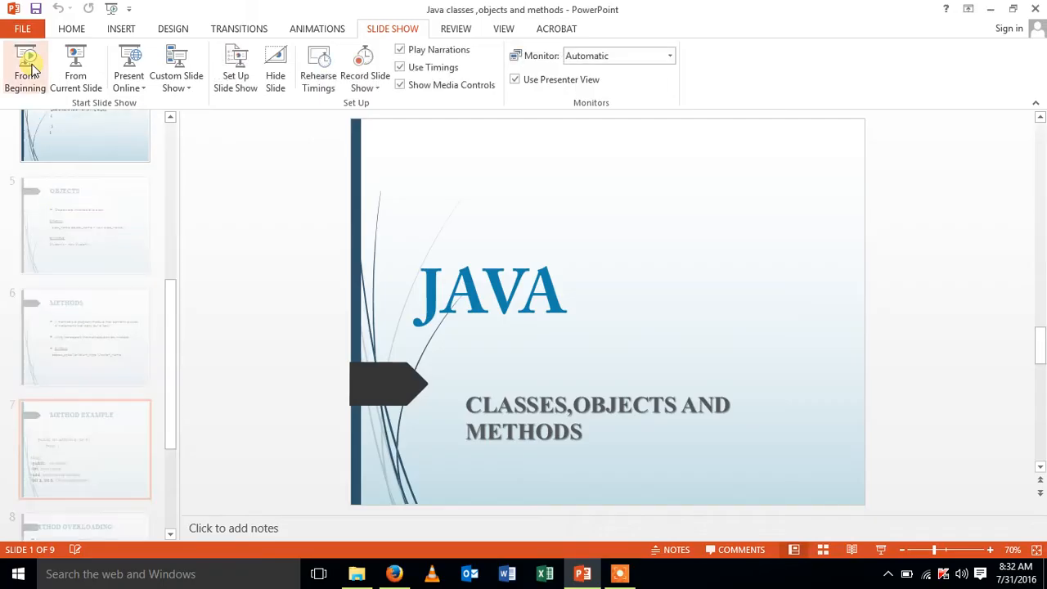
Search Windows for cmd to bring up Command Prompt as the best match.
left_click(85, 448)
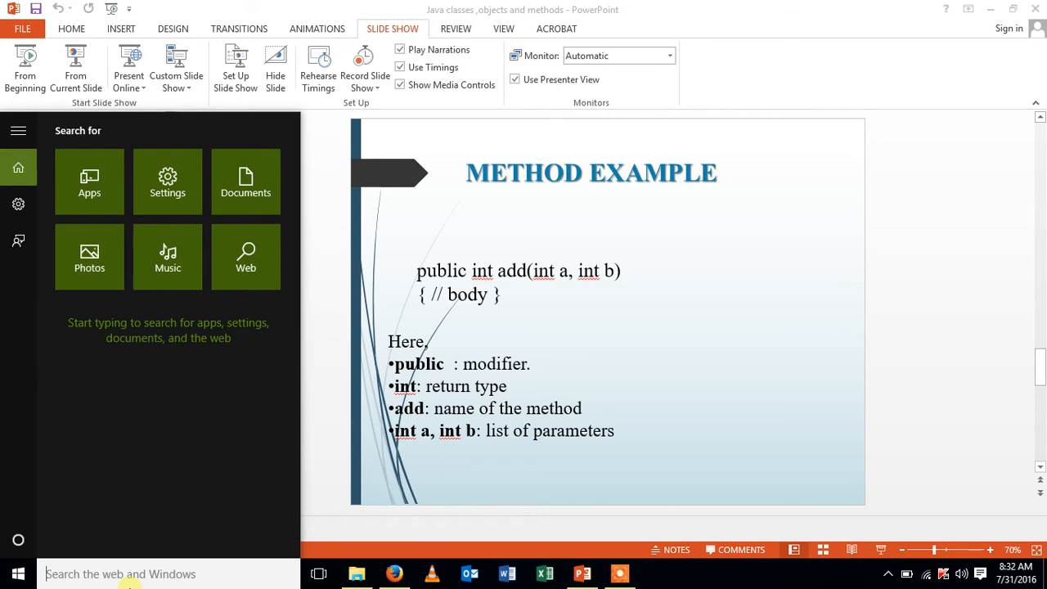
type("c")
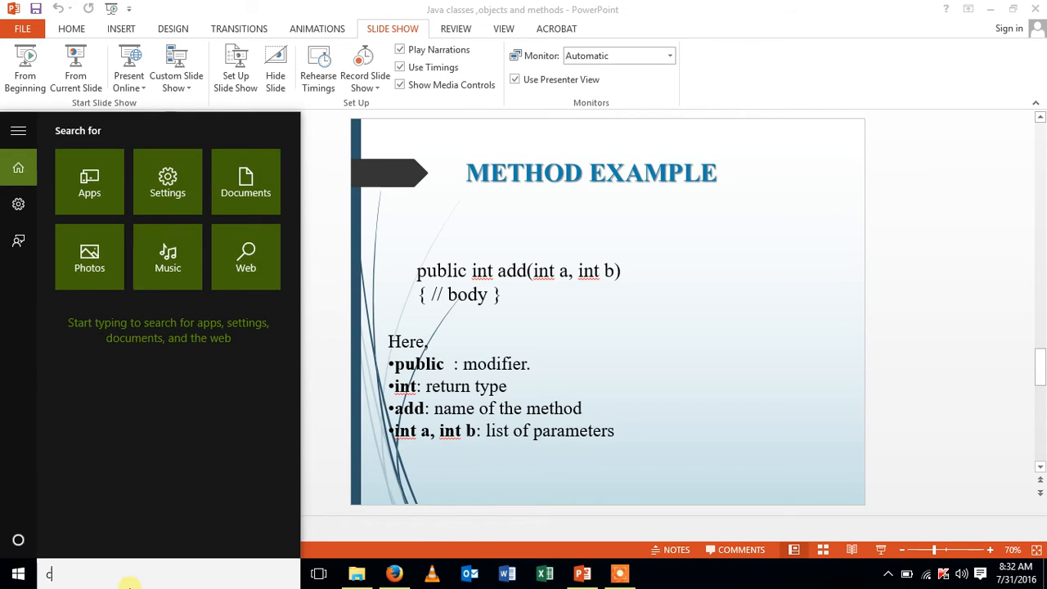
type("cmd")
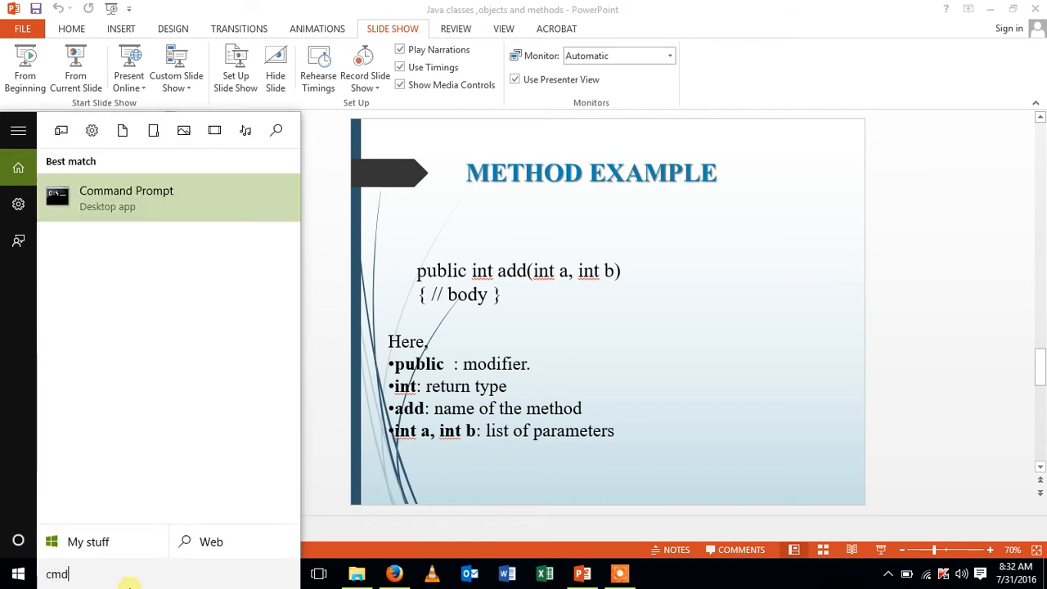
Open Command Prompt and run notepad student2.java.
left_click(126, 197)
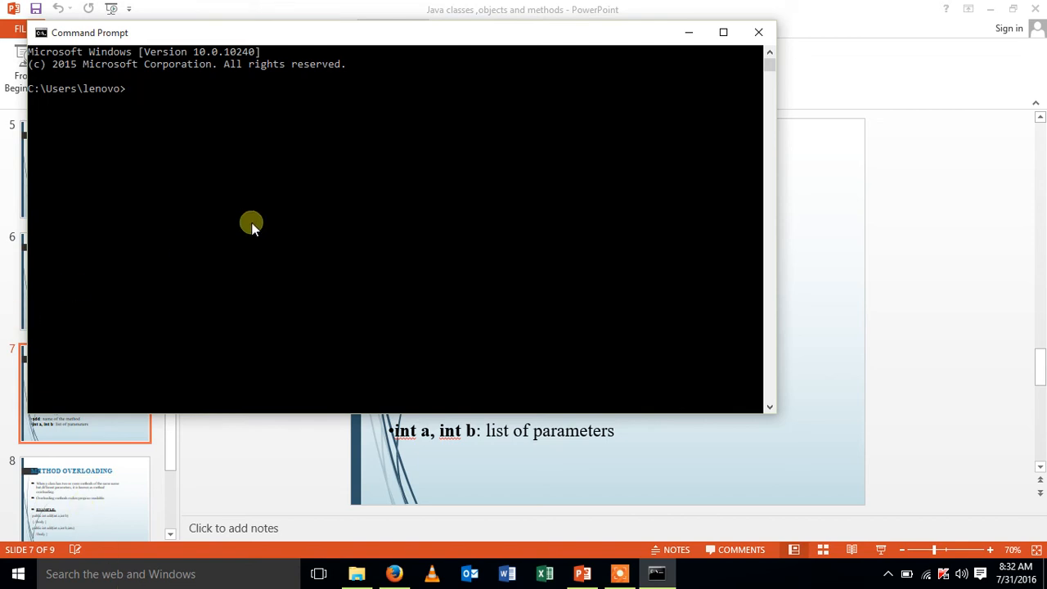
type("note")
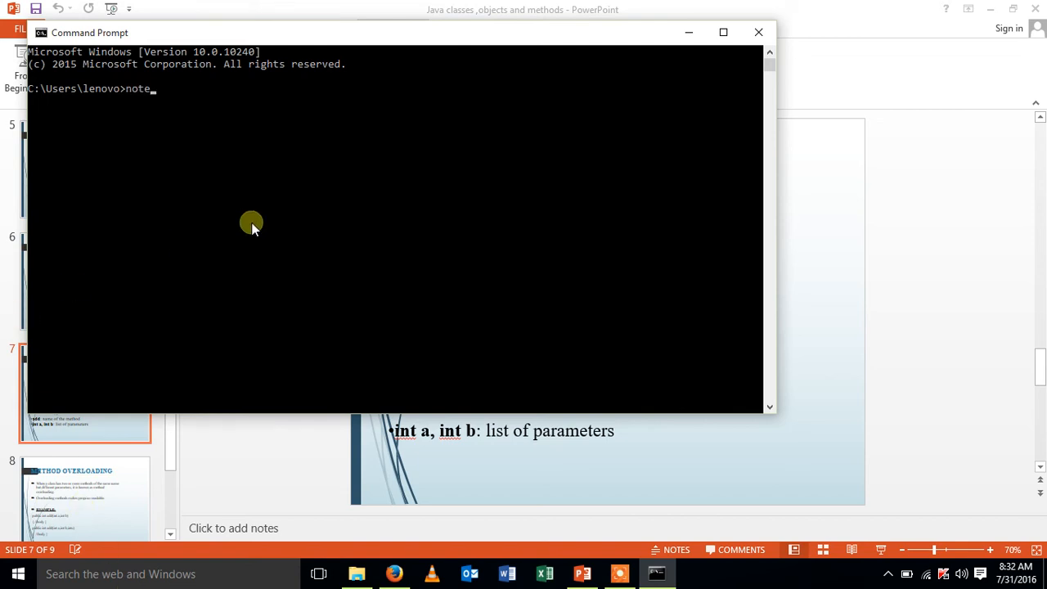
type("pad")
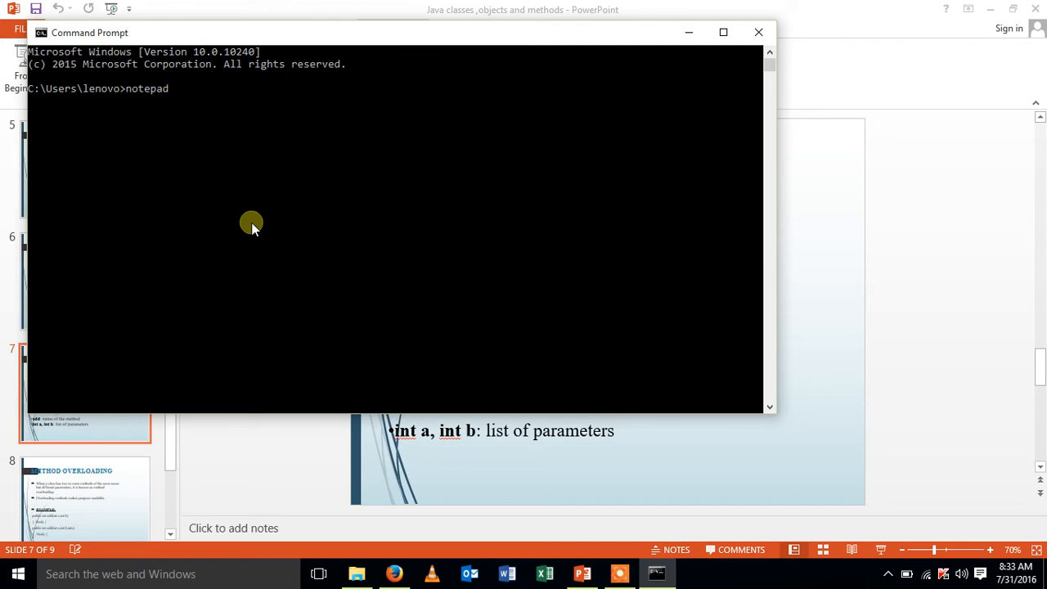
type("sa")
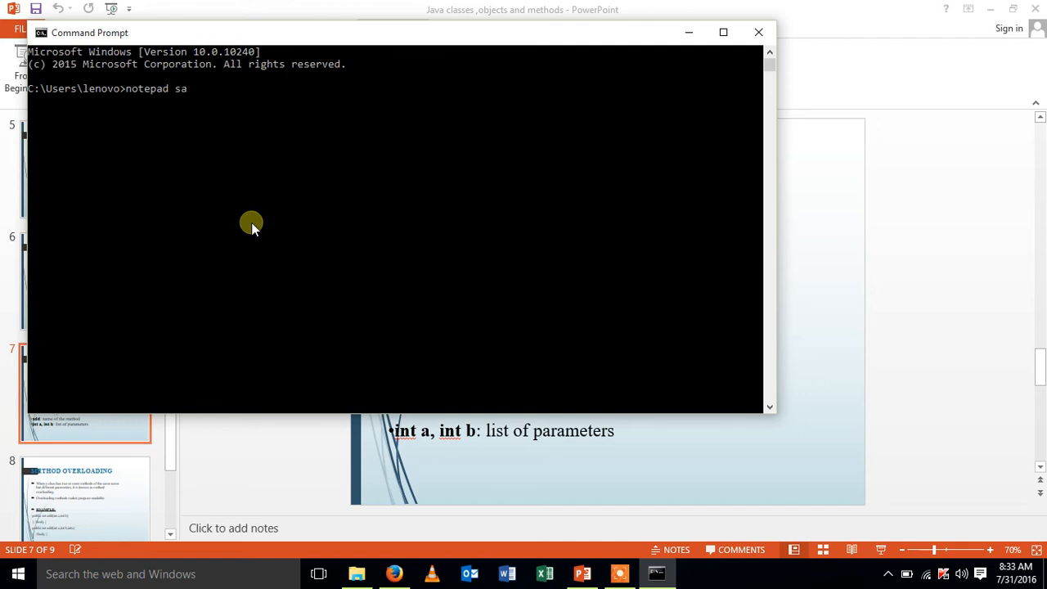
key("Backspace")
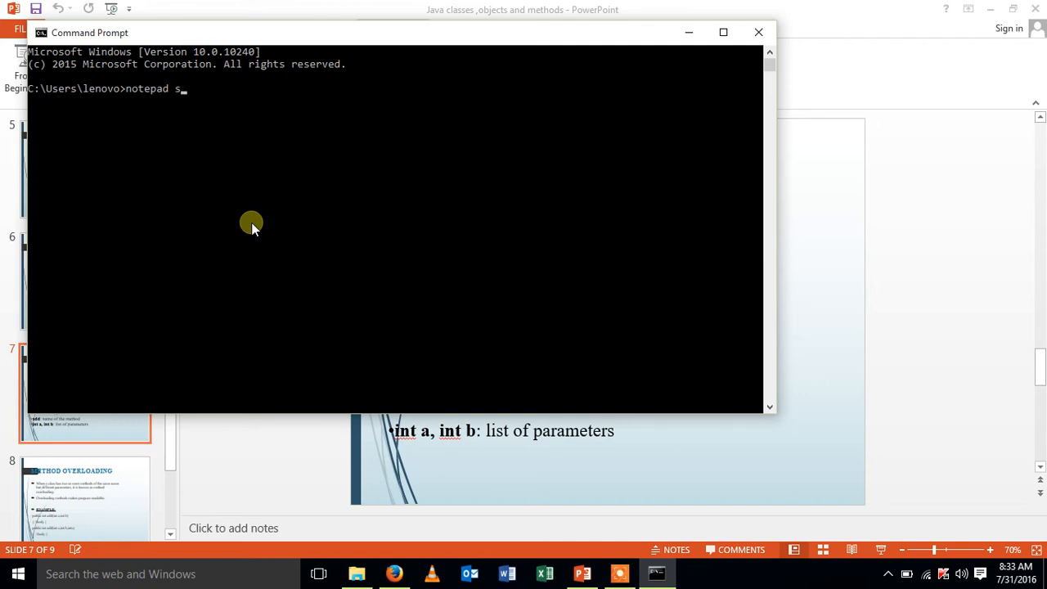
type("tudent2")
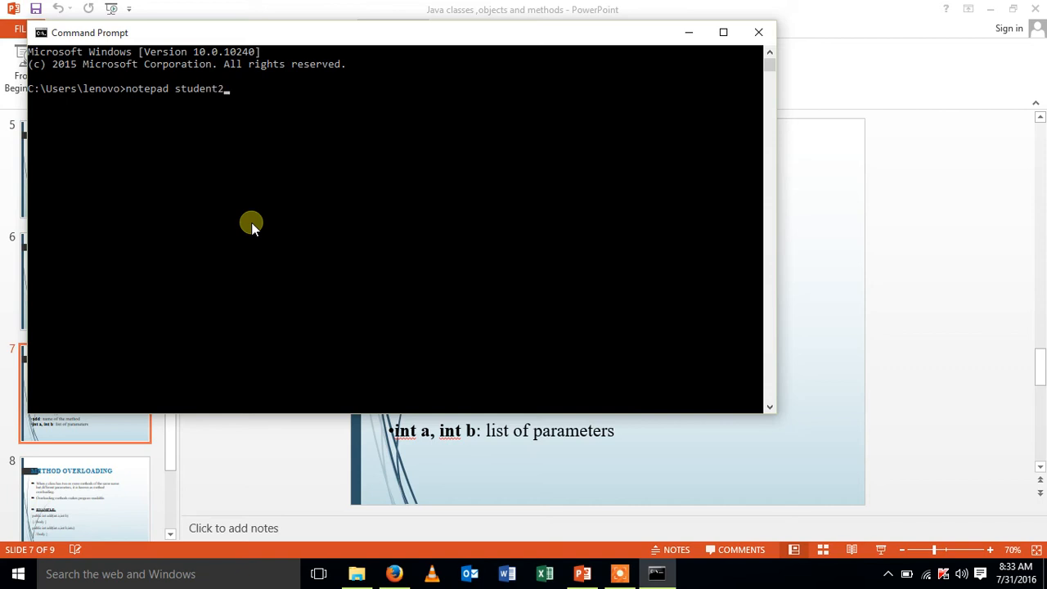
type(".java")
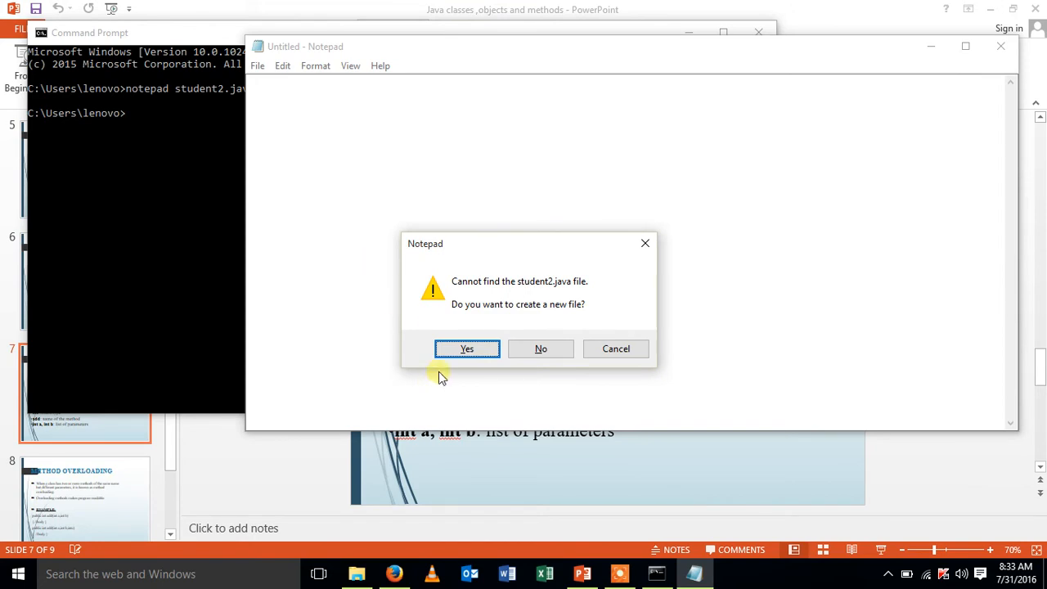
Create student2.java and start the class student2 declaration.
left_click(466, 348)
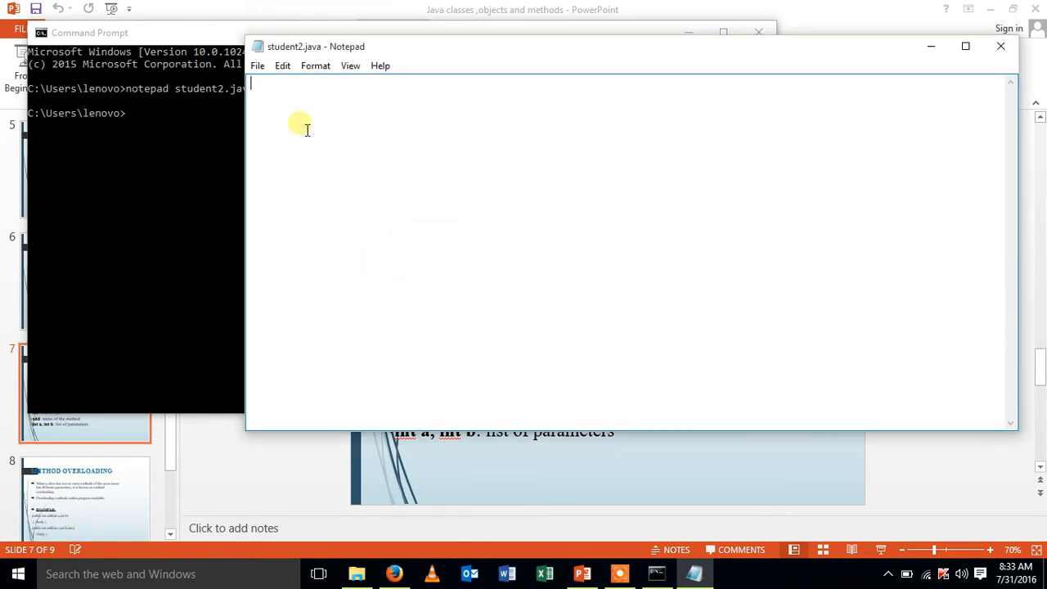
type("class s")
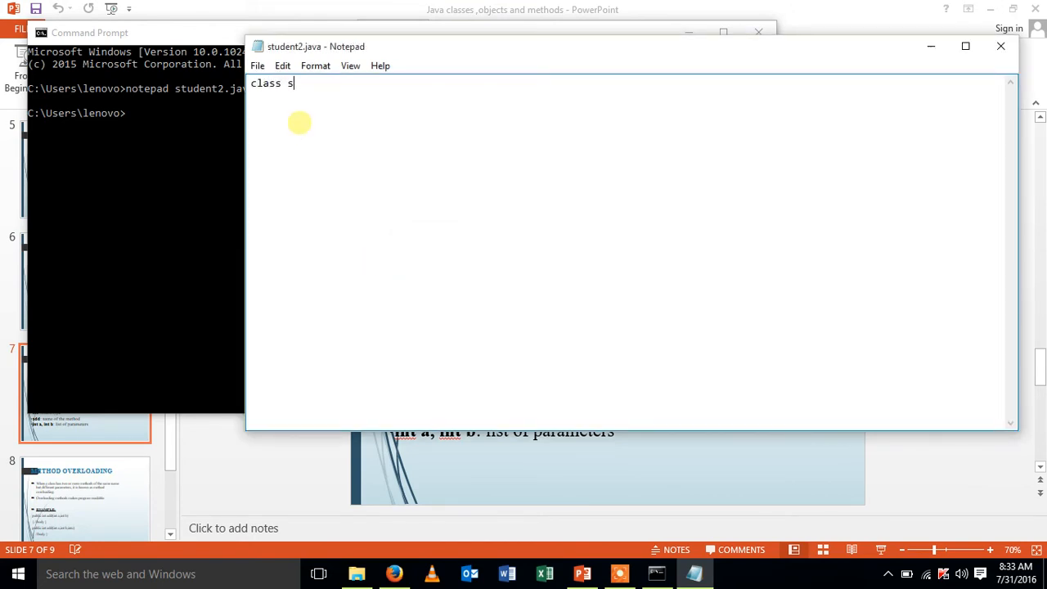
type("tudent2")
type("{}")
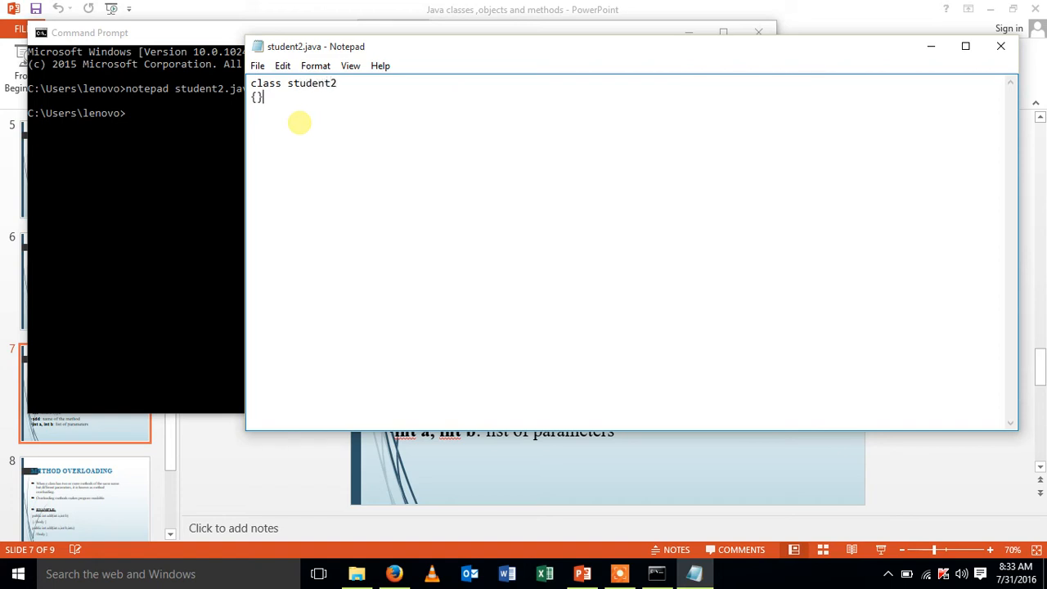
key("Enter")
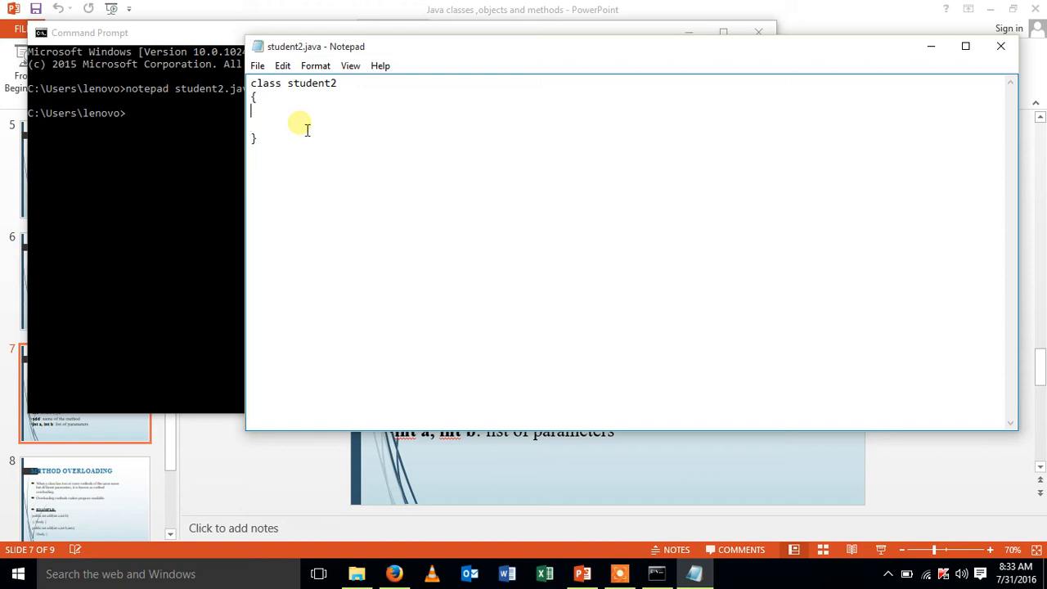
Declare an empty public static void main(String args[]) method inside the class.
type("pub")
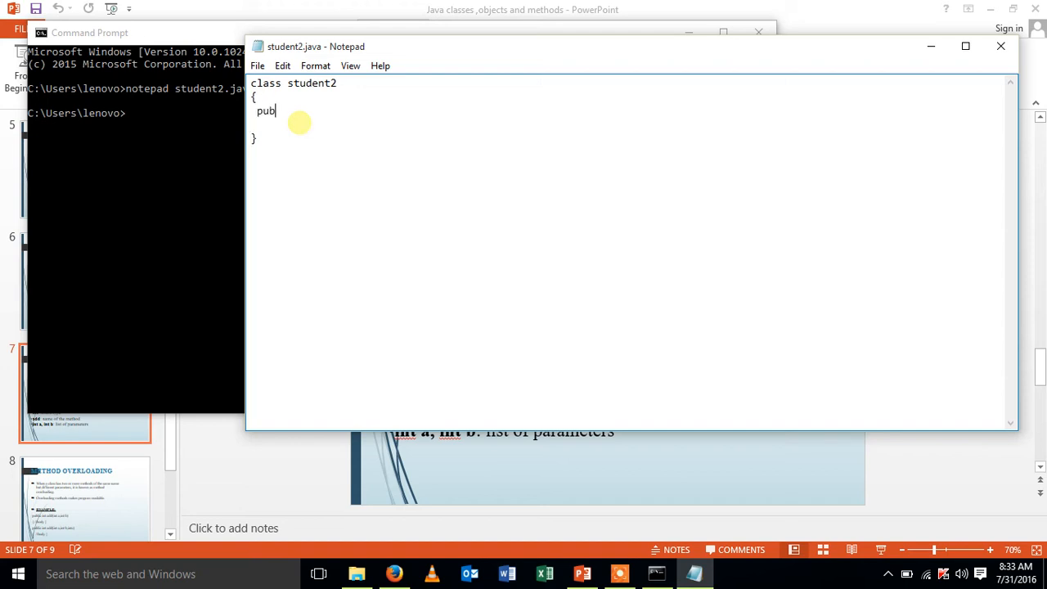
type("lic stati")
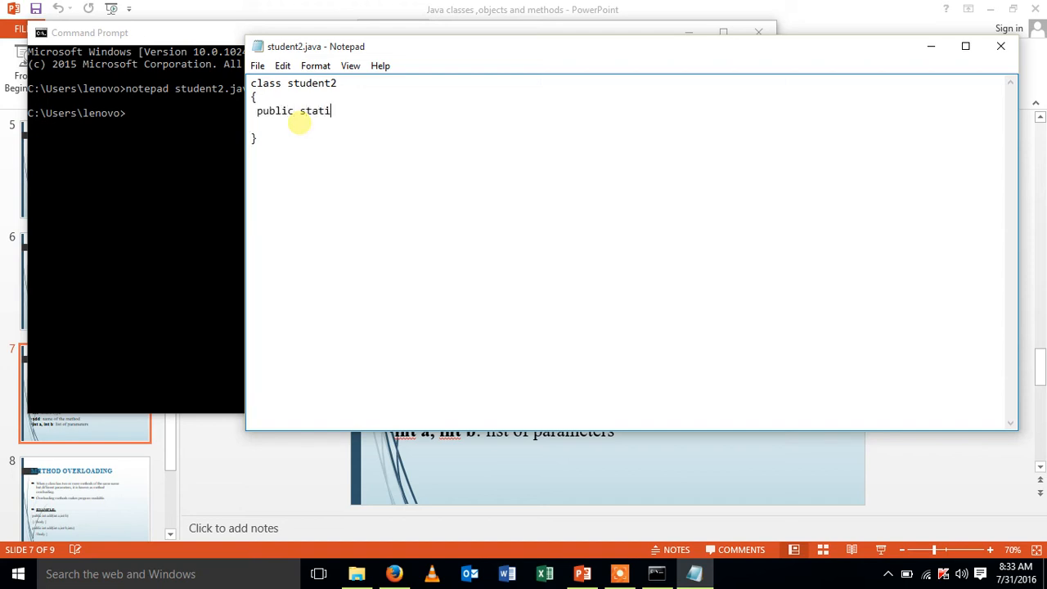
type("c void main")
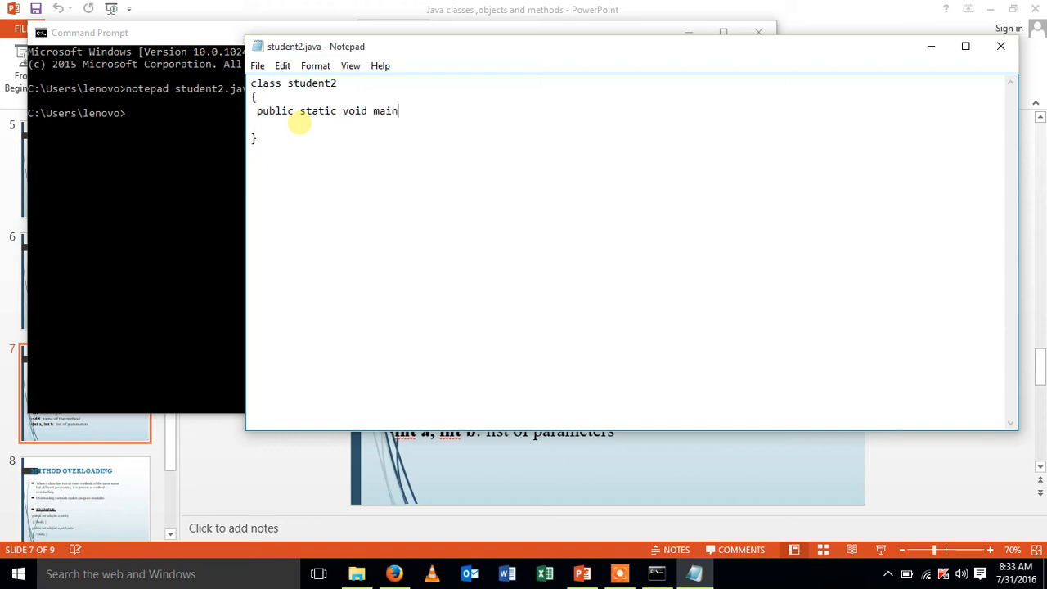
type("(ST")
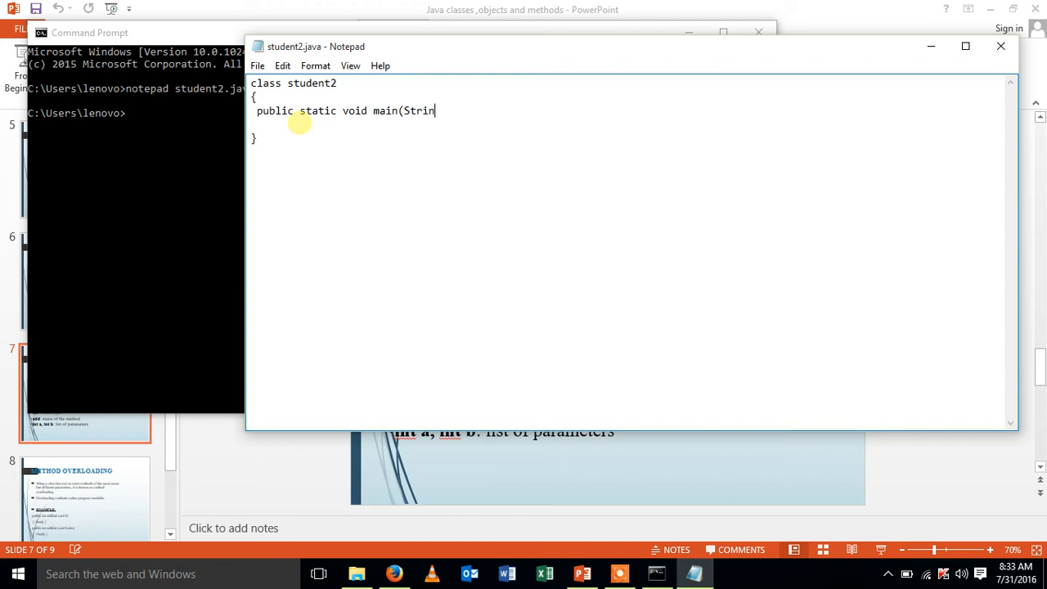
type("g args[]")
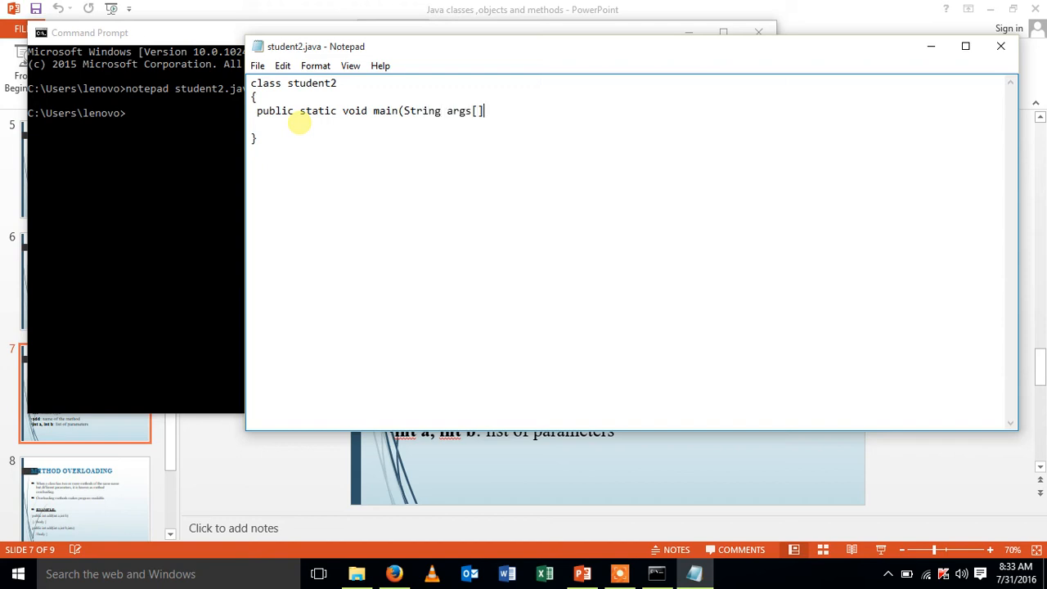
type(")")
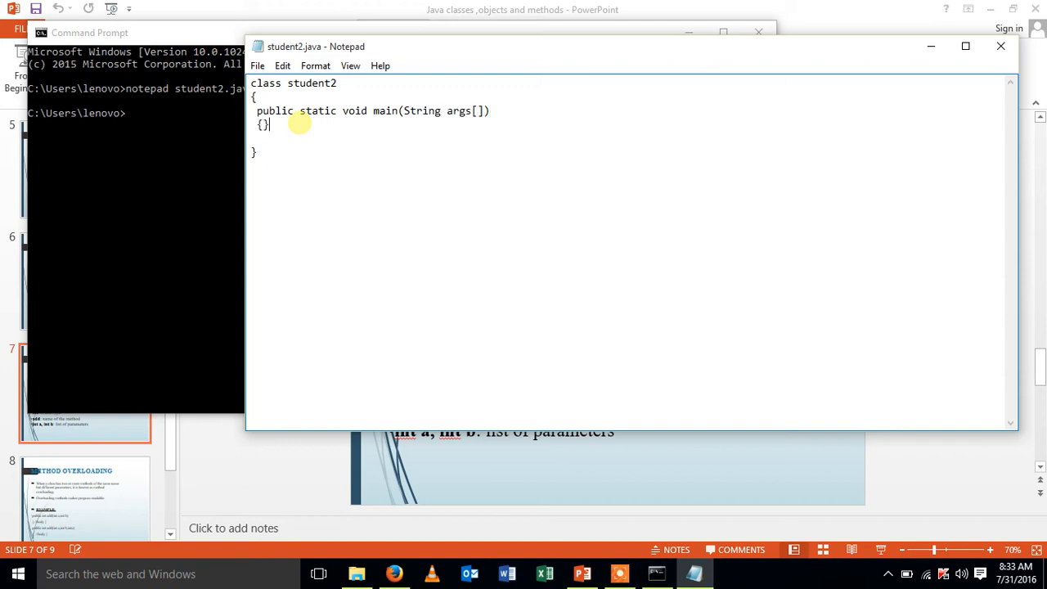
key("Enter")
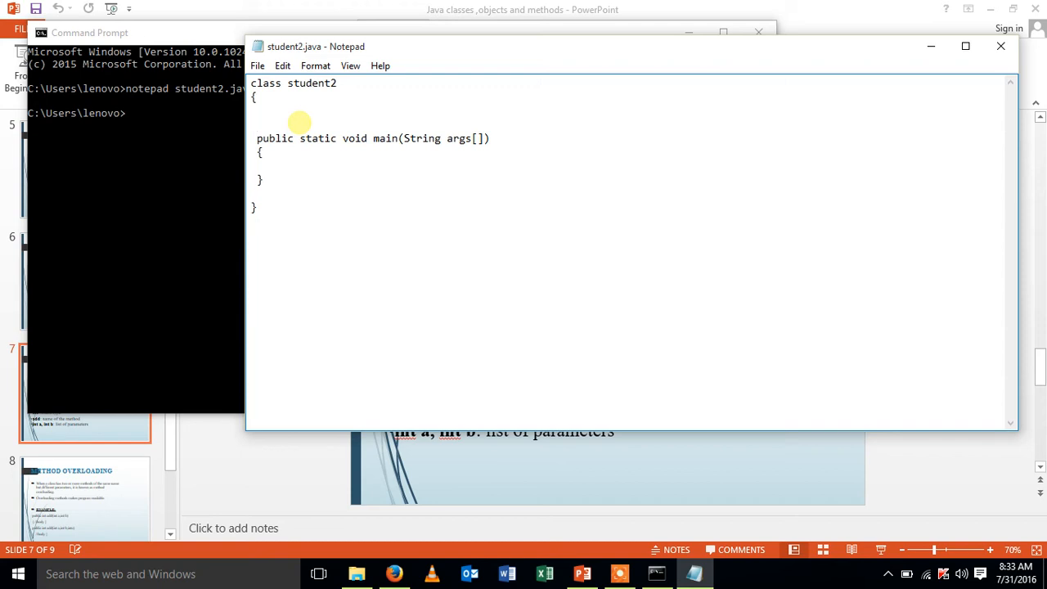
Add the field String name="maria"; above main.
left_click(258, 124)
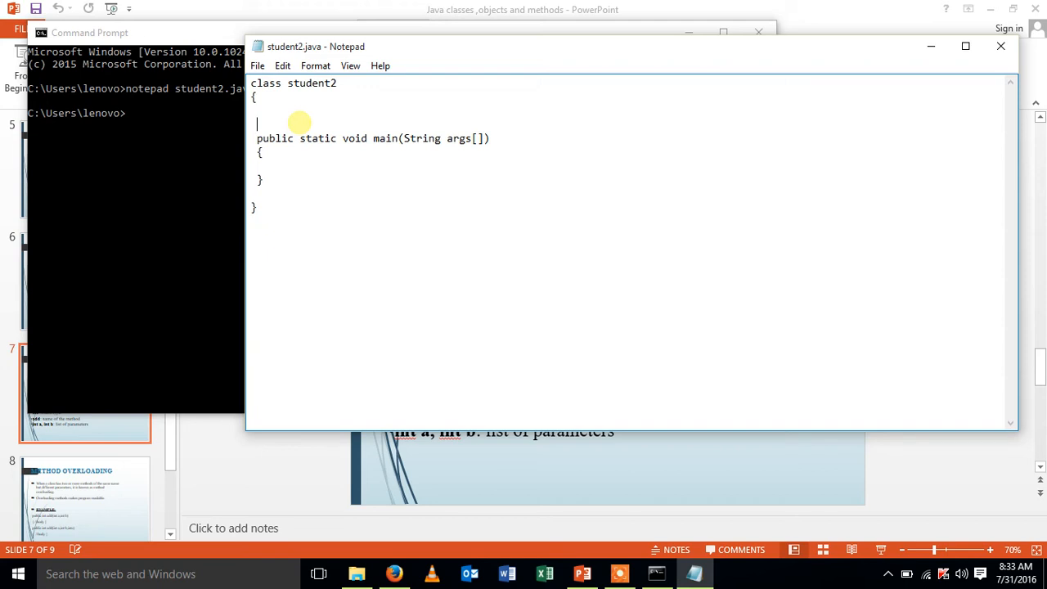
type("String")
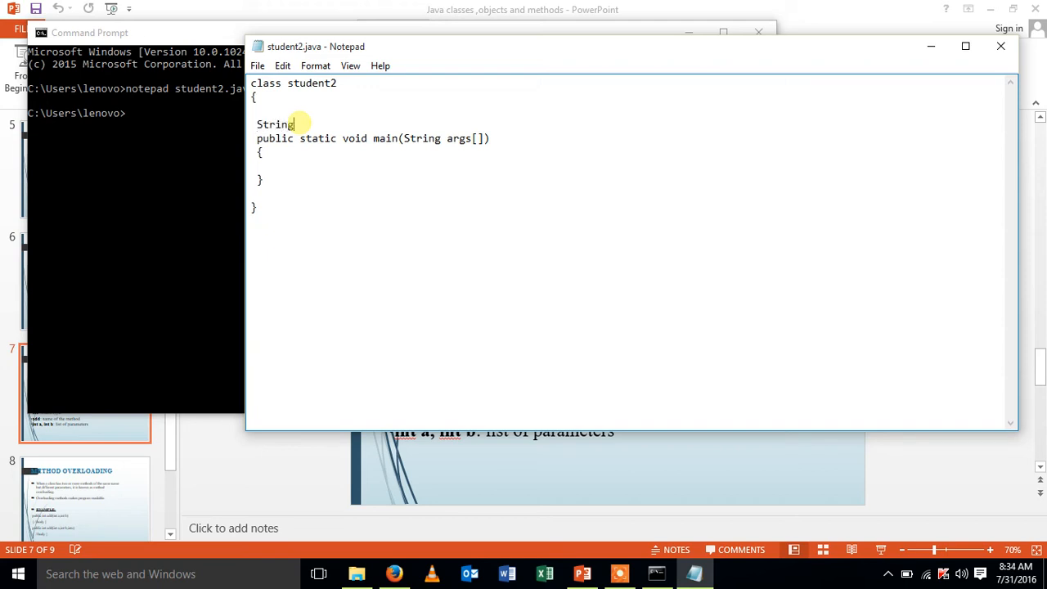
type("name")
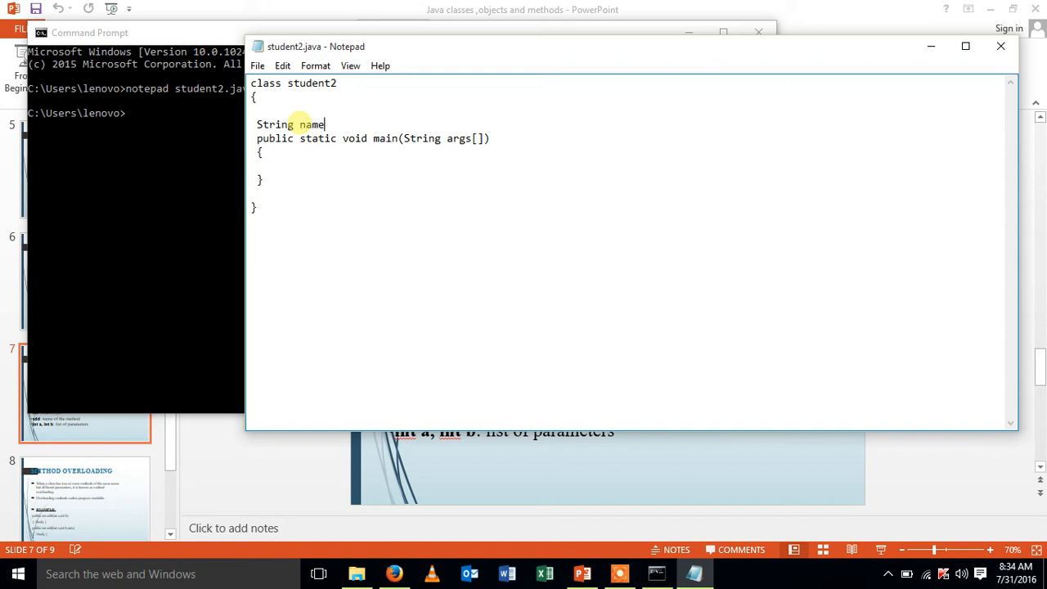
type("=")
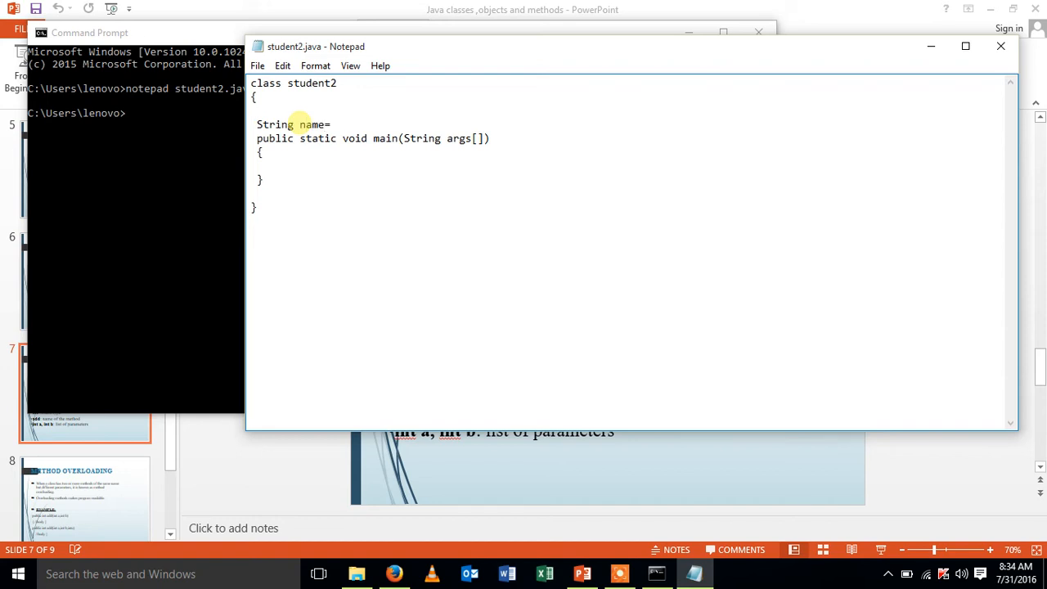
type("\"\"")
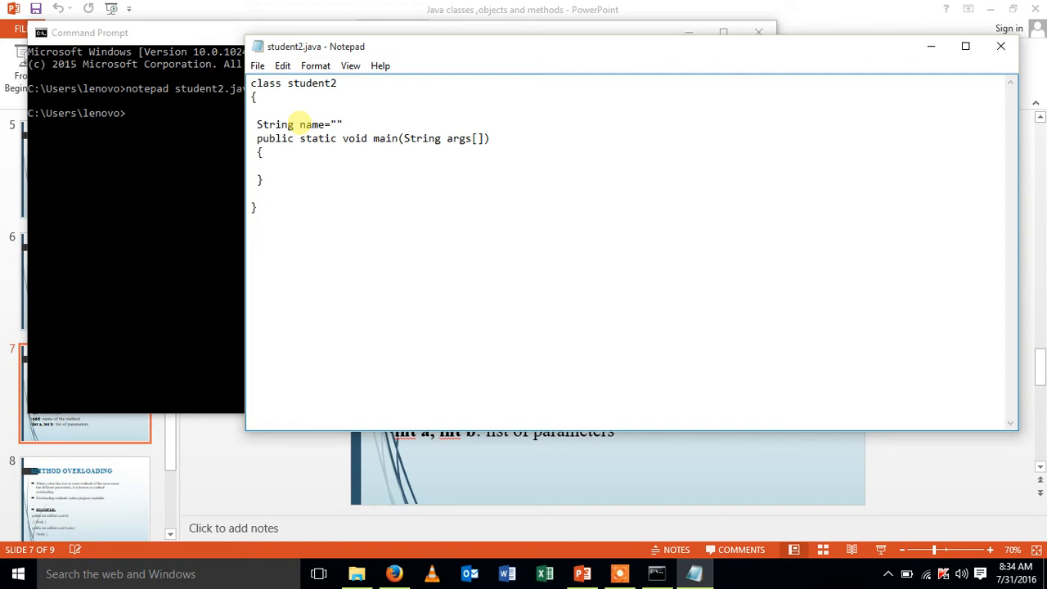
type("maria")
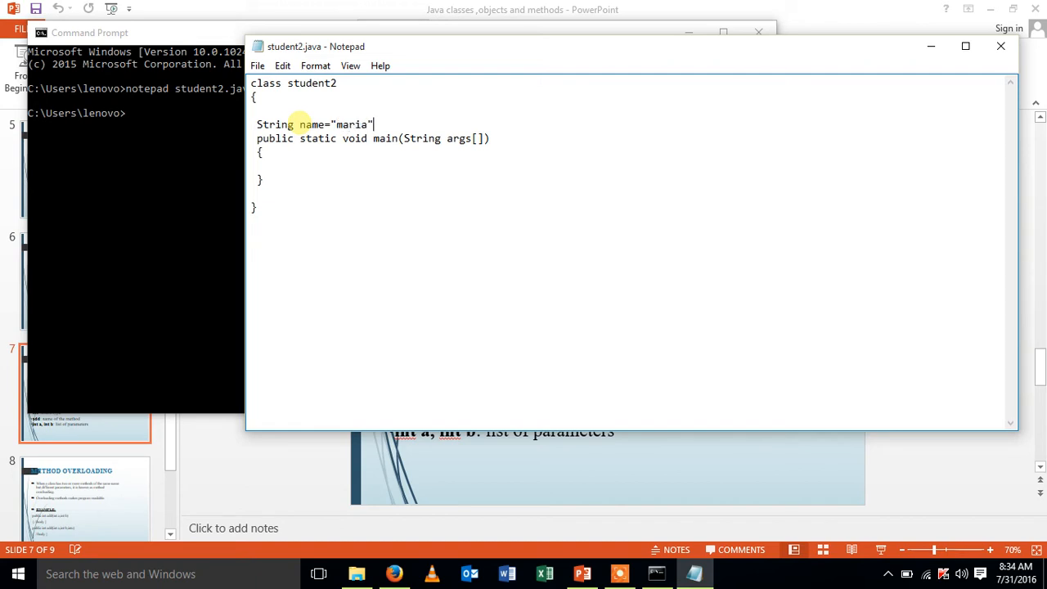
type(";")
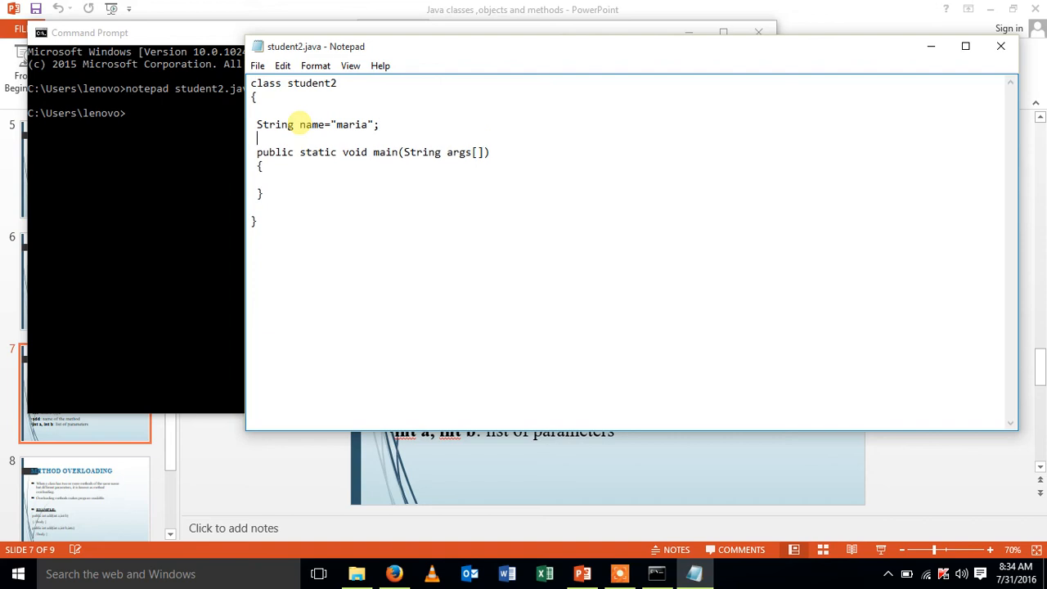
Add the fields String course="CSE"; and int=045;.
type("S")
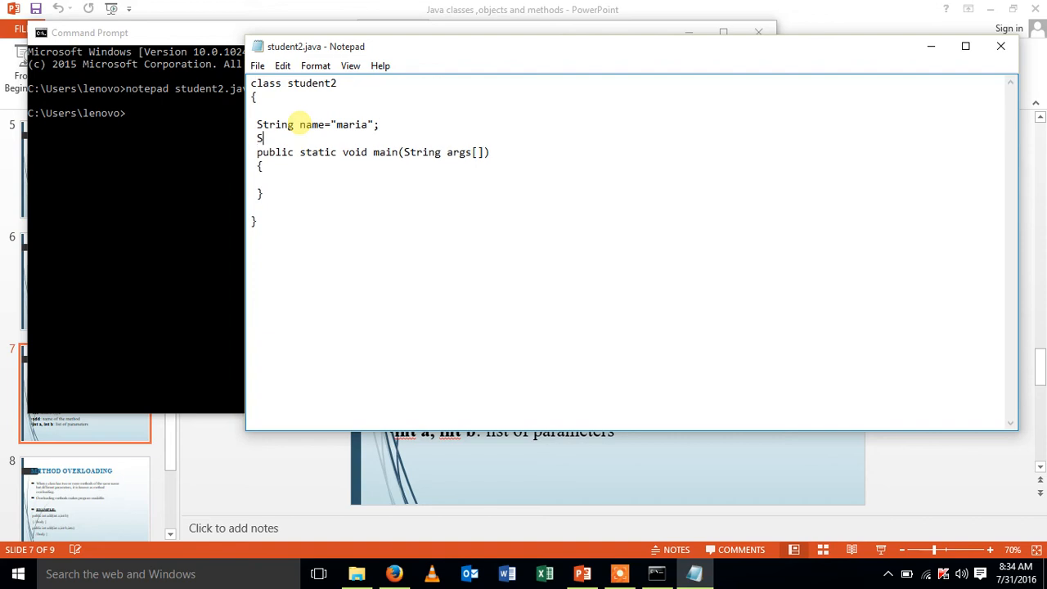
type("tring")
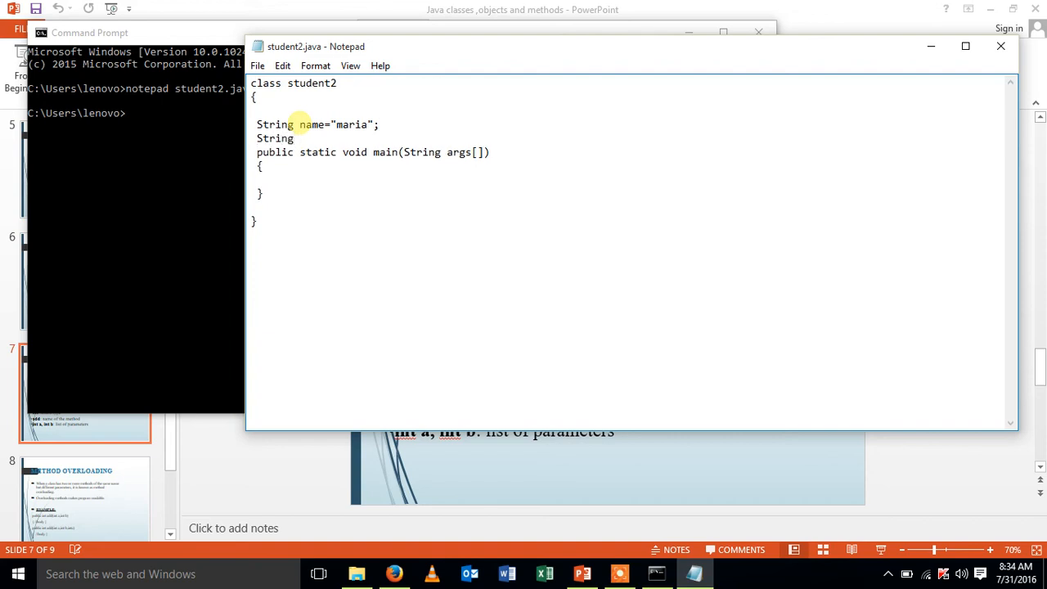
type("course")
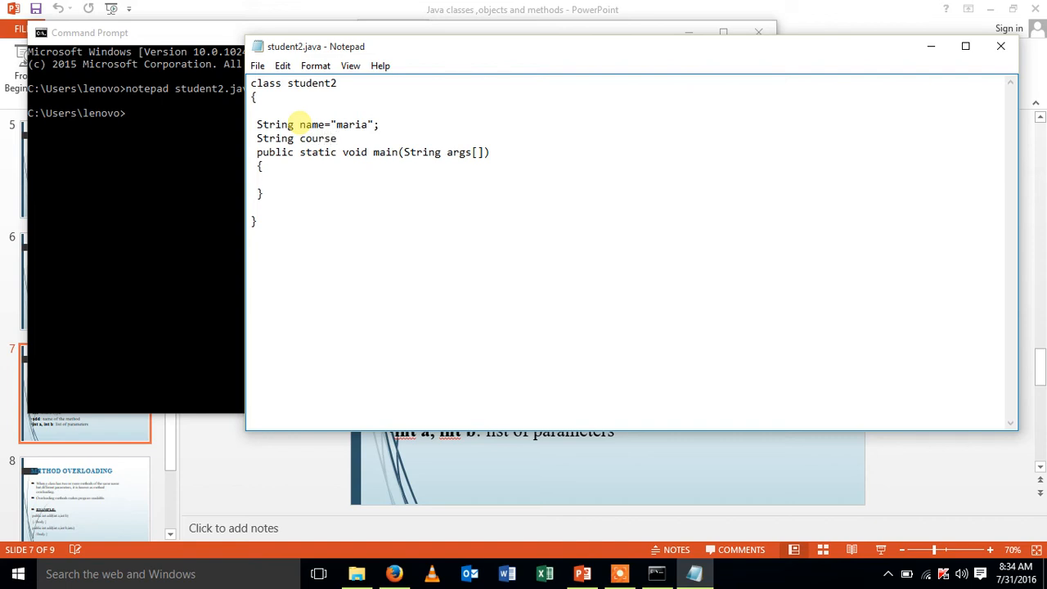
type("=\"")
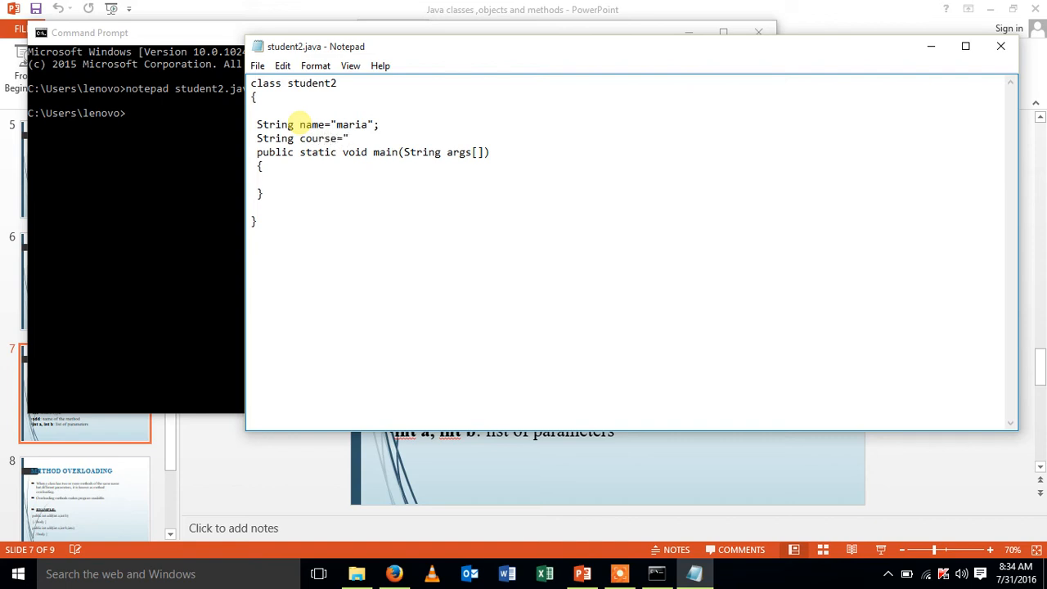
type("CSE\";")
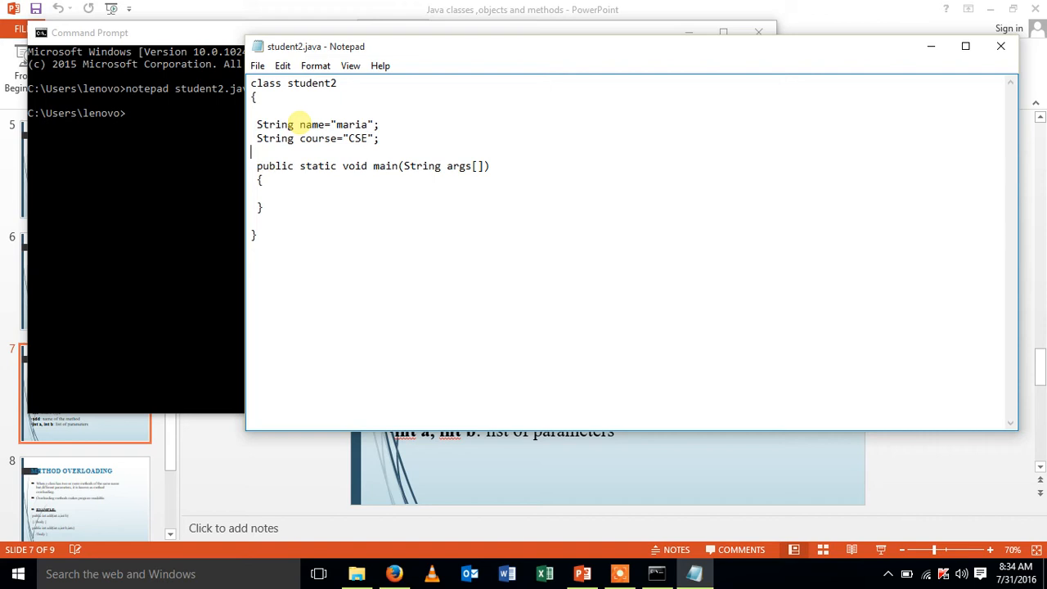
type("ST")
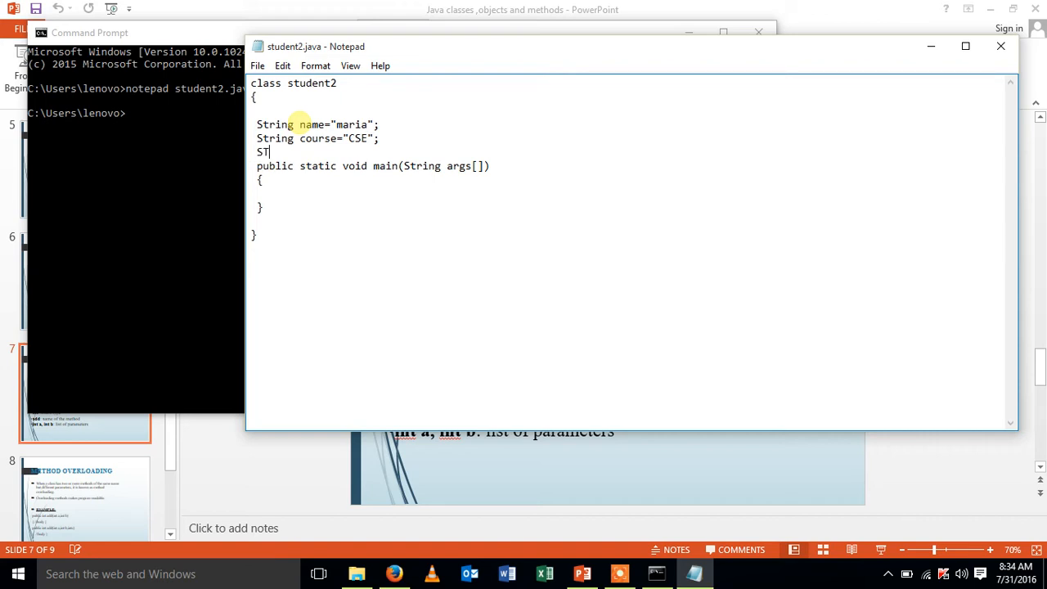
type("o")
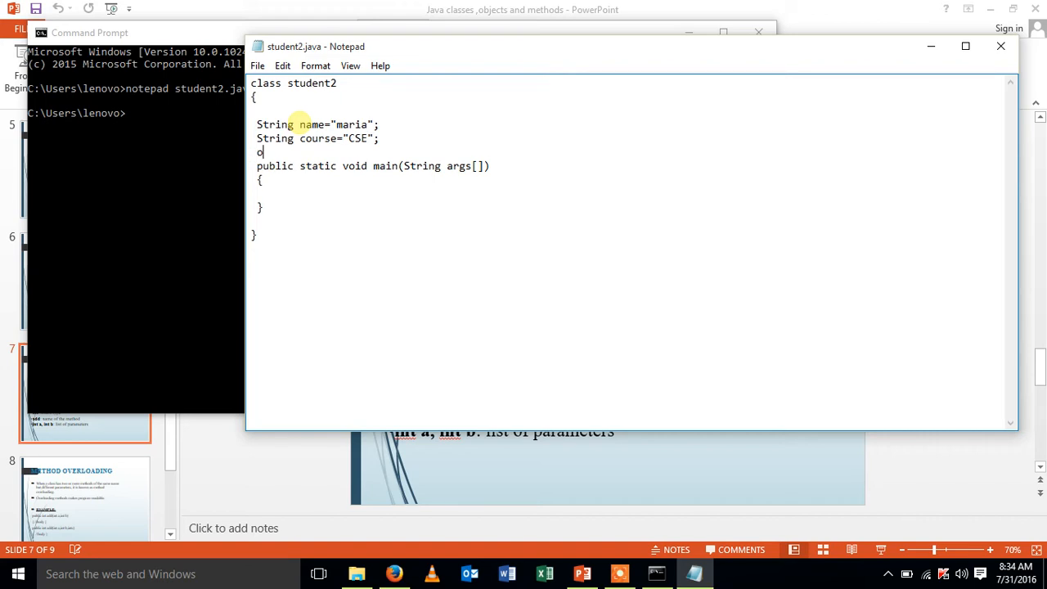
type("i")
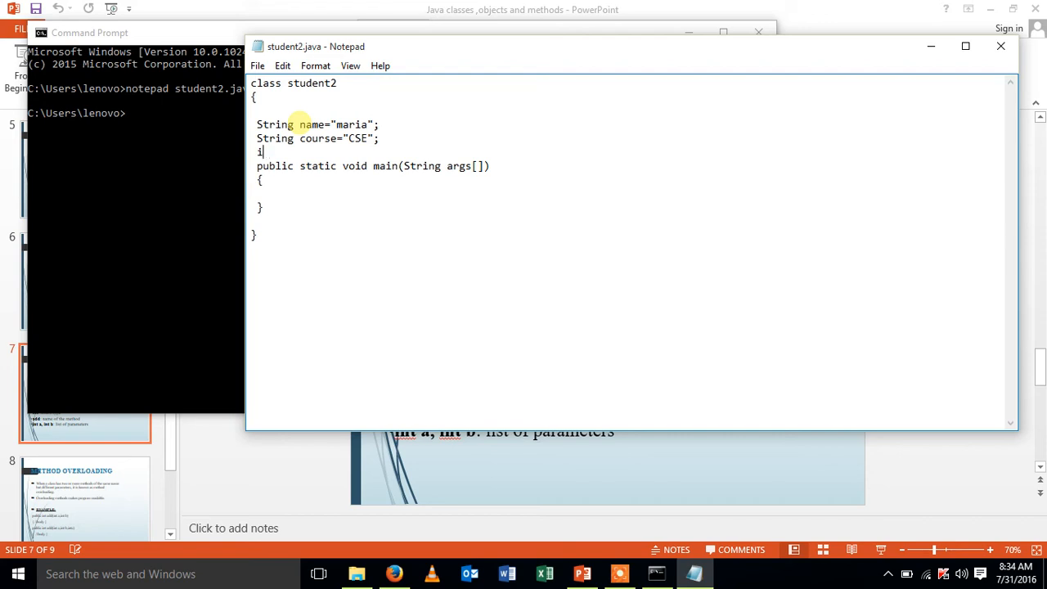
type("nt")
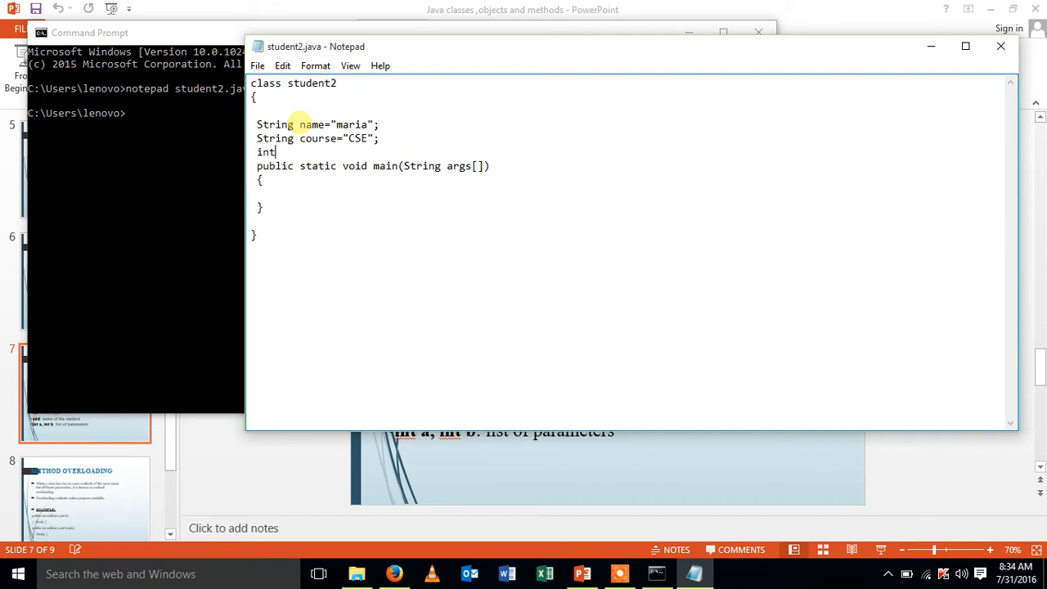
type("=045")
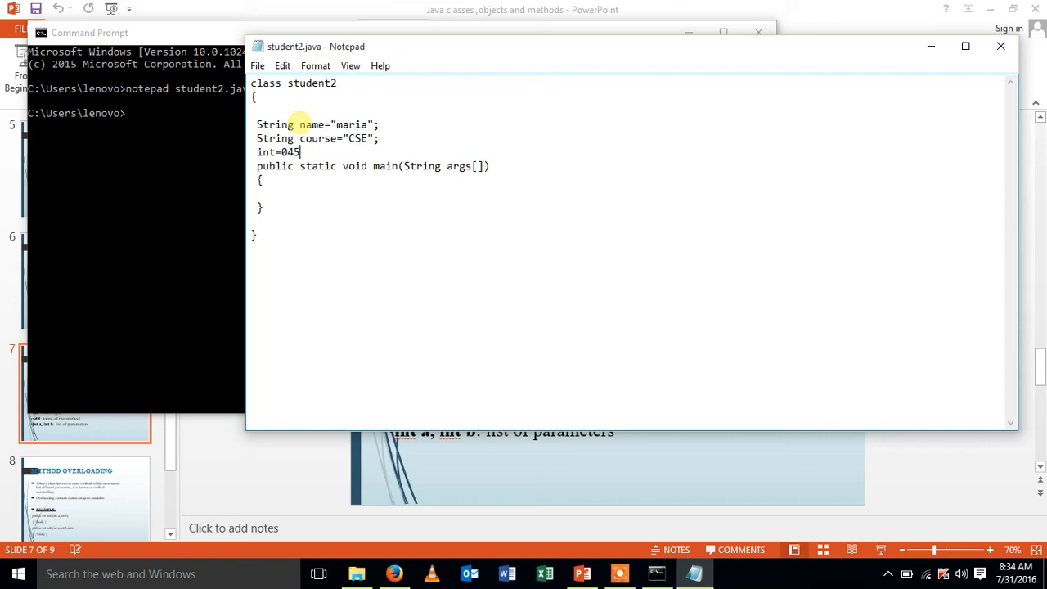
type(";")
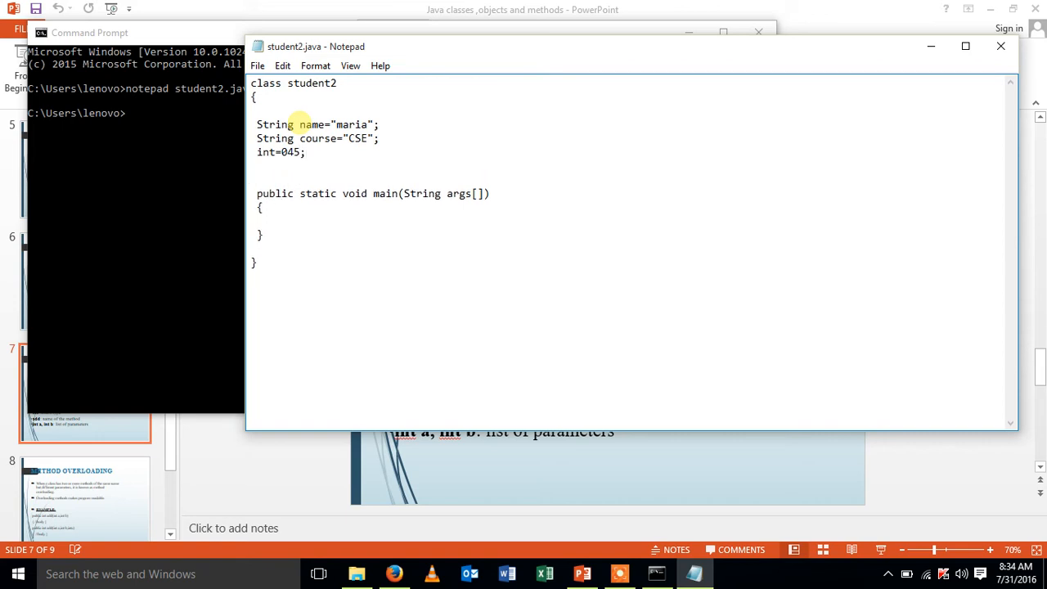
Declare a public void display() method with its braces.
type("pu")
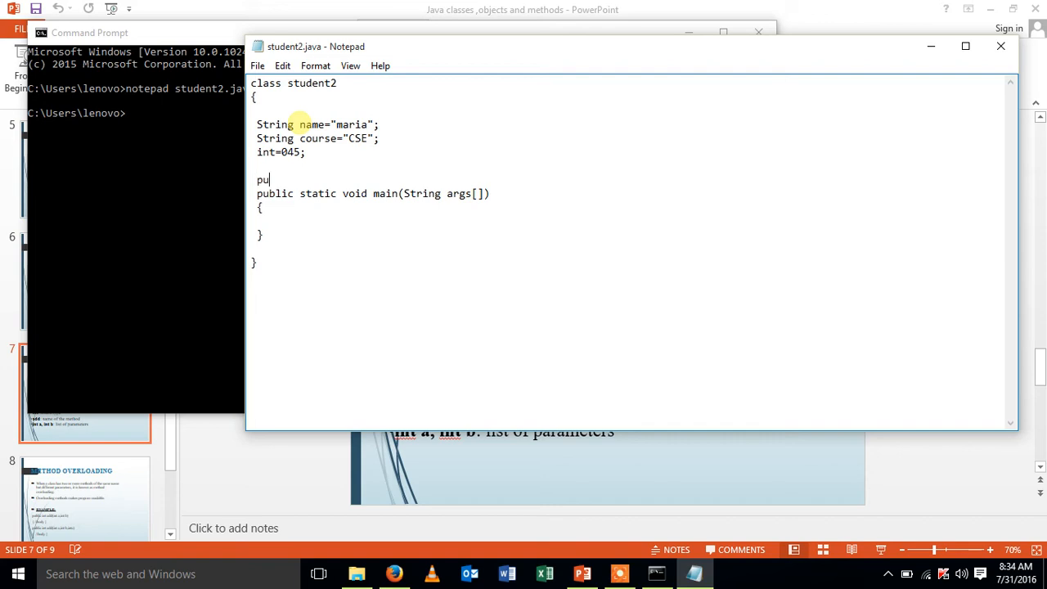
type("blic")
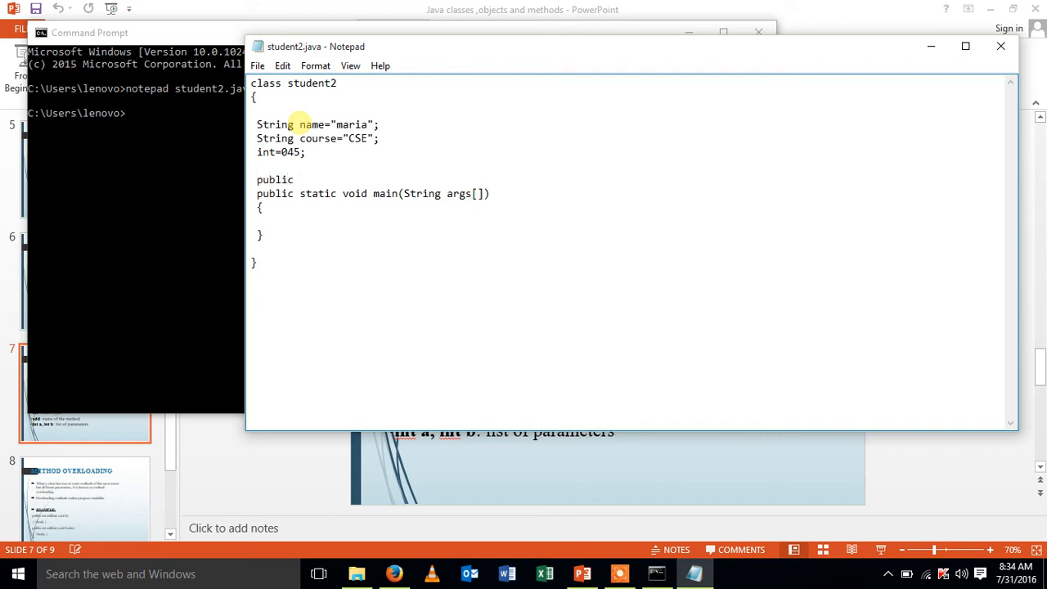
type("void")
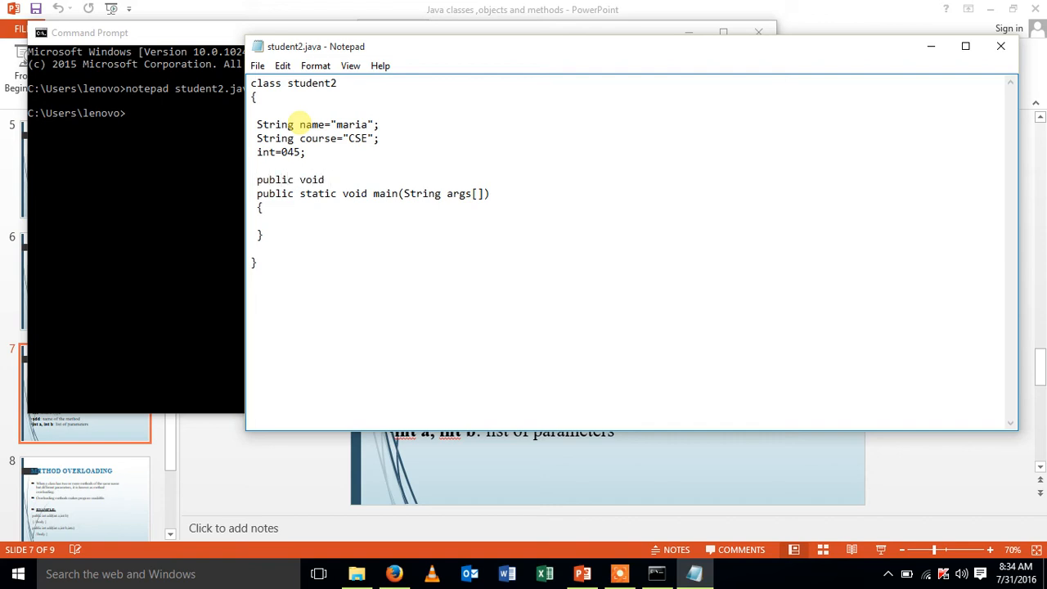
type("disp")
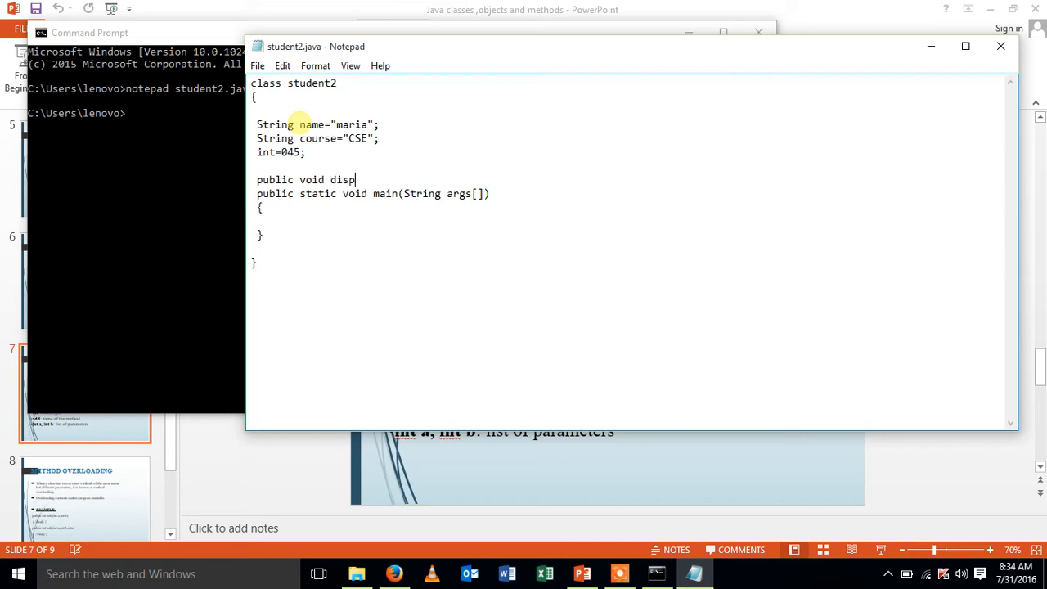
type("lay()")
type("{}")
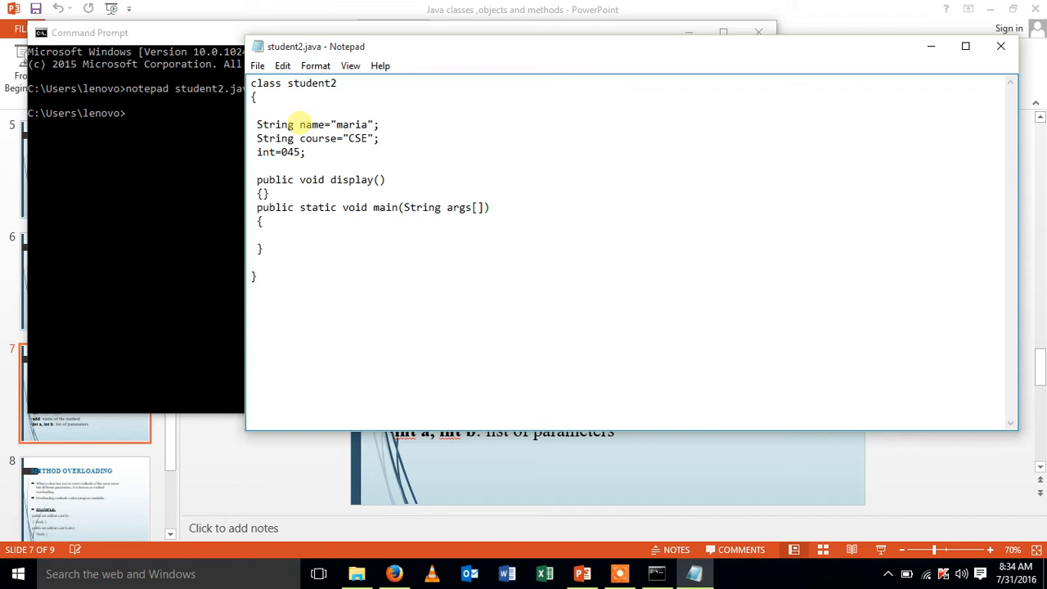
key("Enter")
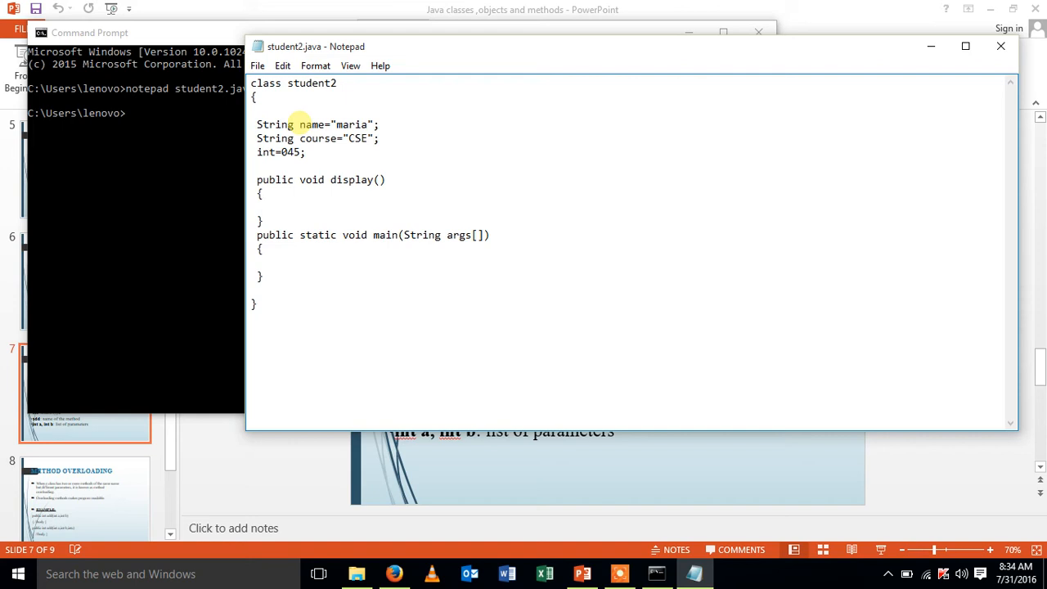
Inside display(), print "NAME:" followed by name.
left_click(263, 207)
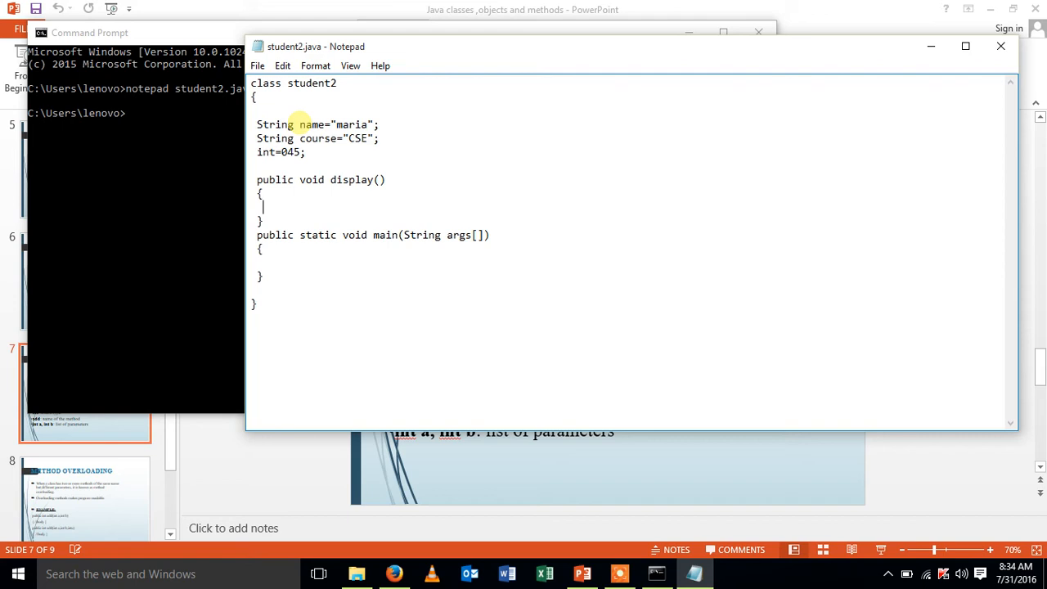
type("Syste")
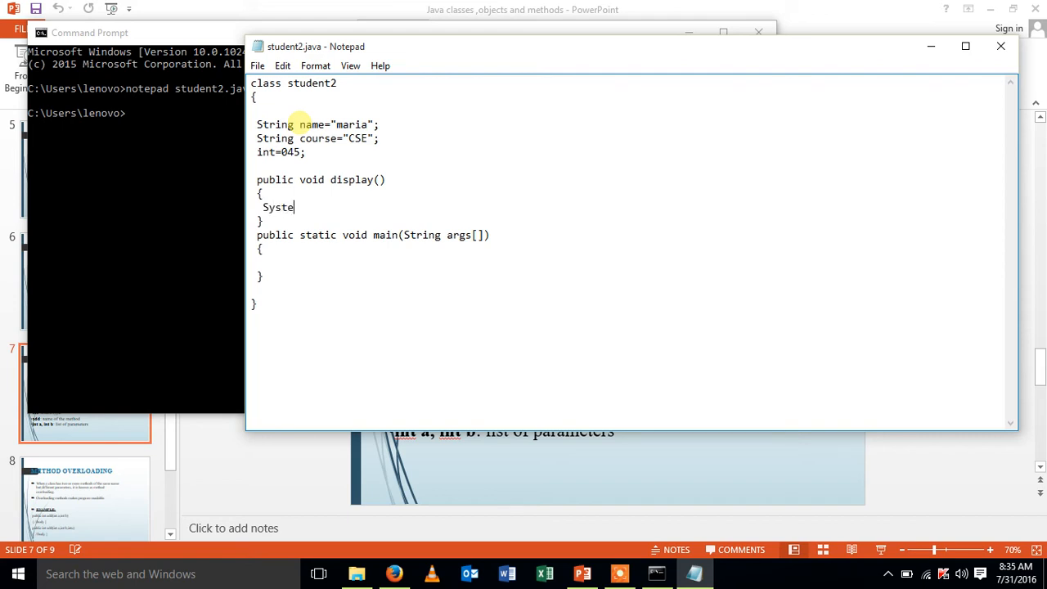
type("m.out.pri")
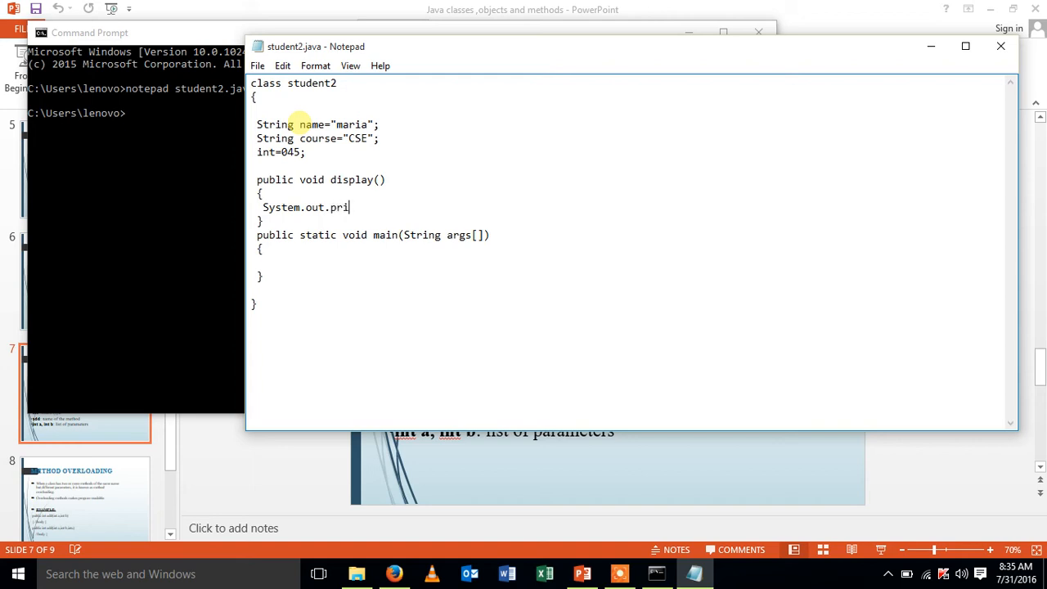
type("ntln")
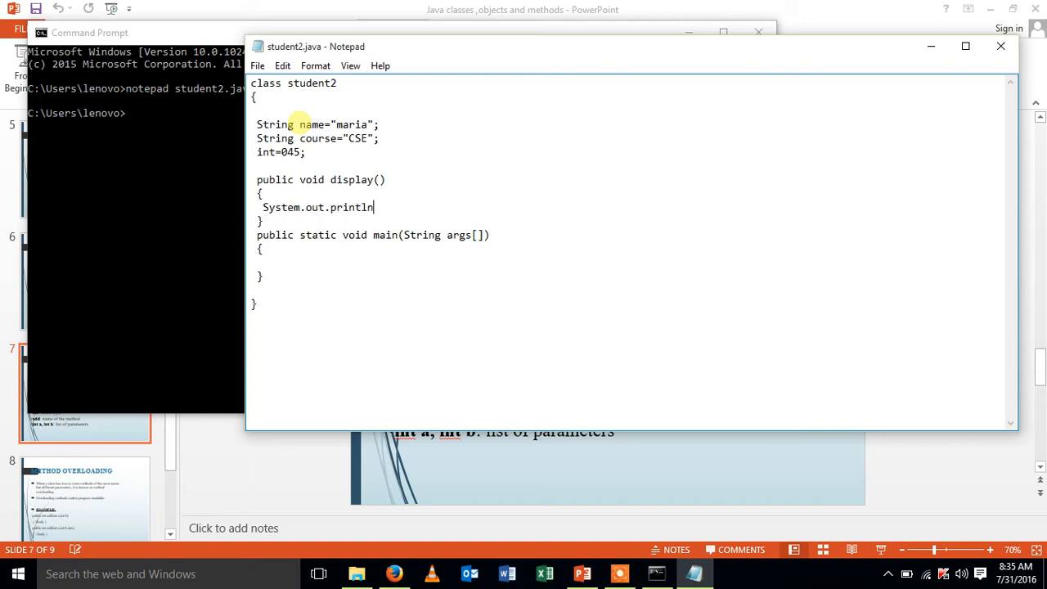
type("(\"NAME")
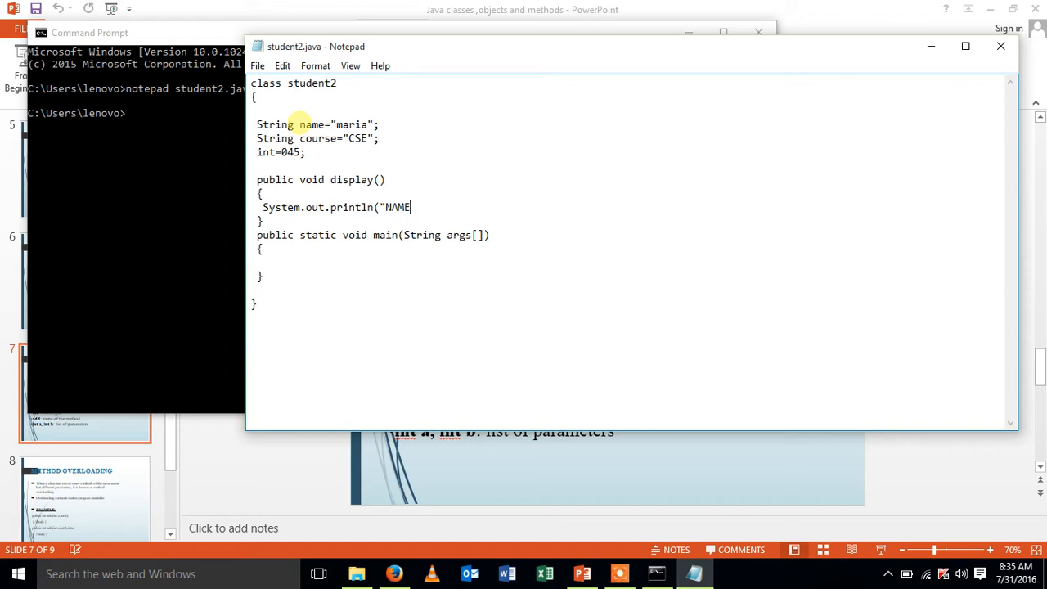
type(":\"")
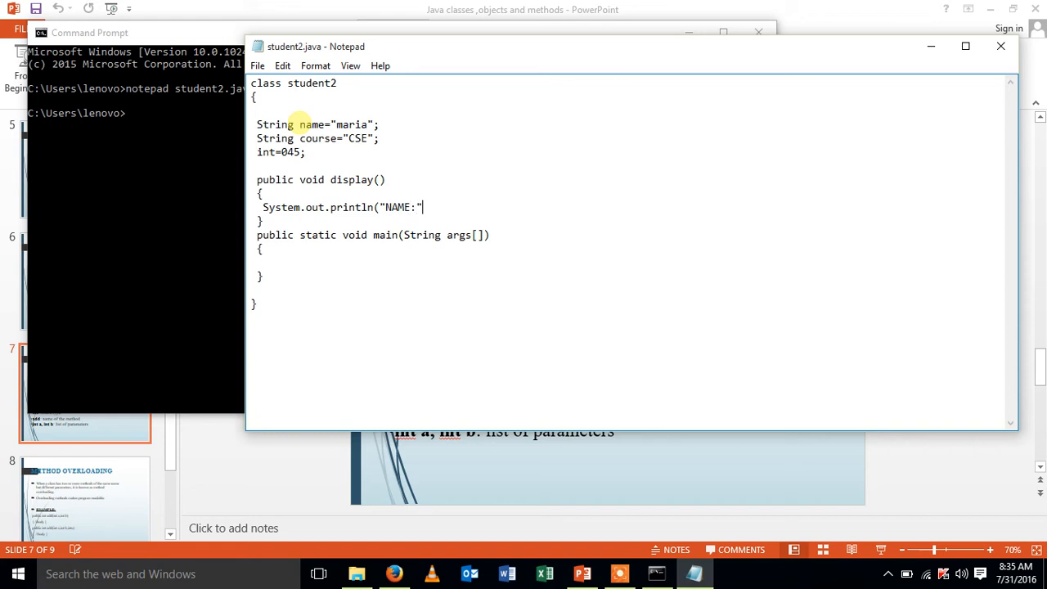
type("+name")
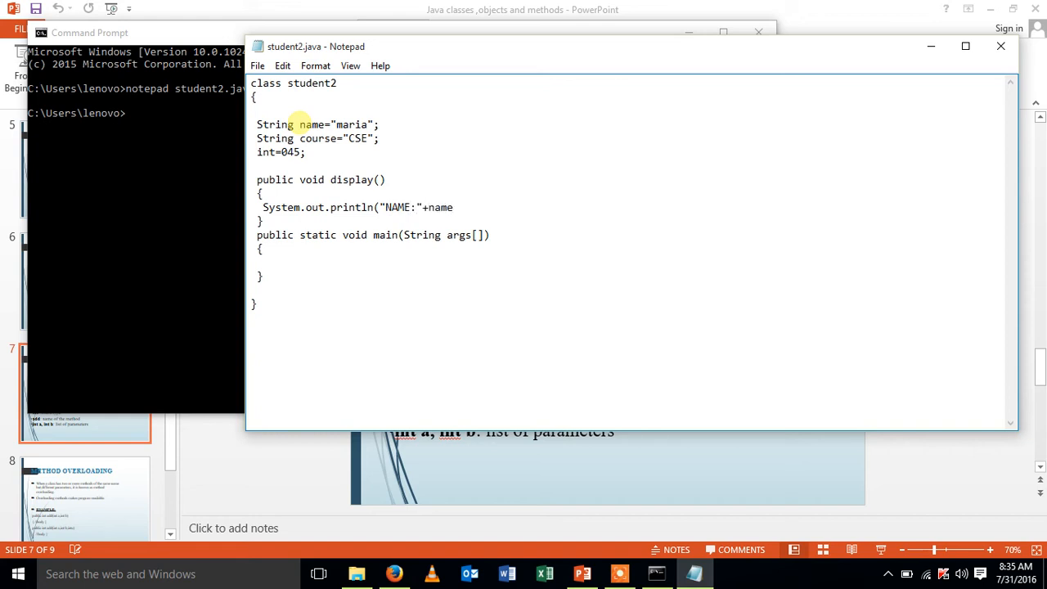
type("0;")
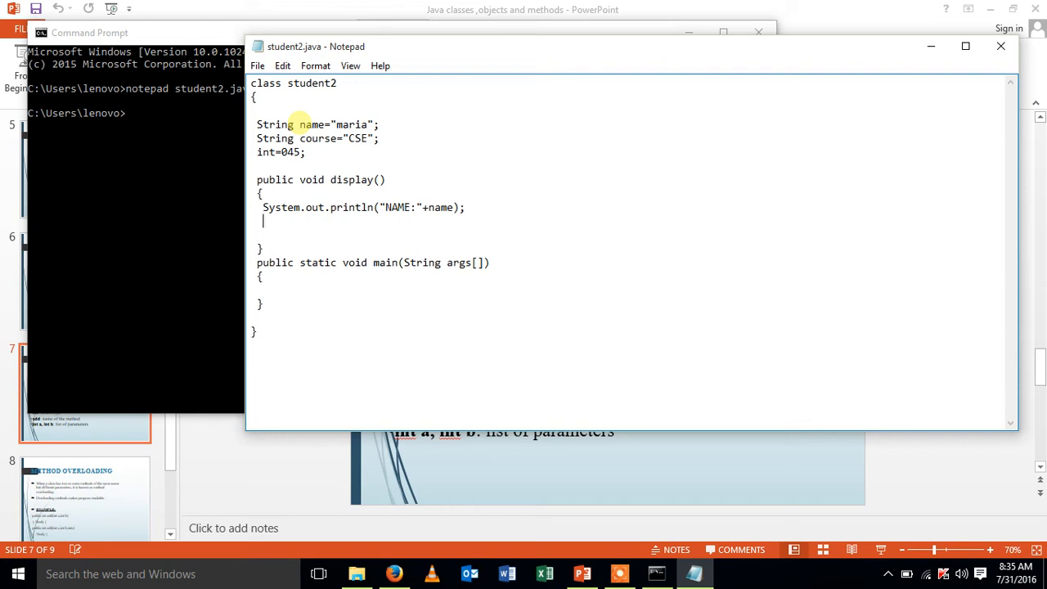
Add a println of "COURSE:" followed by course.
type("Sy")
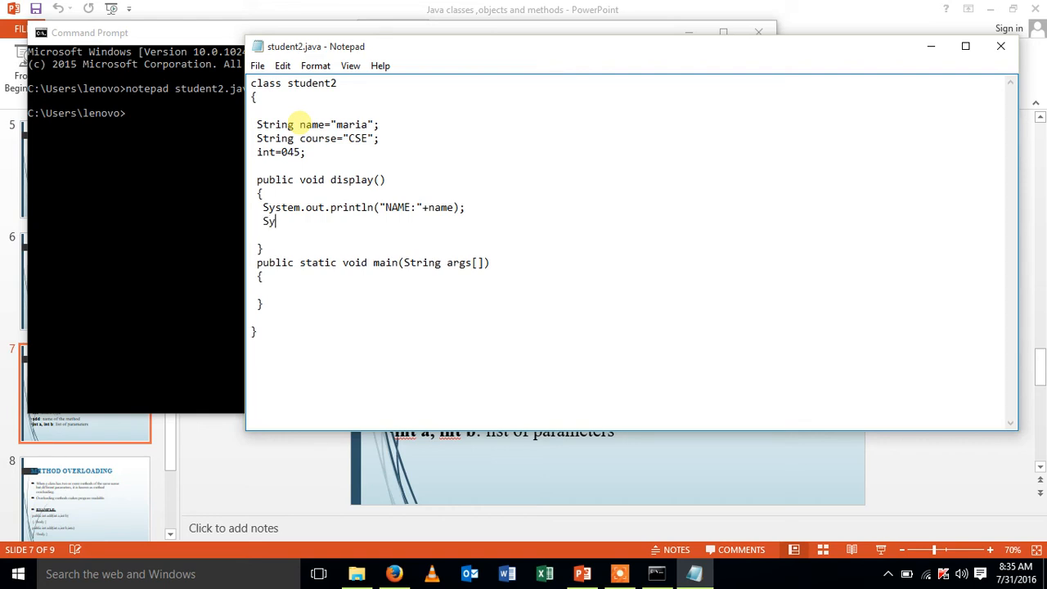
type("stem.o")
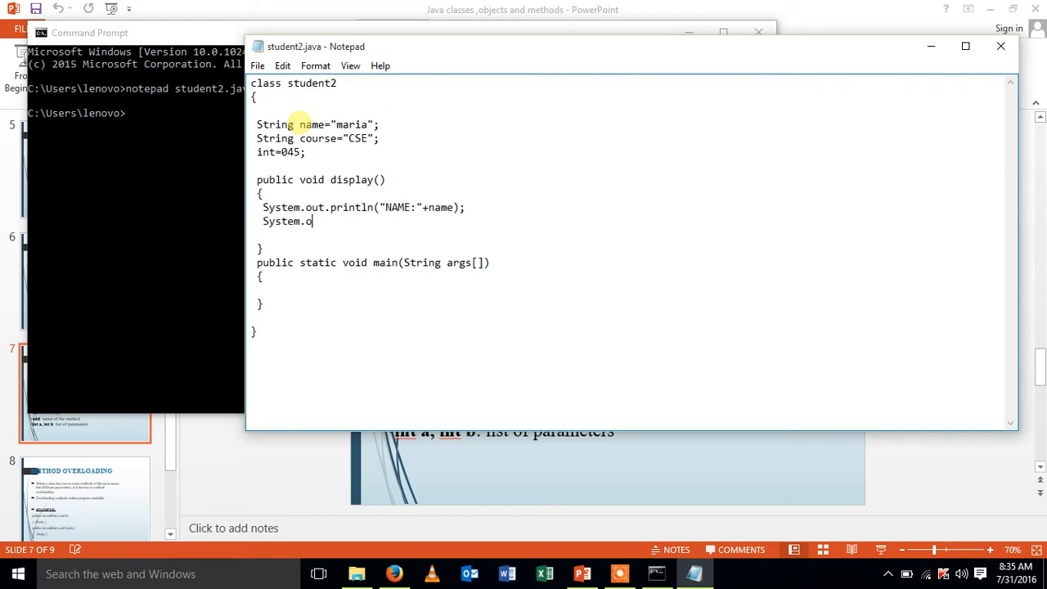
type("ut.pri")
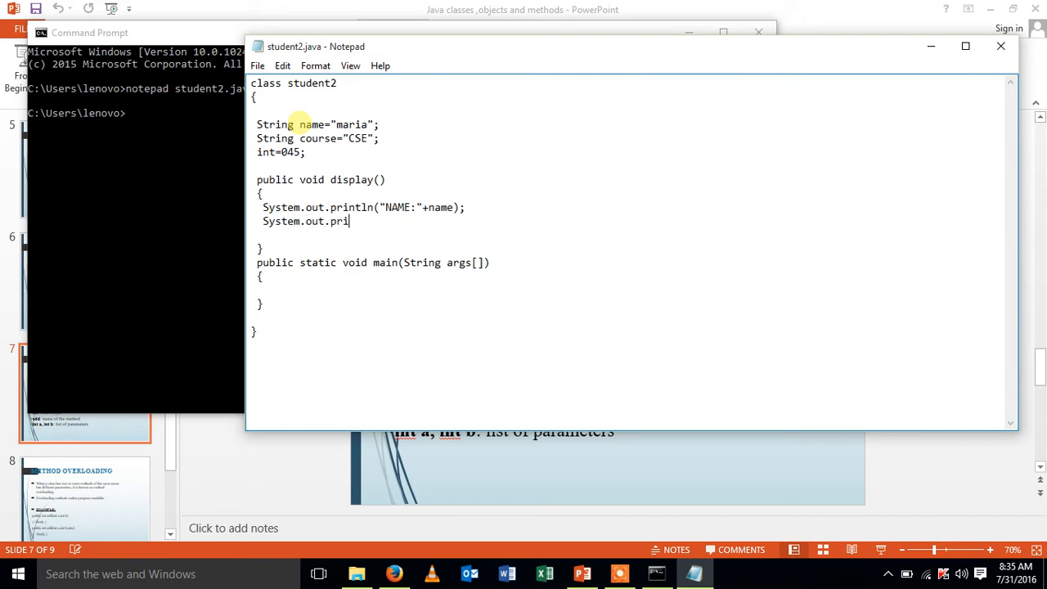
type("ntln")
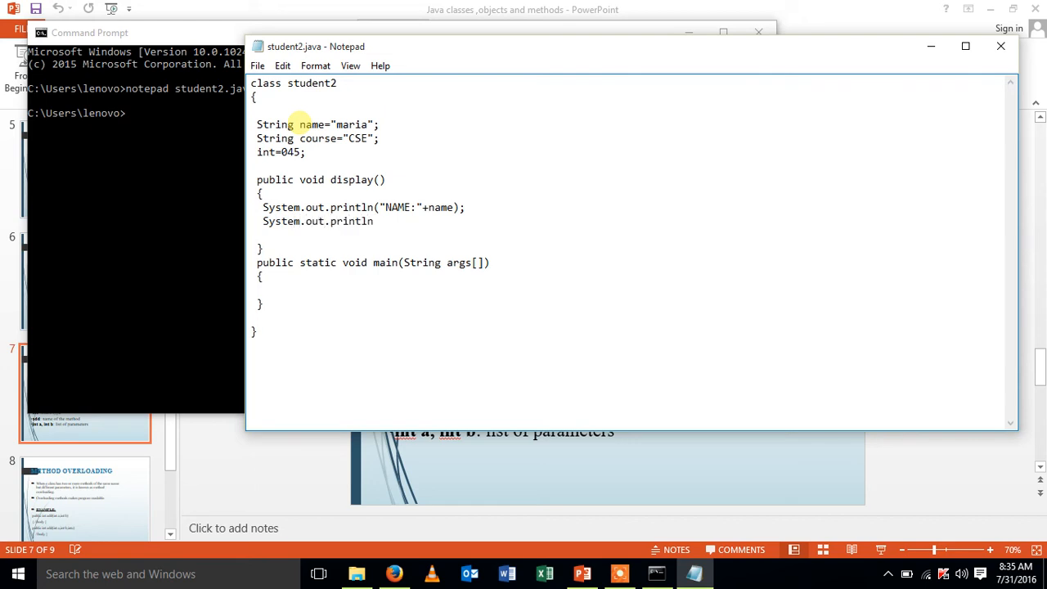
type("(\"C")
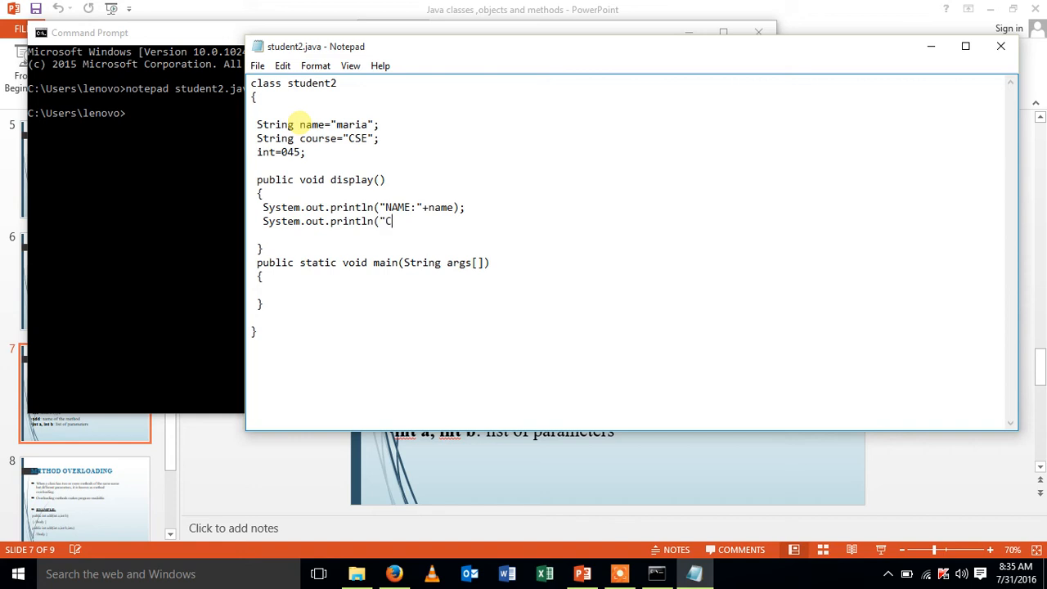
type("OURSE")
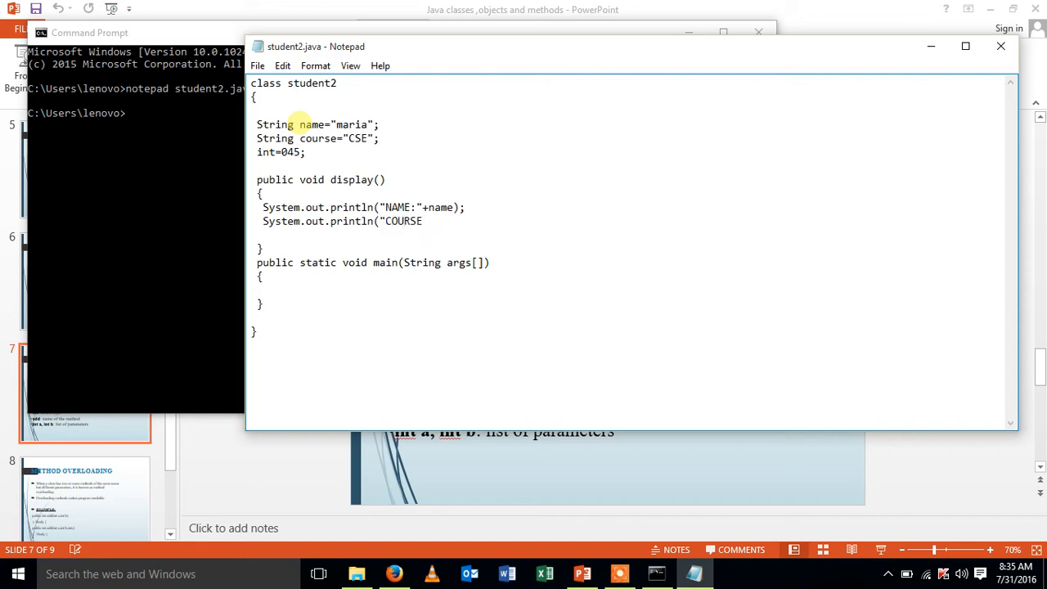
type(":\"")
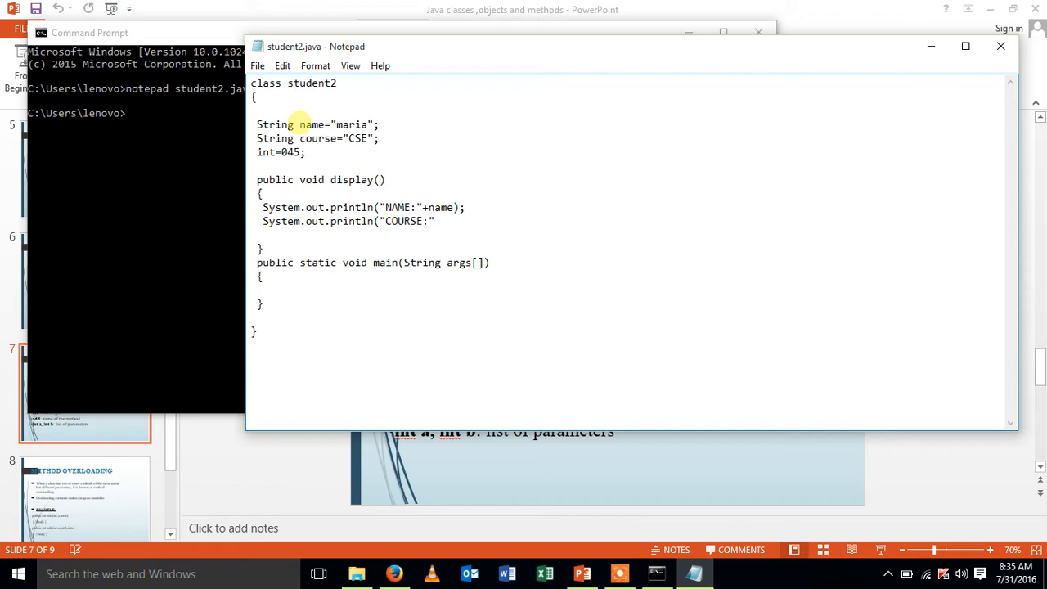
type("+cours")
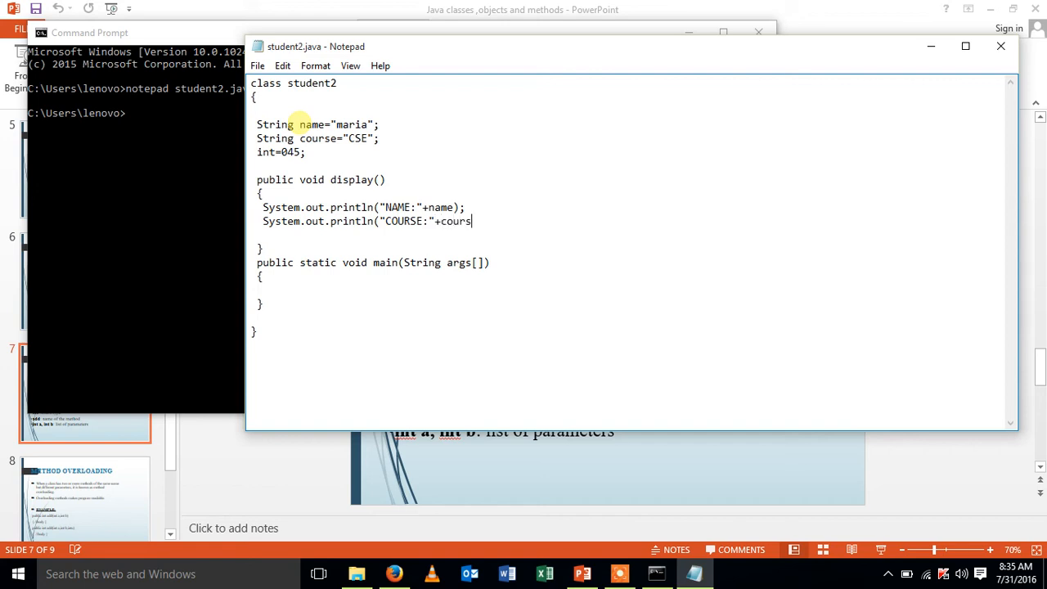
type("e);")
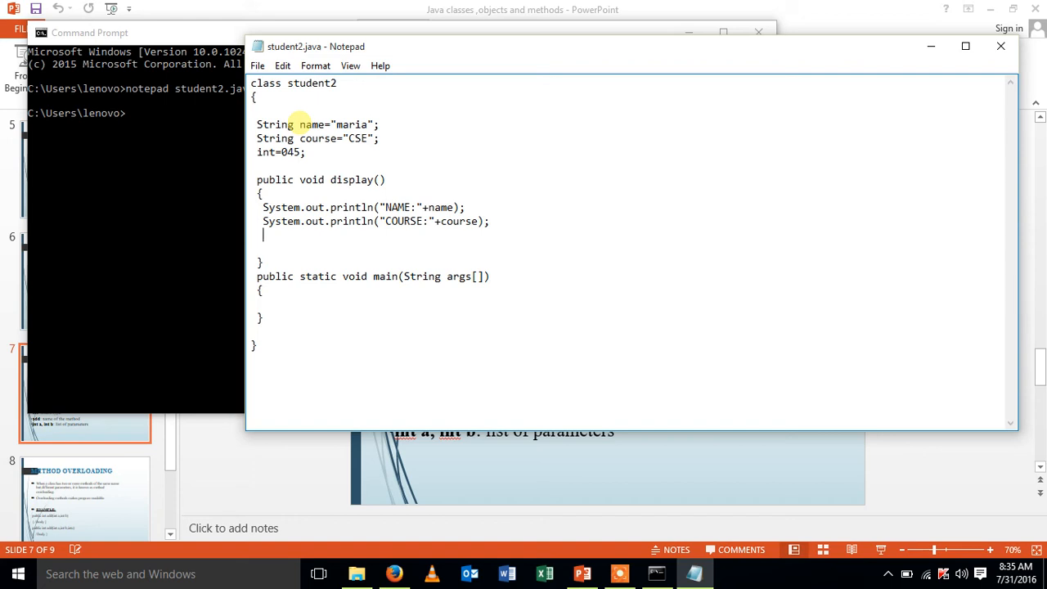
Add a println of "REGISTER NUMBER" followed by reg.
type("System.out.")
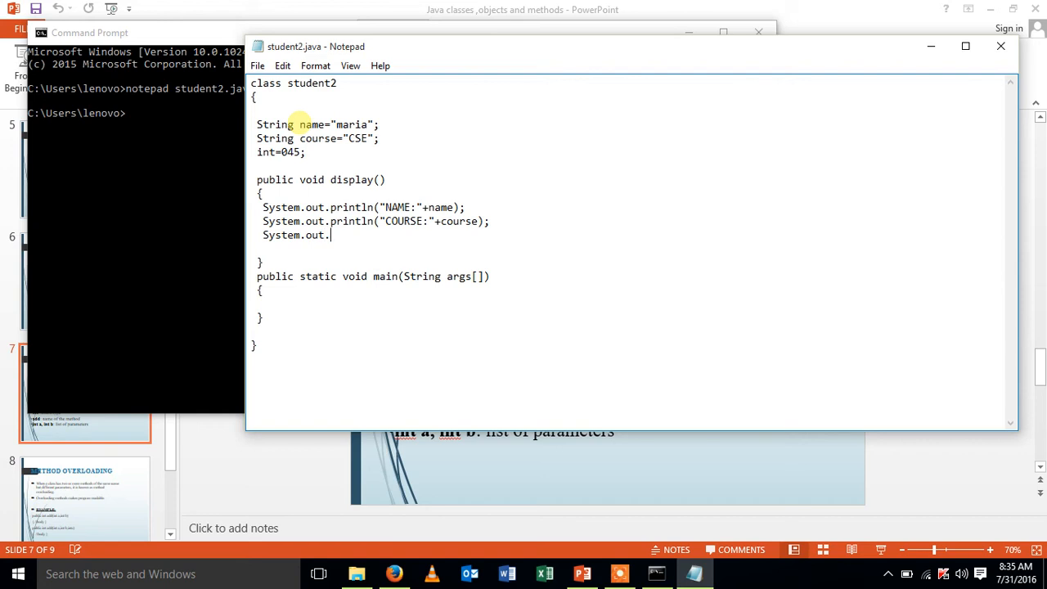
type("println")
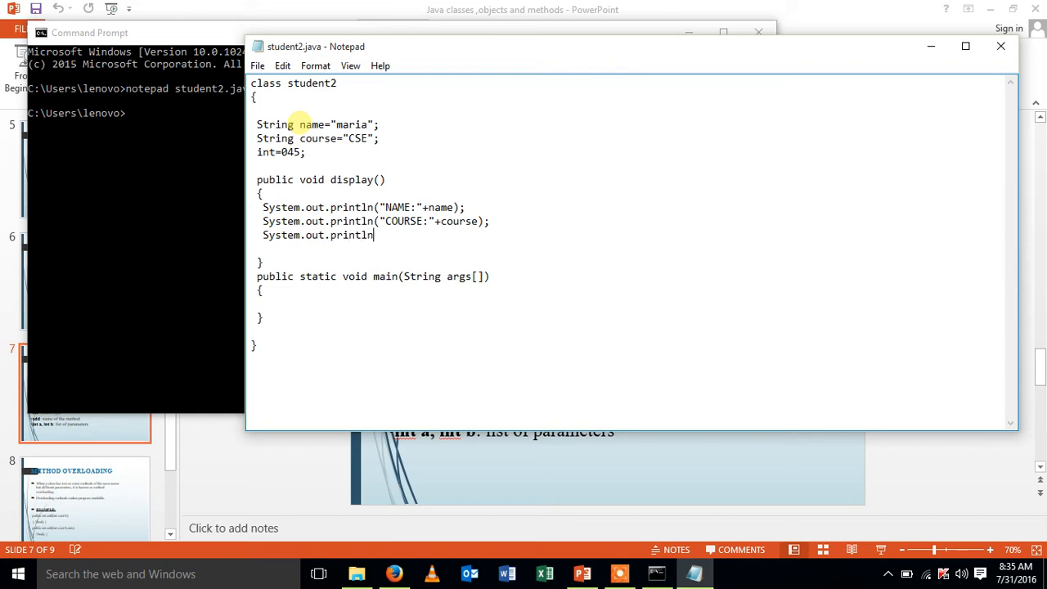
type("(")
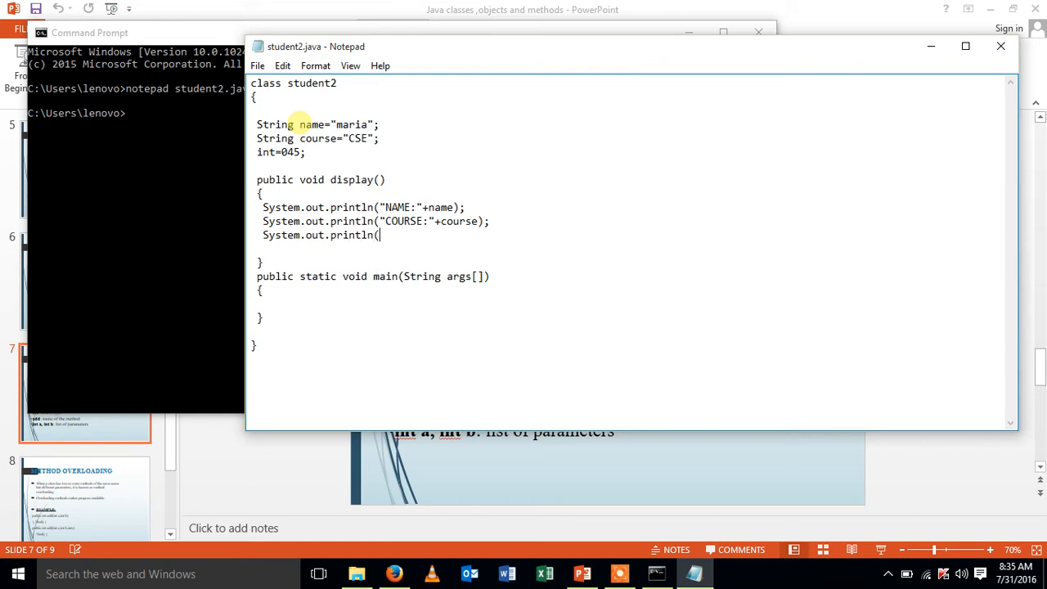
type("\"REG")
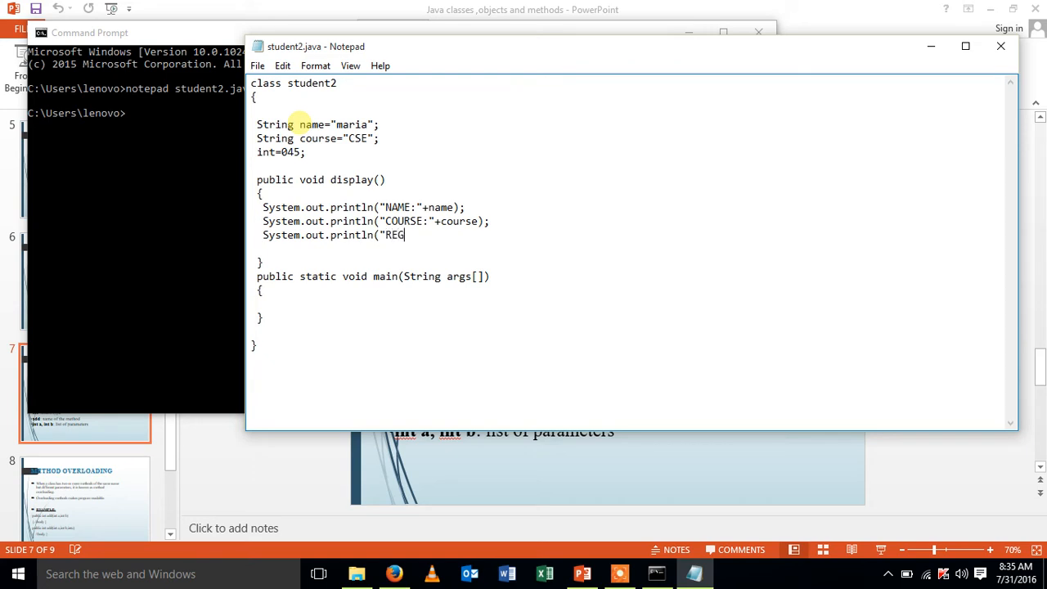
type("ISTER")
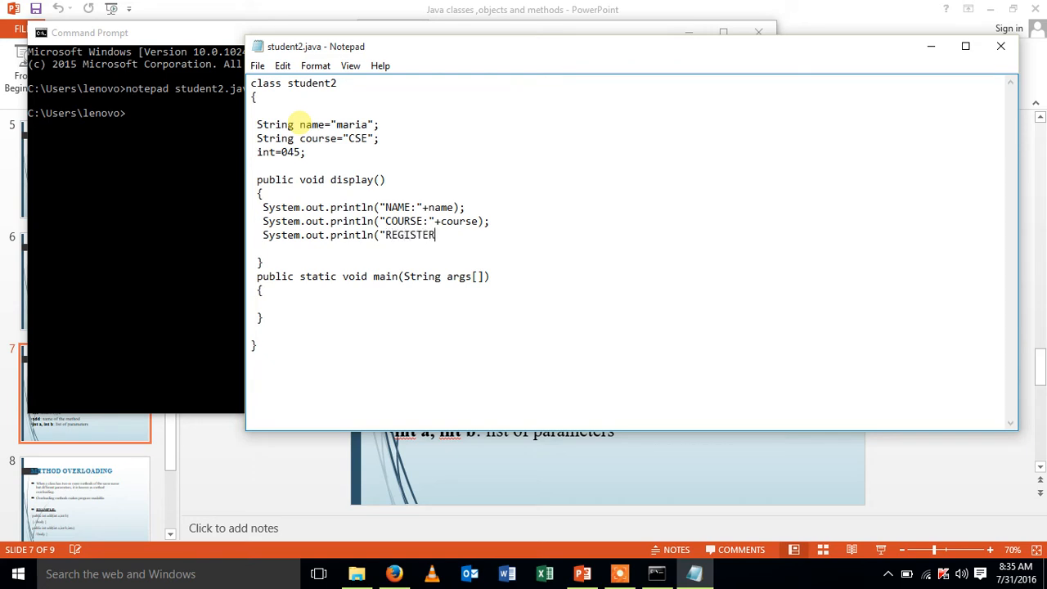
type("NUMB")
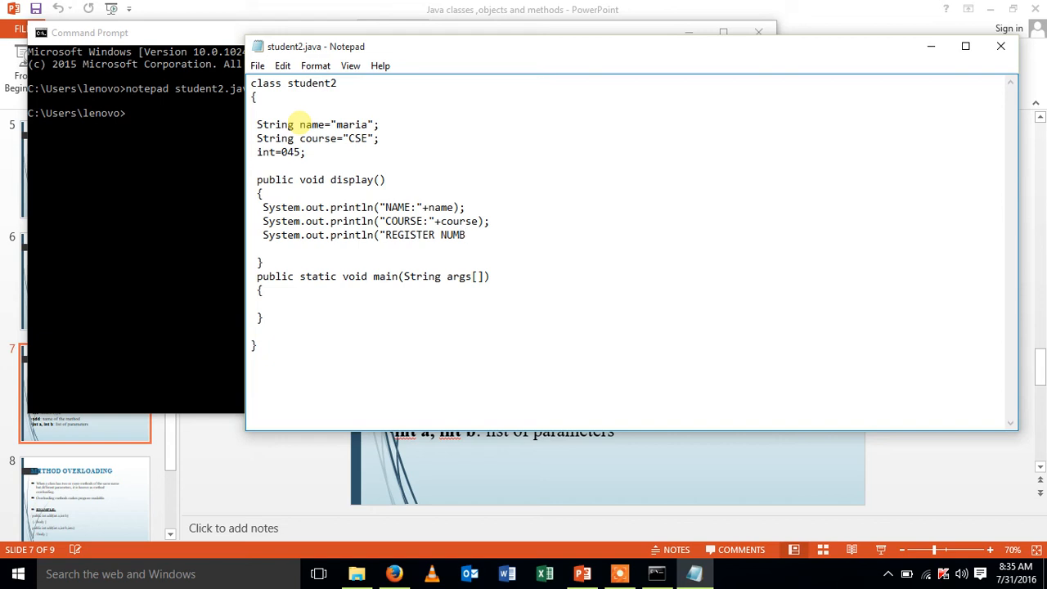
type("ER\"+")
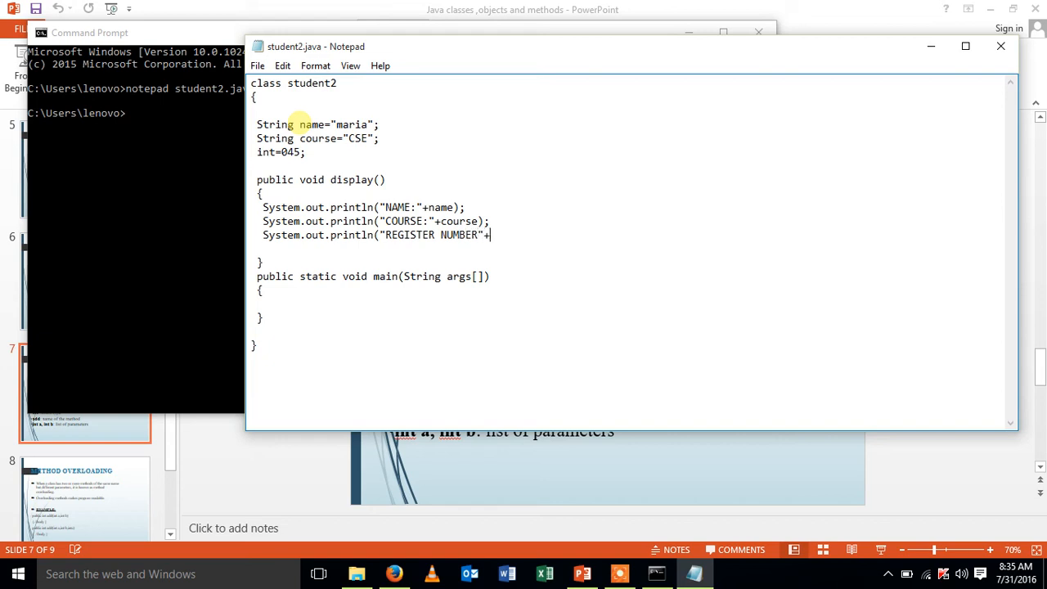
type("reg)")
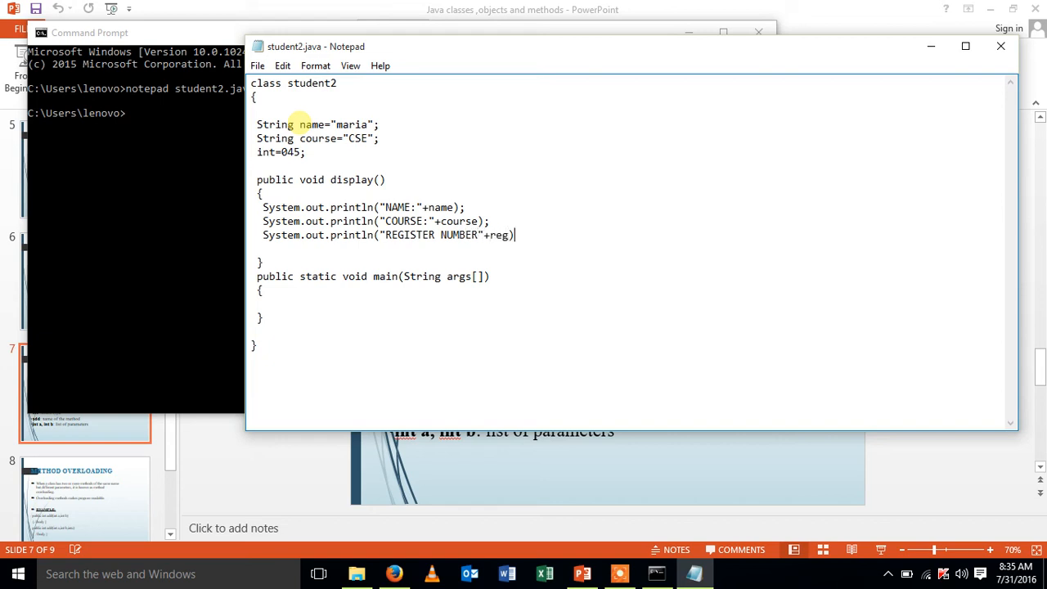
type(";")
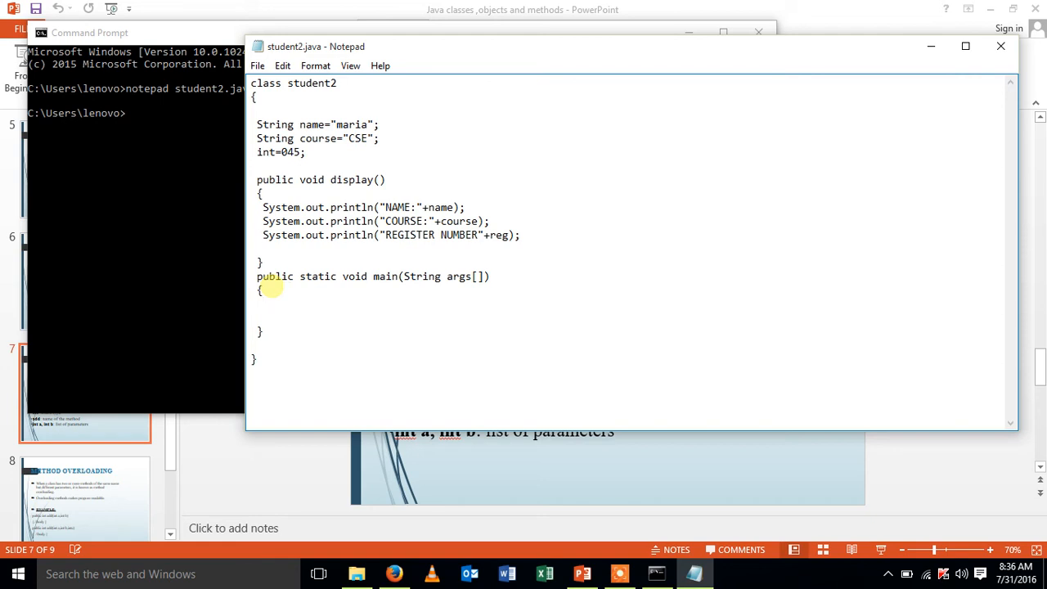
In main, create the object student2 s = new student2();.
type("STu")
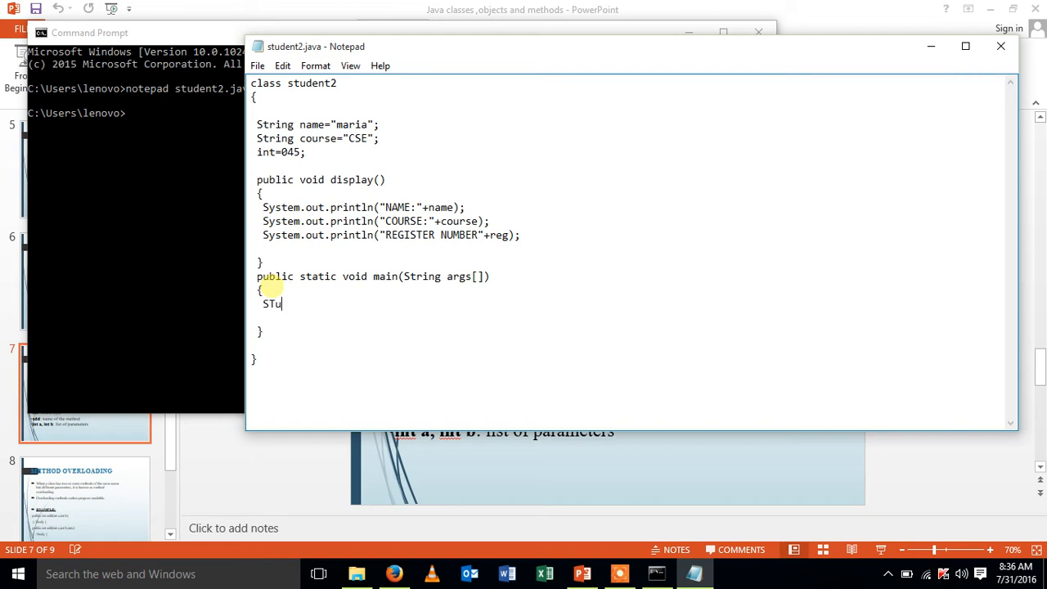
key("Backspace")
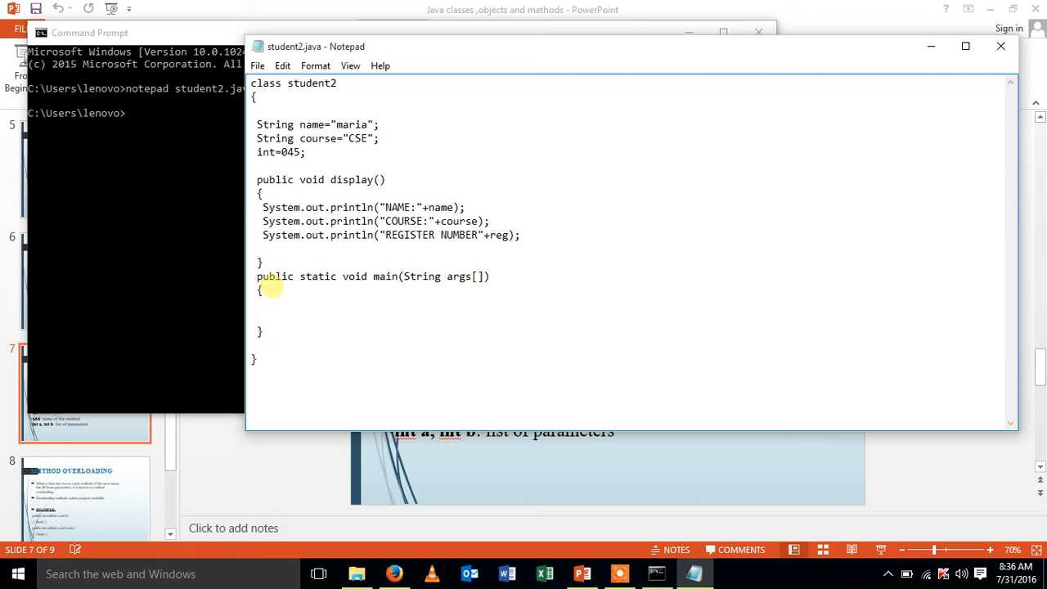
type("Stue")
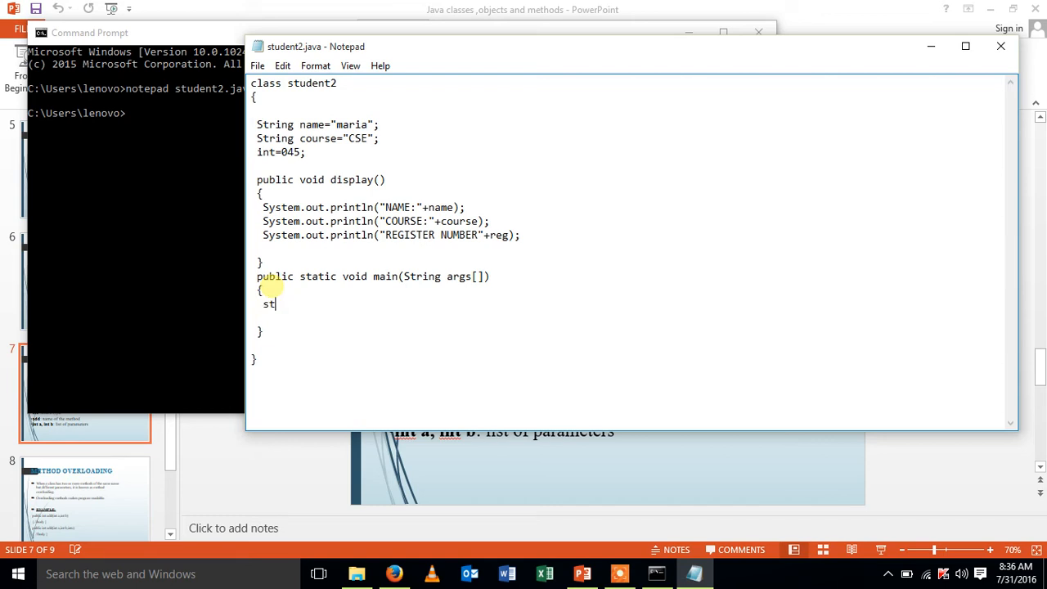
type("udent")
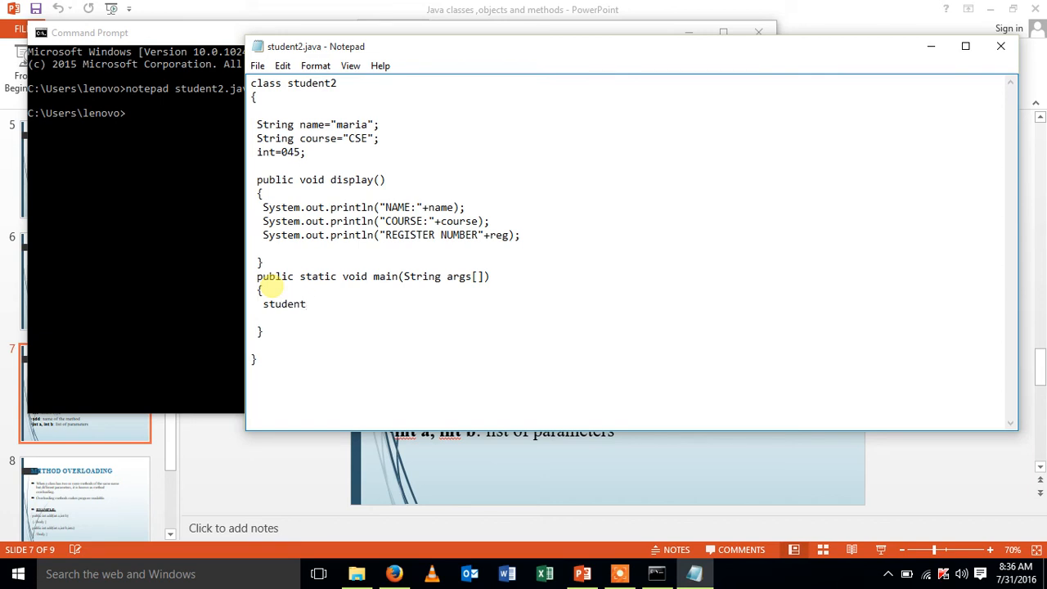
type("2")
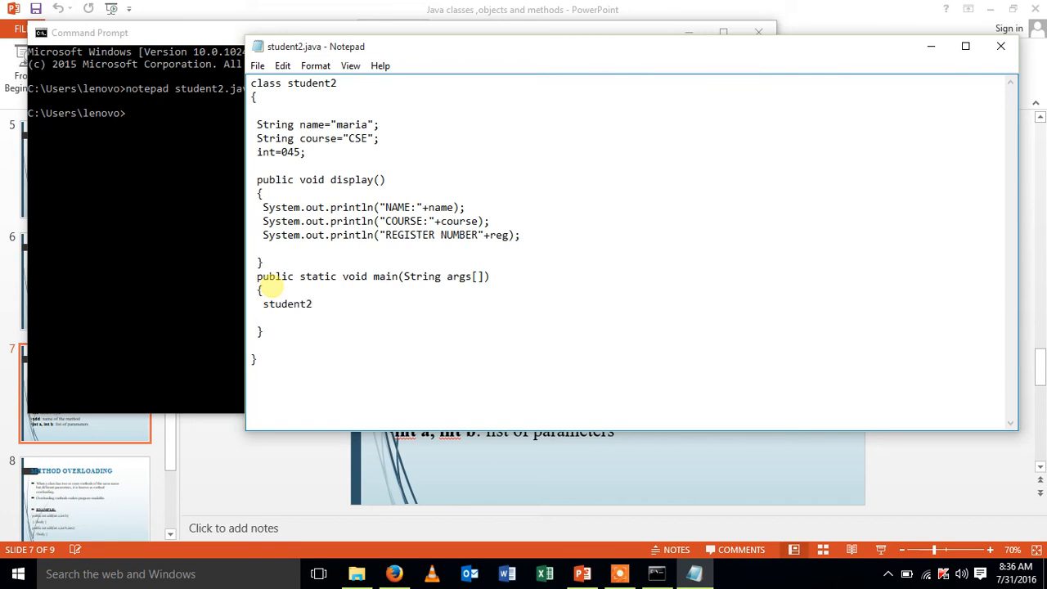
type("s")
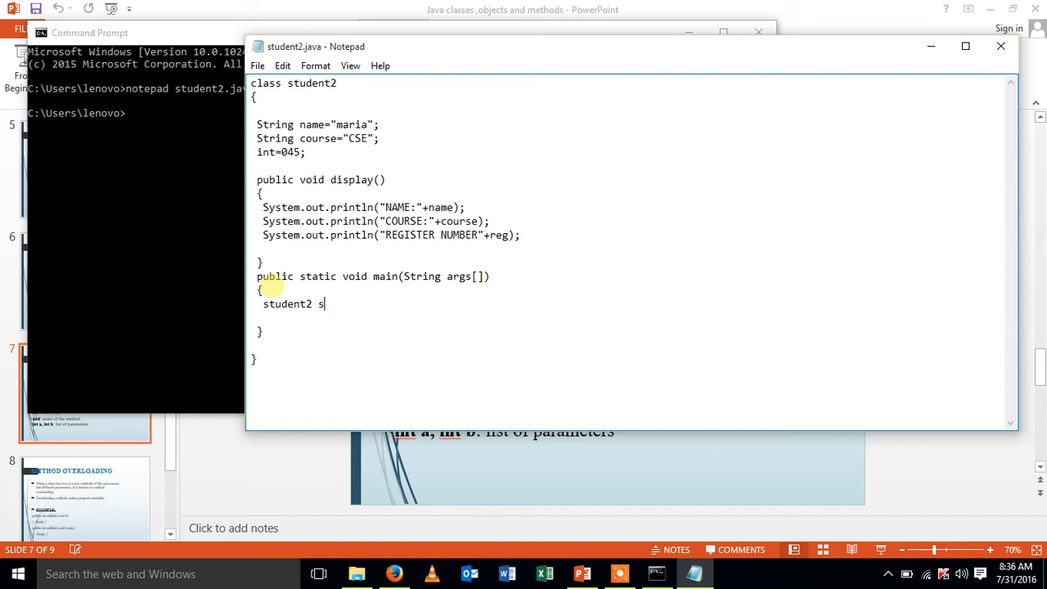
type("= n")
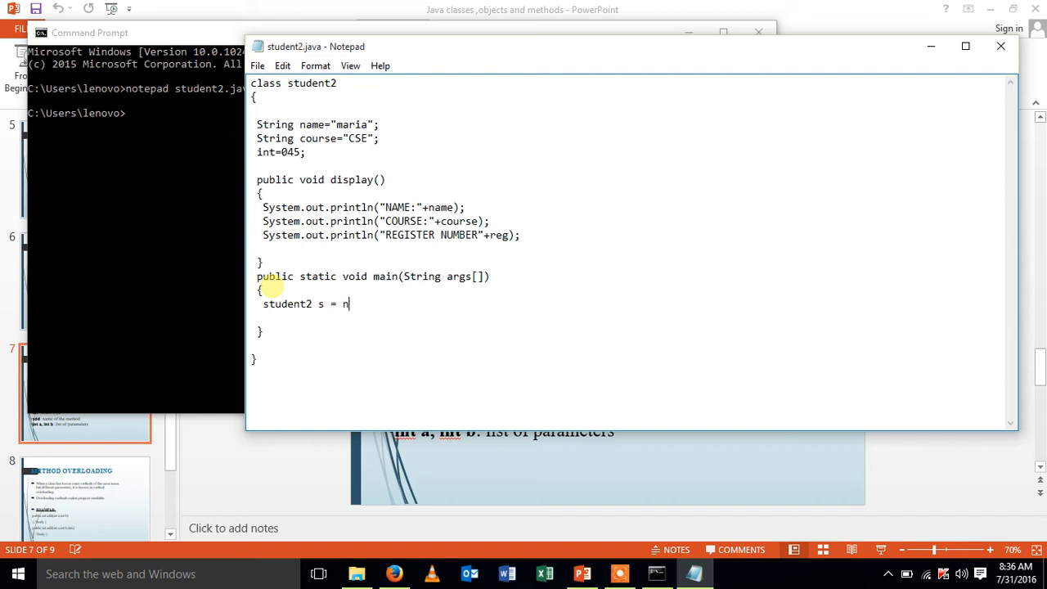
type("ew")
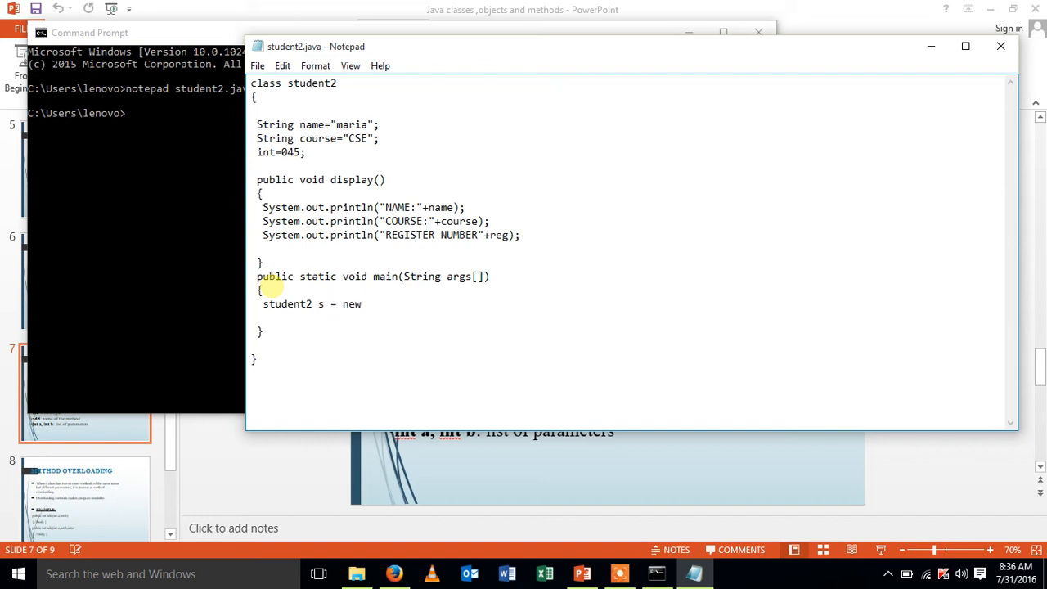
type("stude")
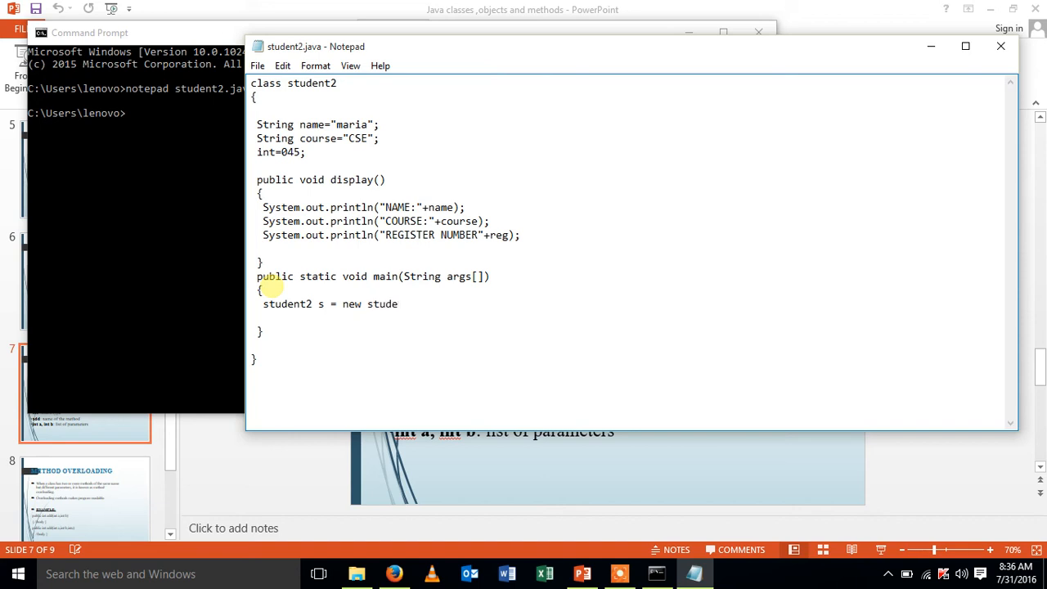
type("nt2(")
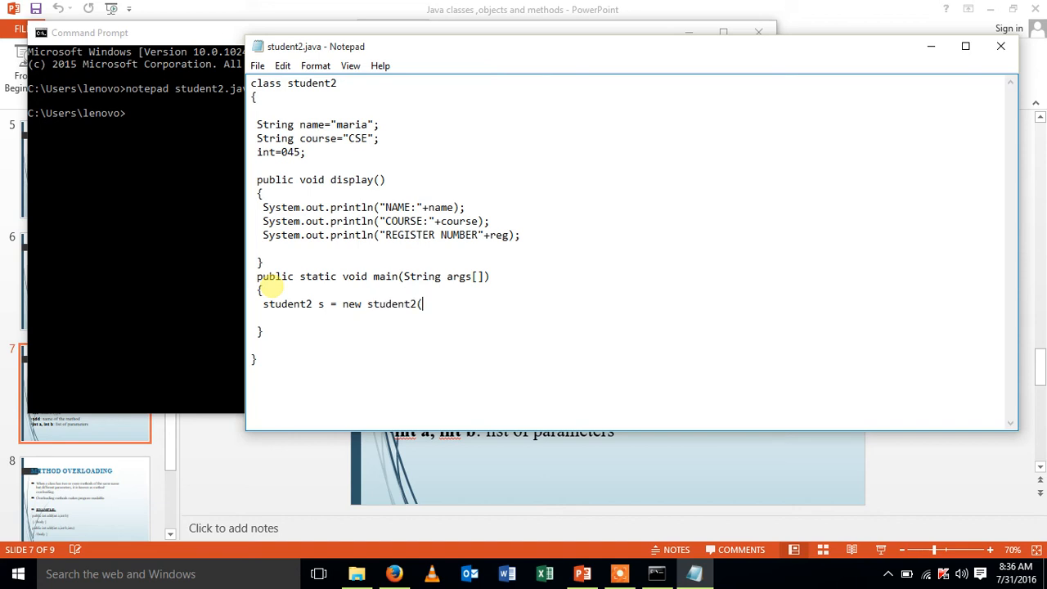
type(");")
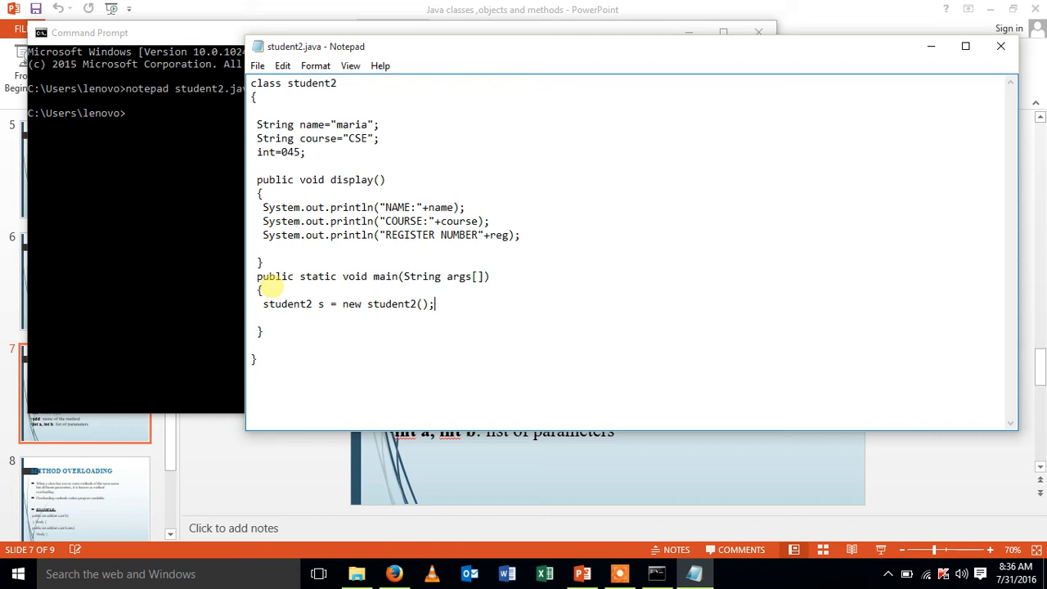
On a new line, call s.display();.
key("enter")
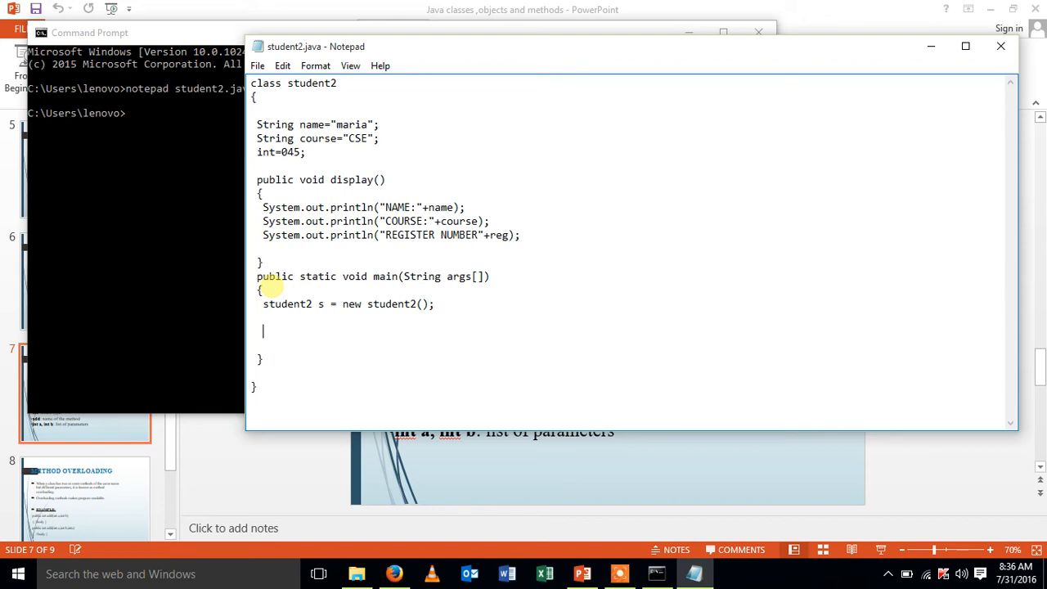
type("s.dis")
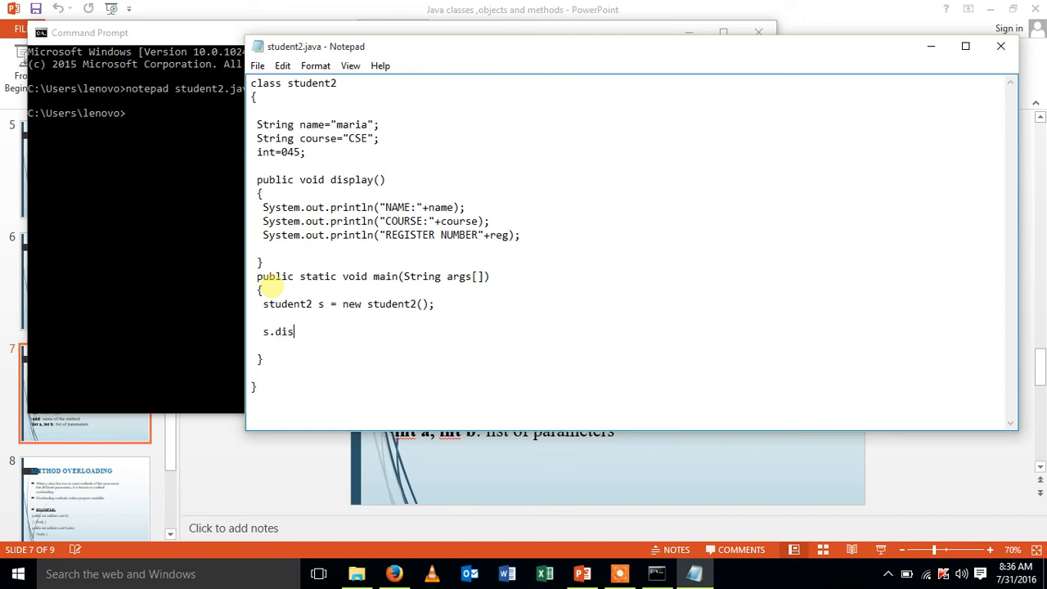
type("play")
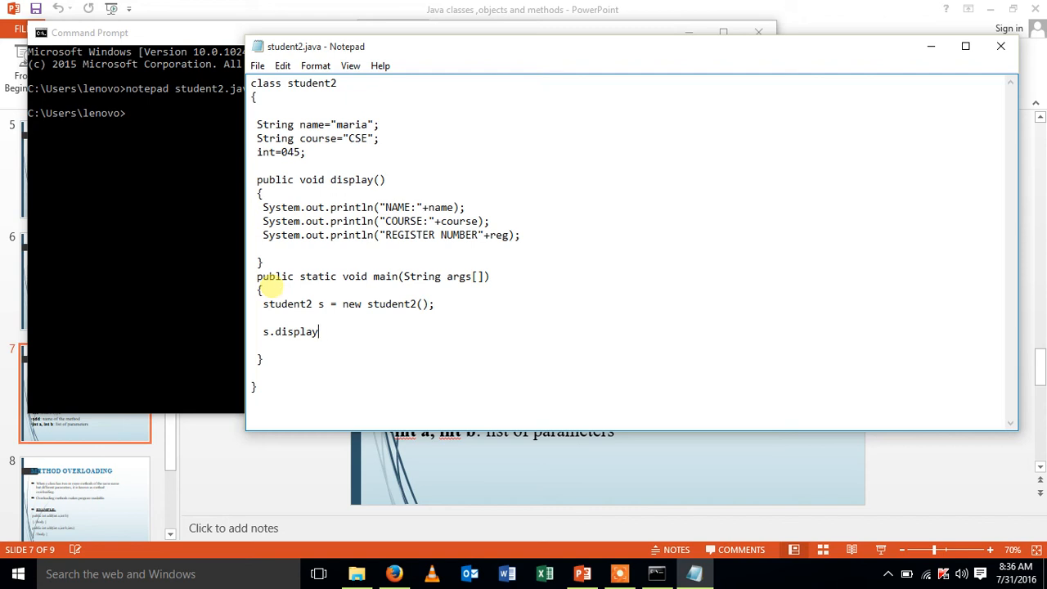
type("();")
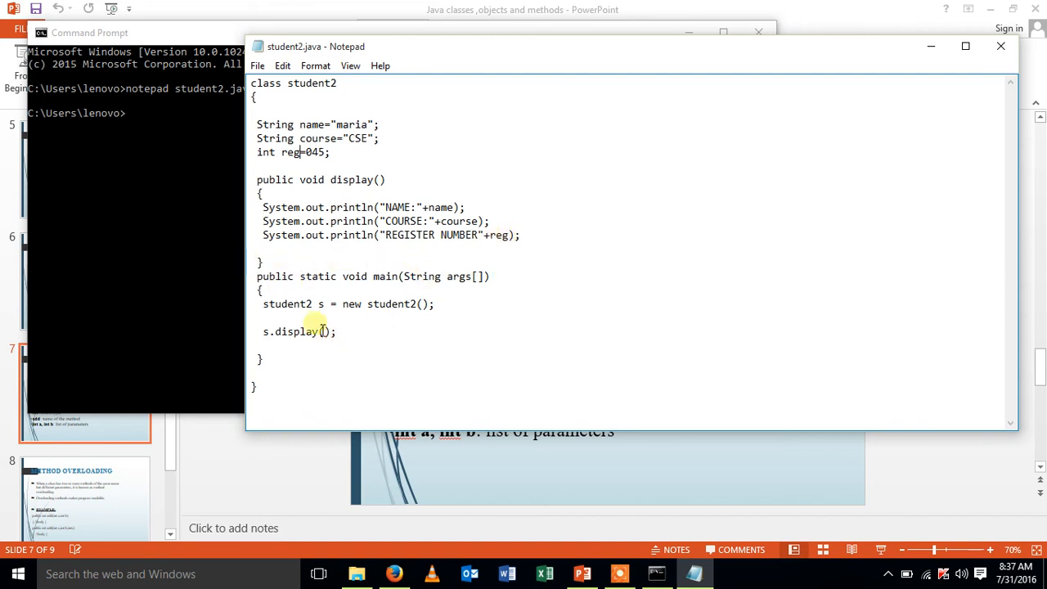
mouse_move(350, 303)
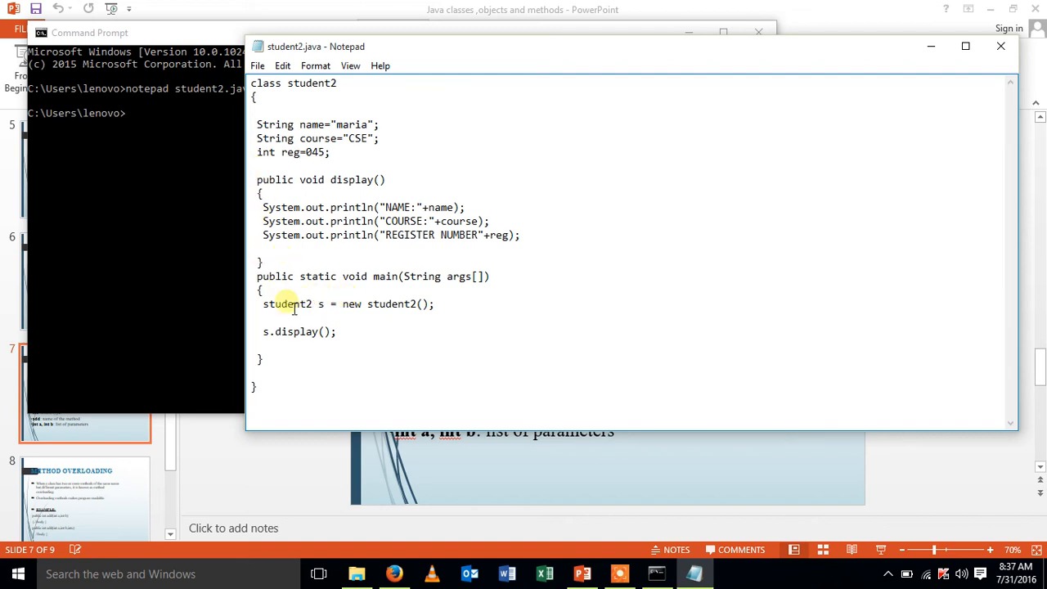
mouse_move(303, 376)
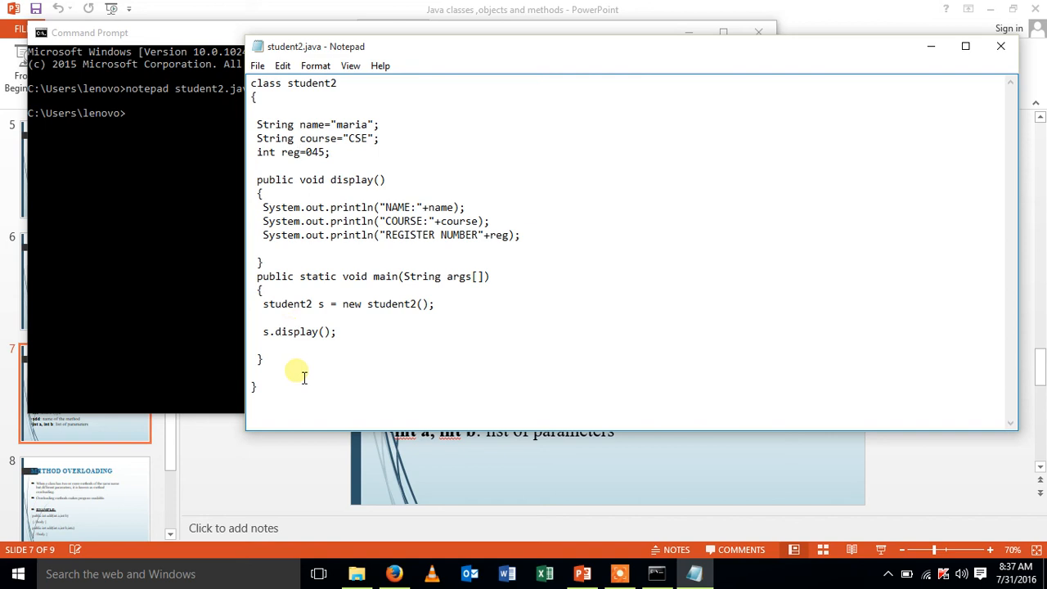
mouse_move(108, 168)
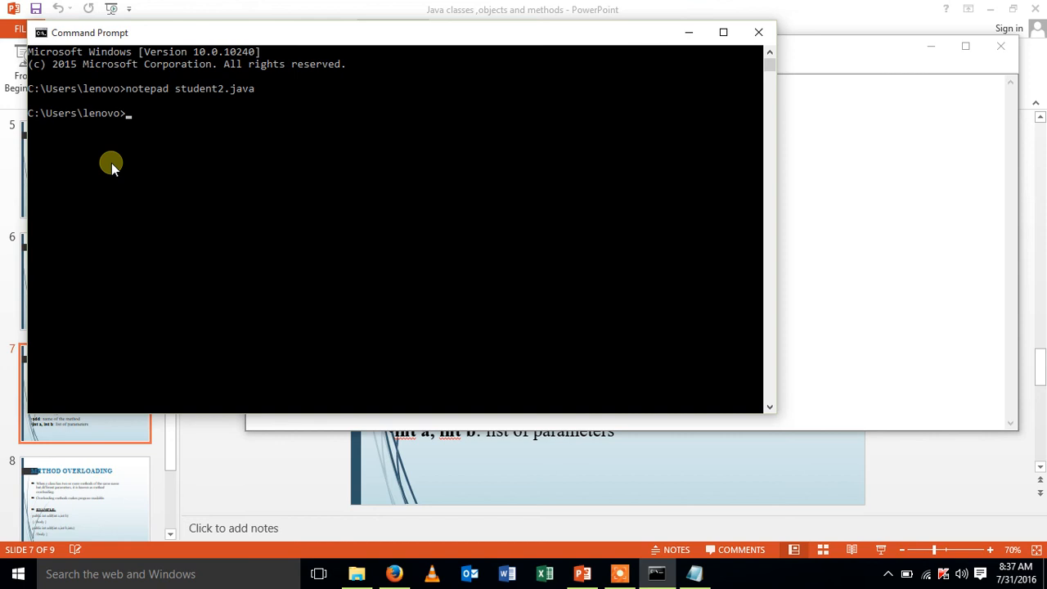
Compile the program with javac student2.java.
type("javac stu")
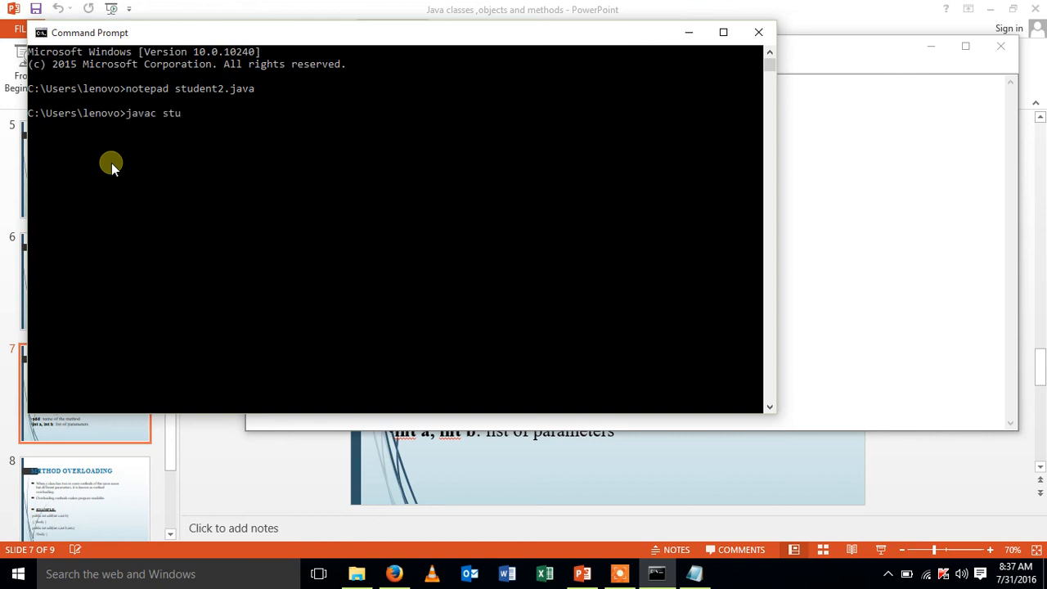
type("dent2")
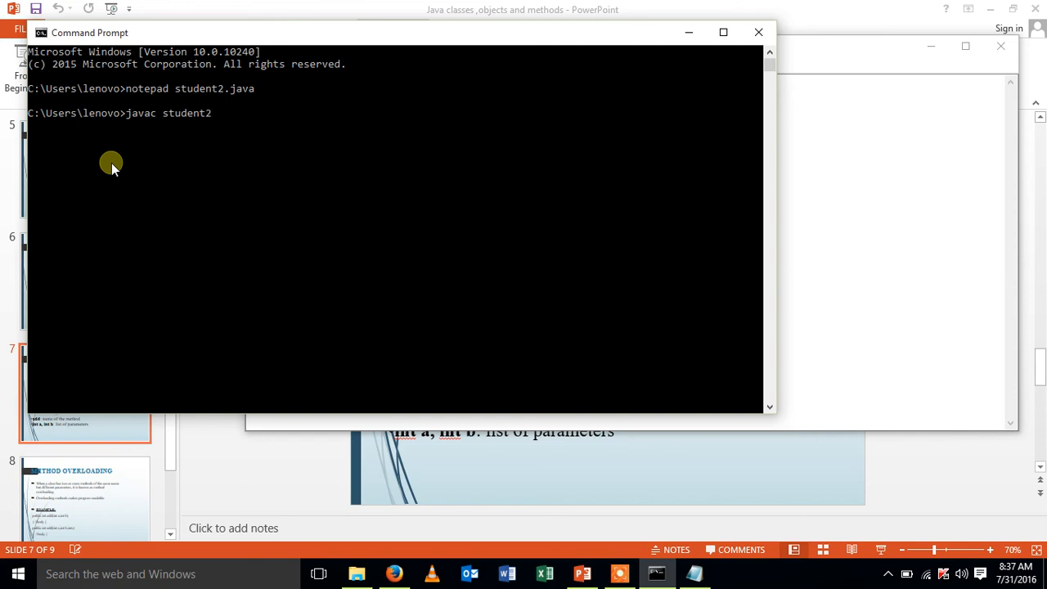
type(".java")
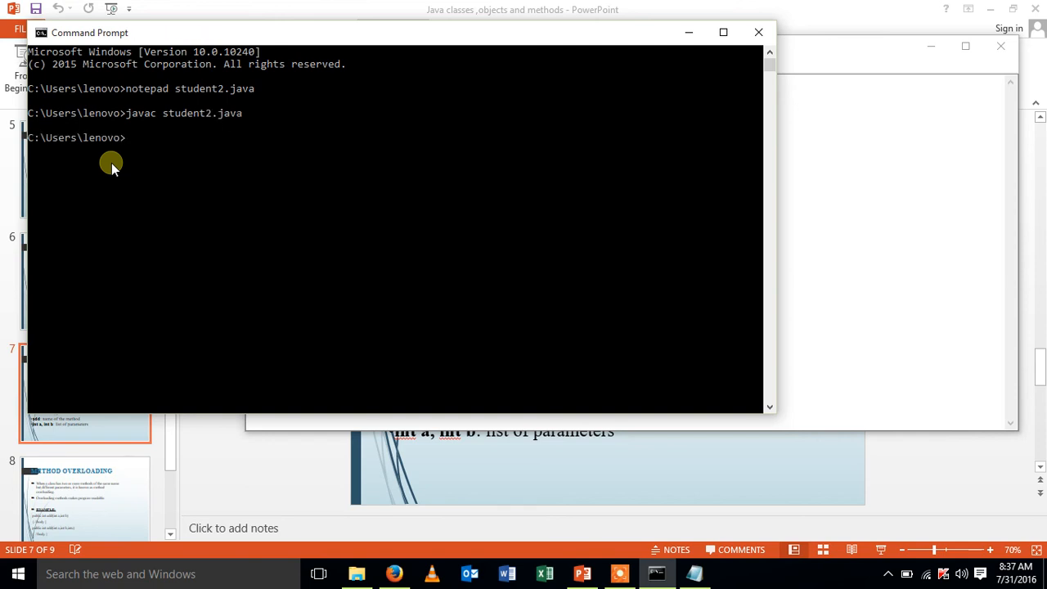
Enter java student2 to run the compiled class.
type("jav")
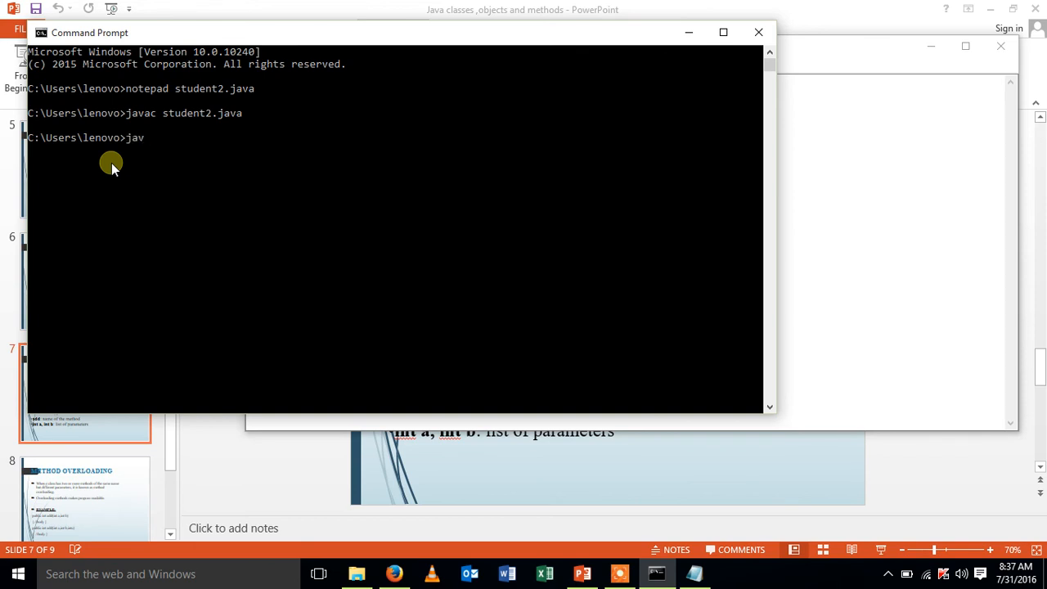
type("a s")
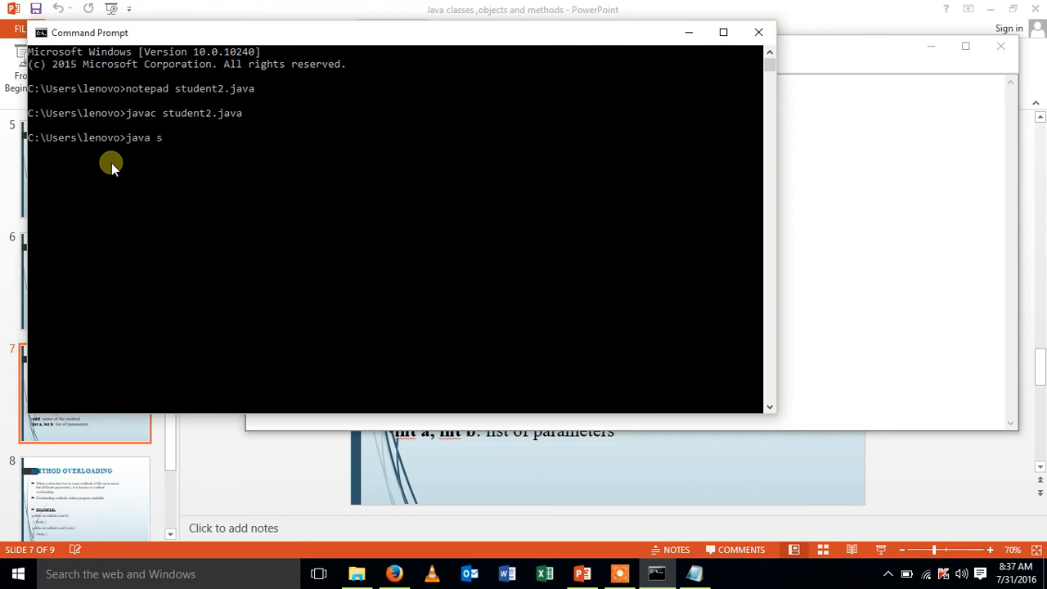
type("tudent2")
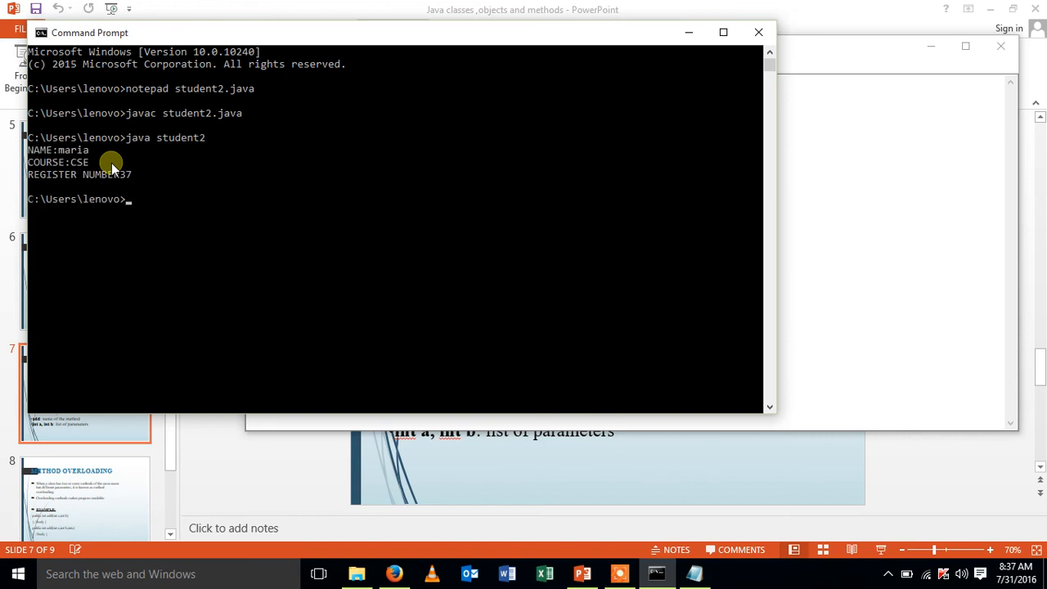
mouse_move(65, 155)
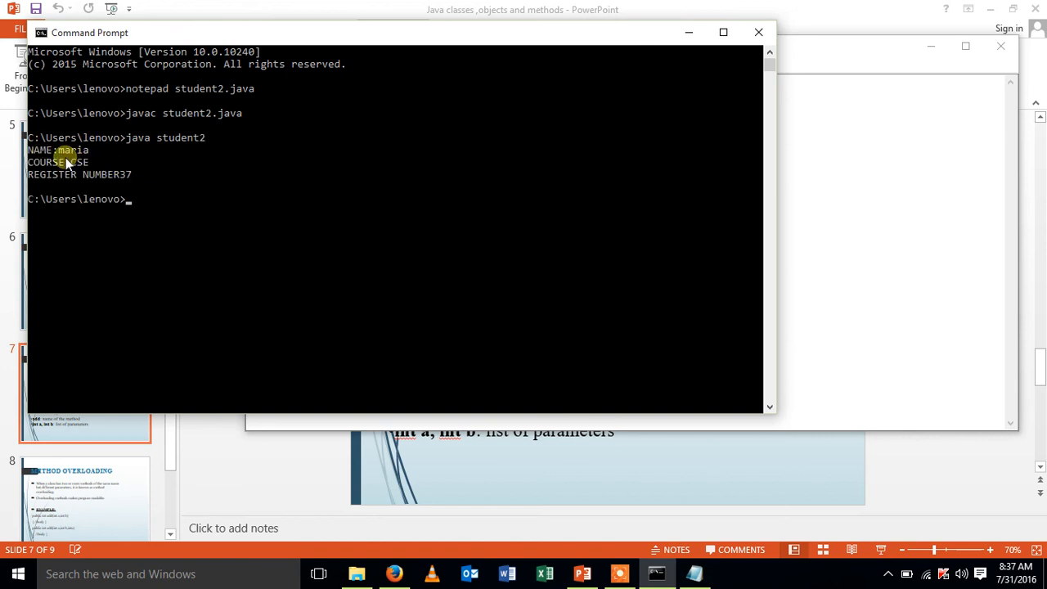
mouse_move(119, 175)
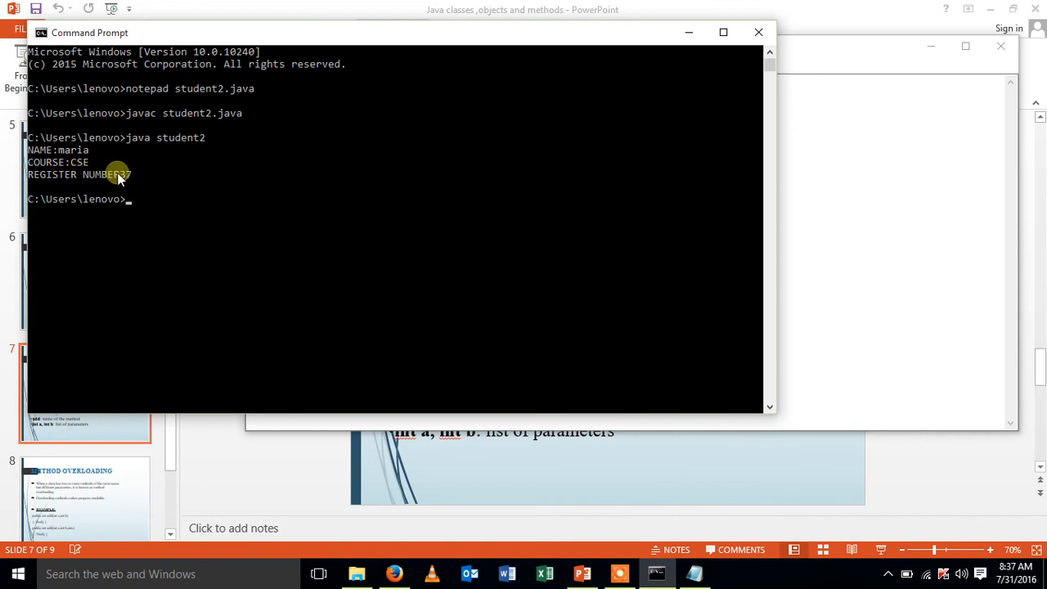
mouse_move(417, 102)
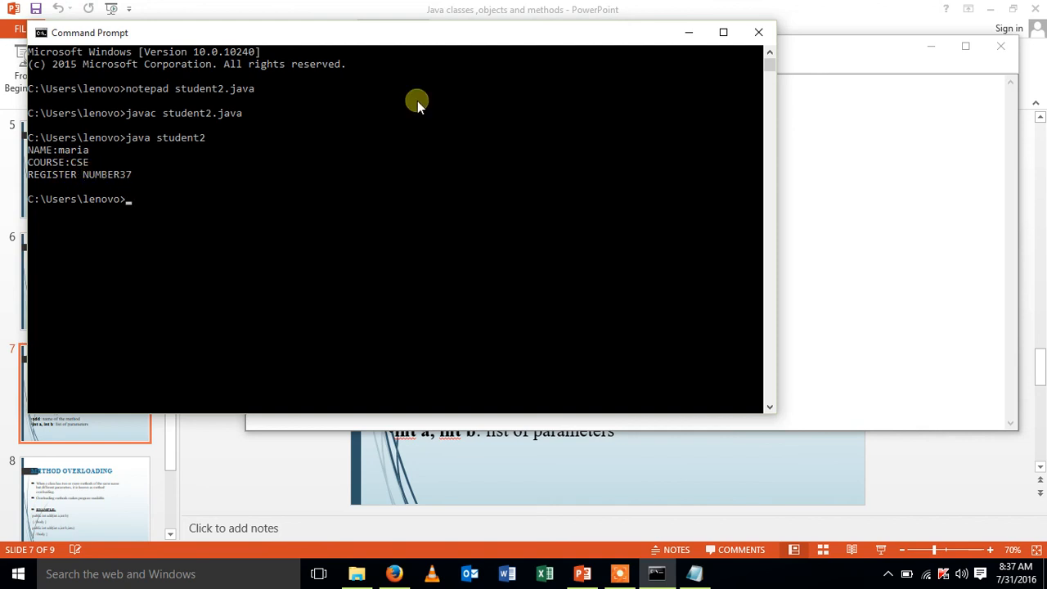
mouse_move(156, 501)
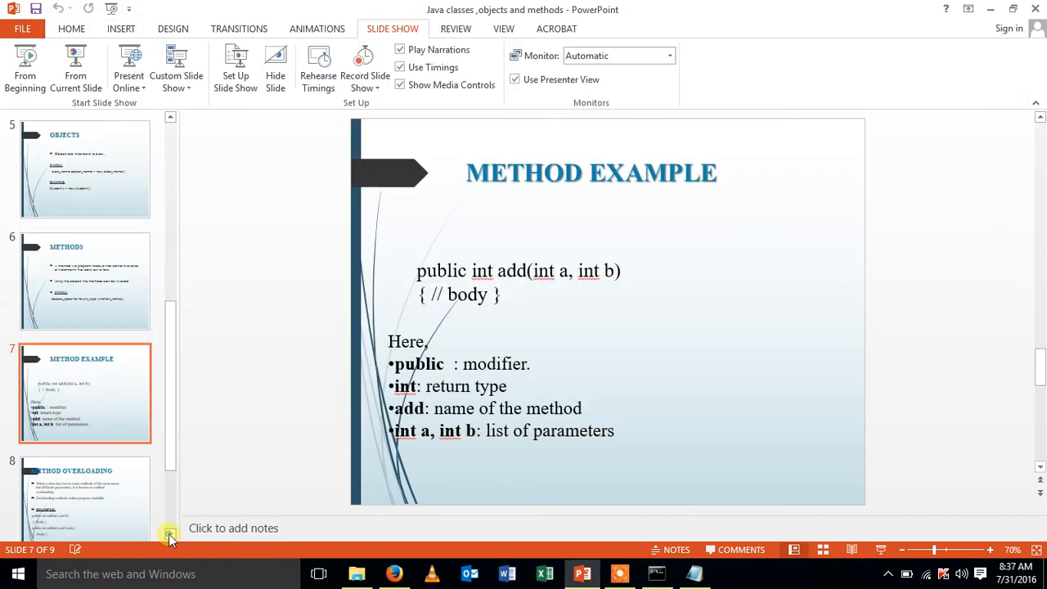
Scroll the thumbnails to show slide 8, Method Overloading.
scroll("down", 3)
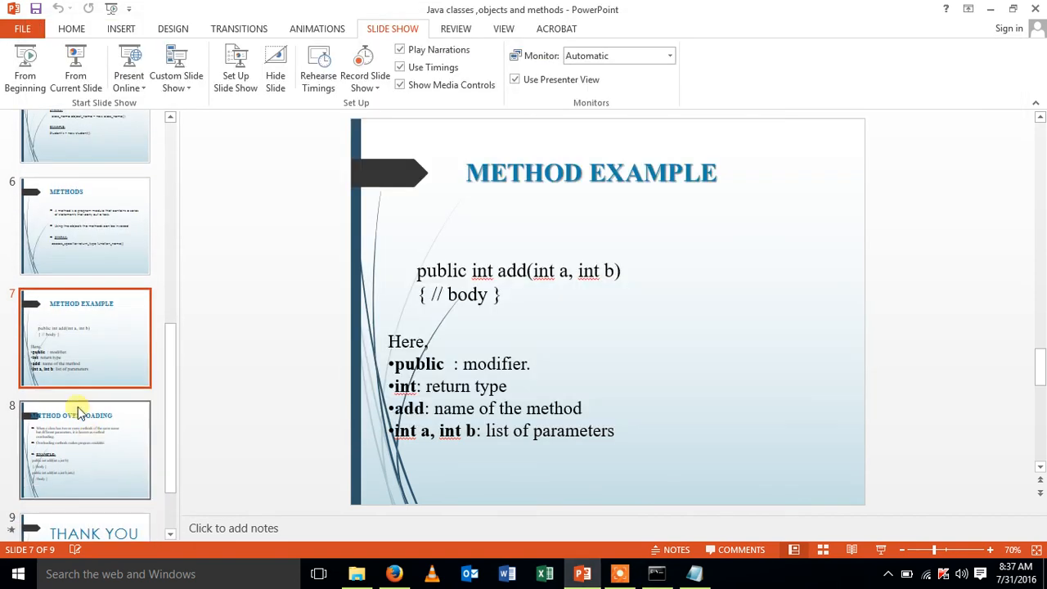
left_click(85, 449)
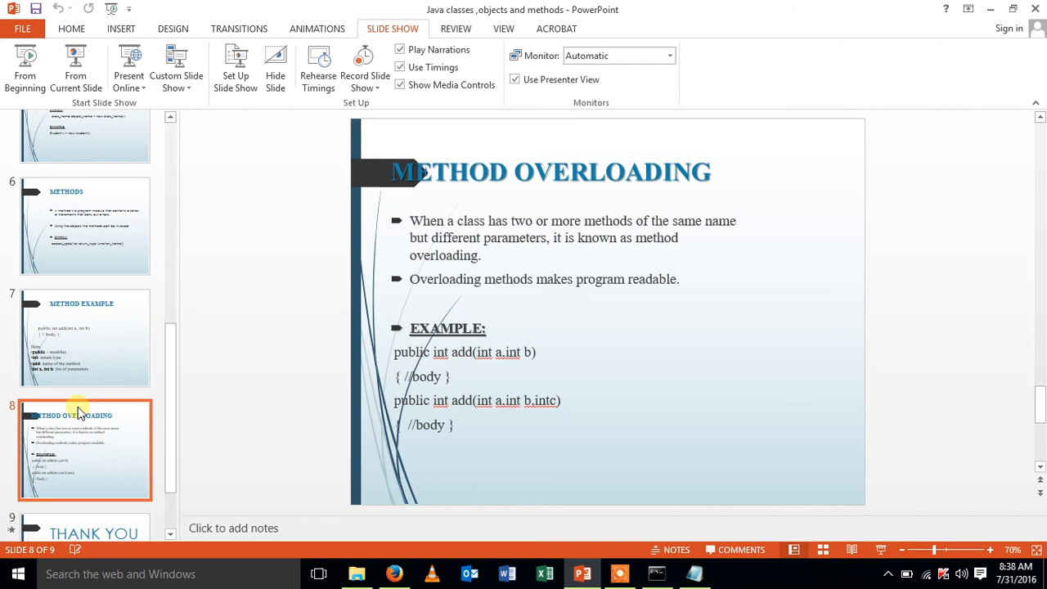
mouse_move(41, 405)
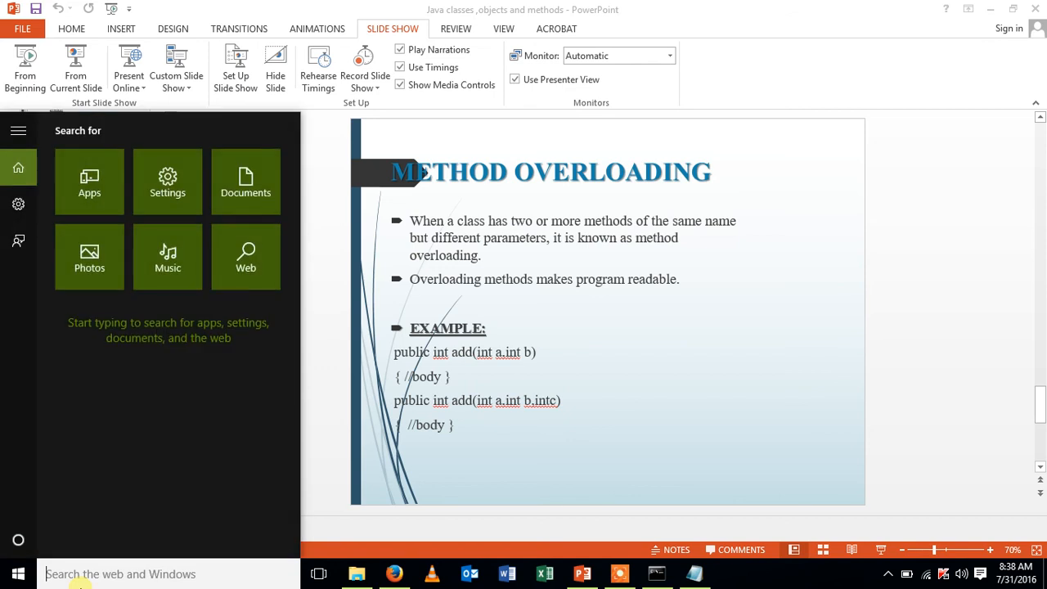
Open a new Command Prompt and run notepad add.java.
type("cmd")
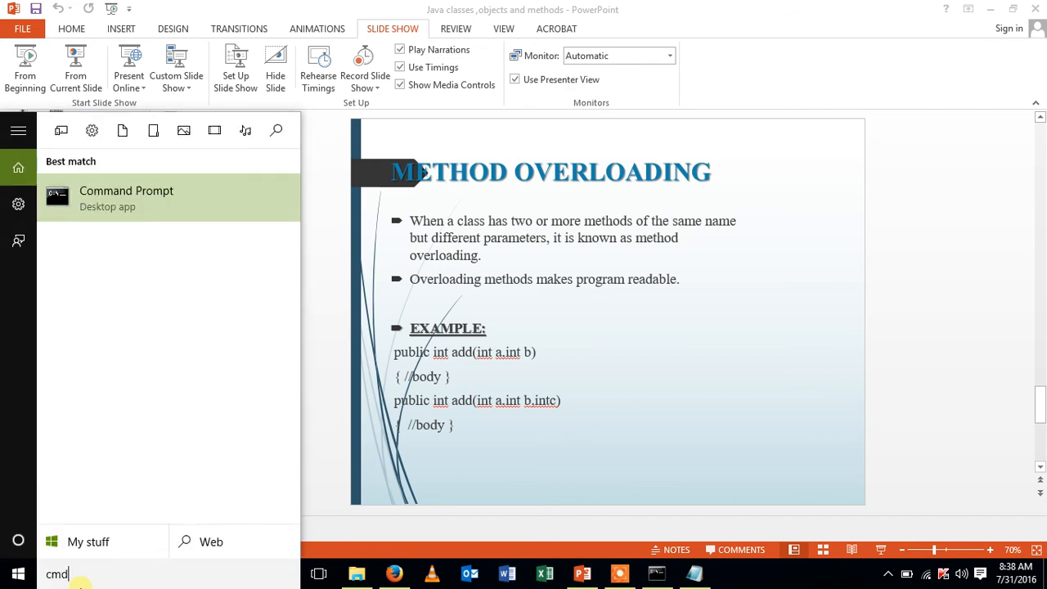
left_click(126, 198)
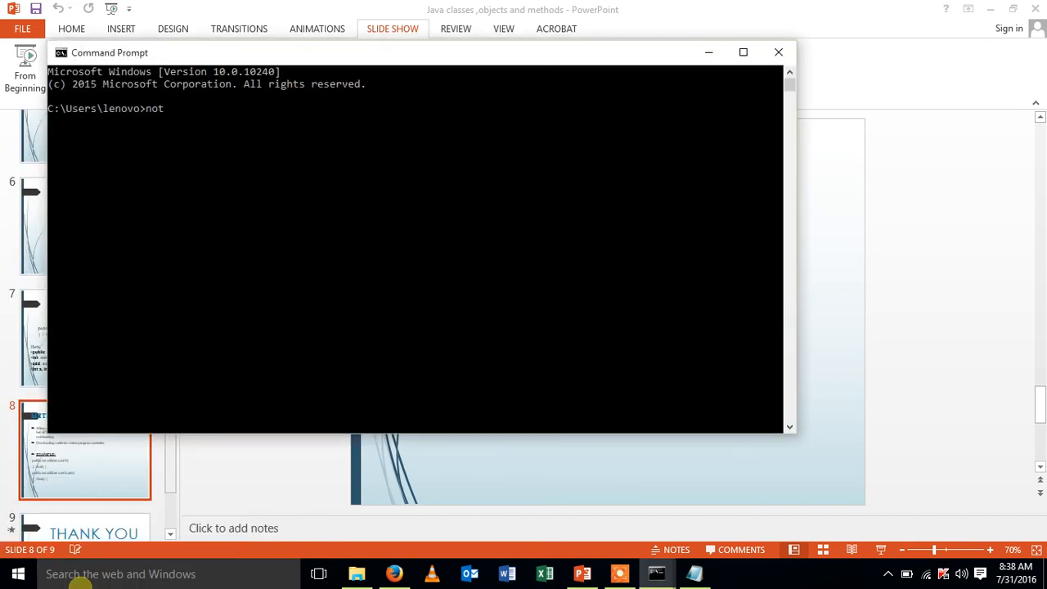
type("epad agg")
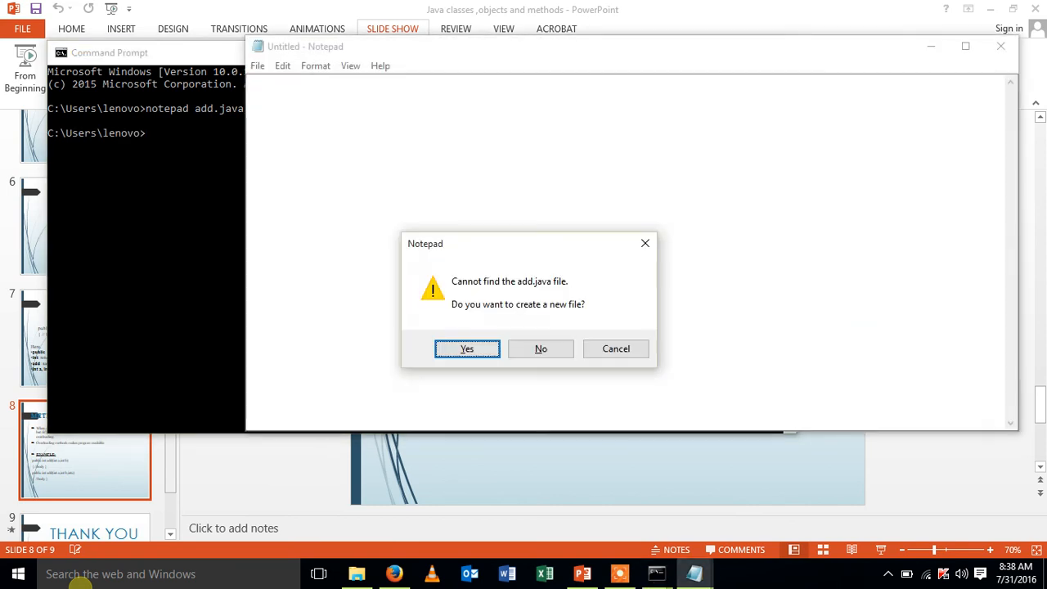
mouse_move(476, 336)
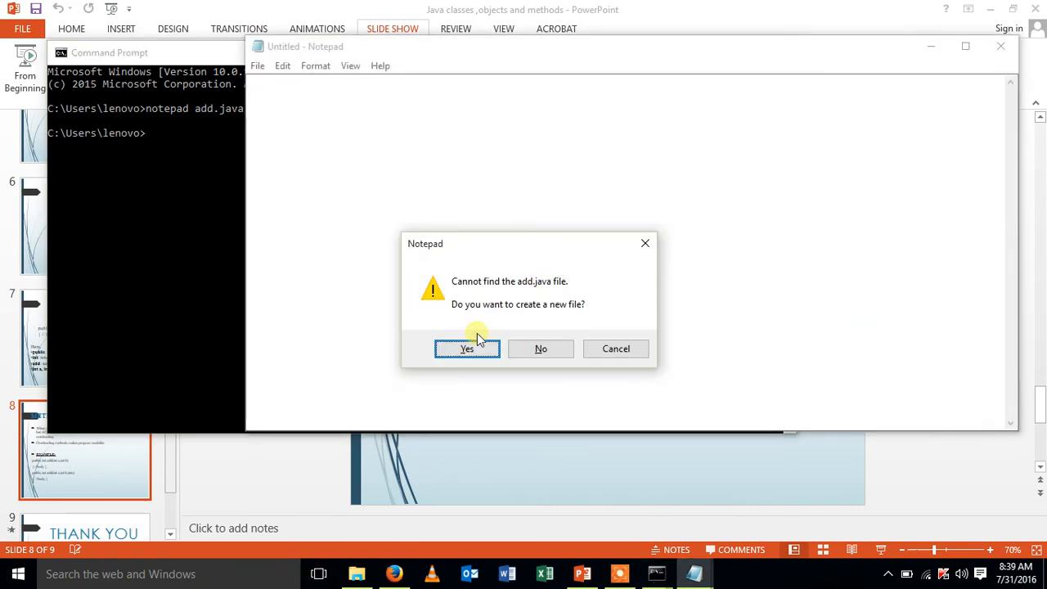
Create add.java with class add and public static void main(String args[]).
left_click(466, 348)
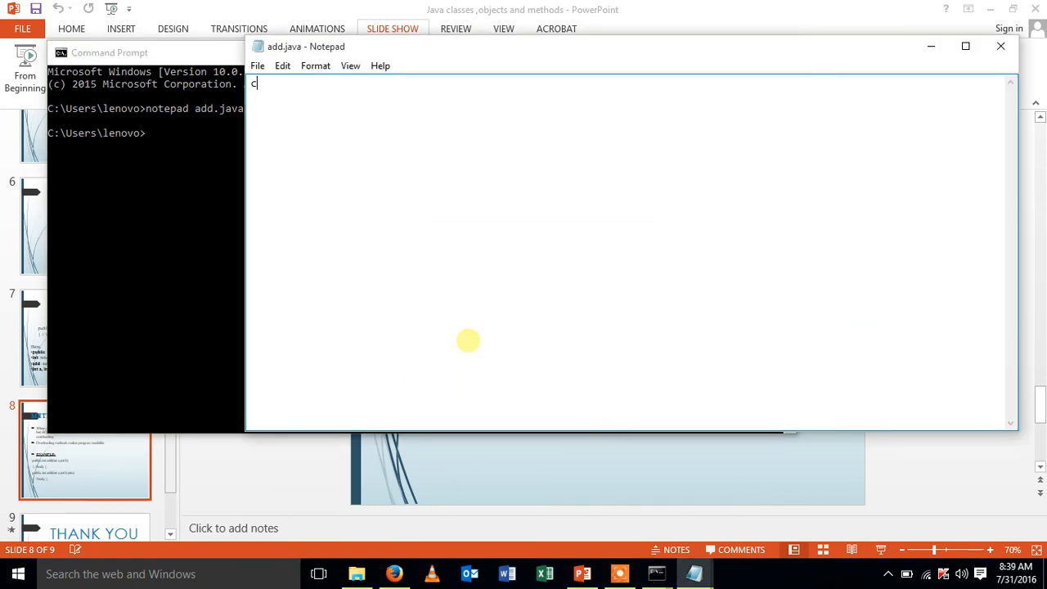
type("lass add")
type("{")
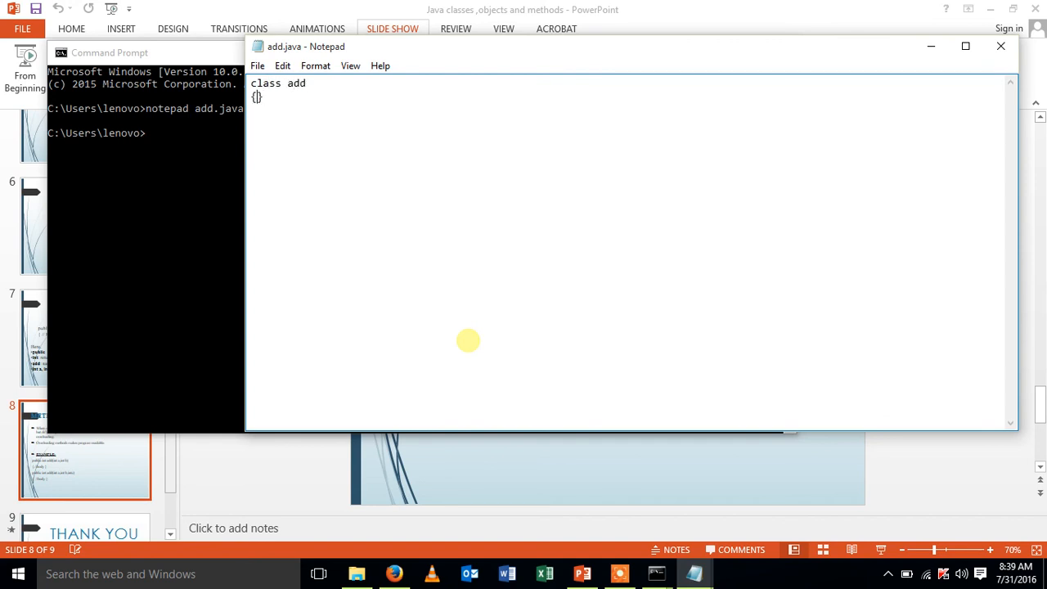
type("p")
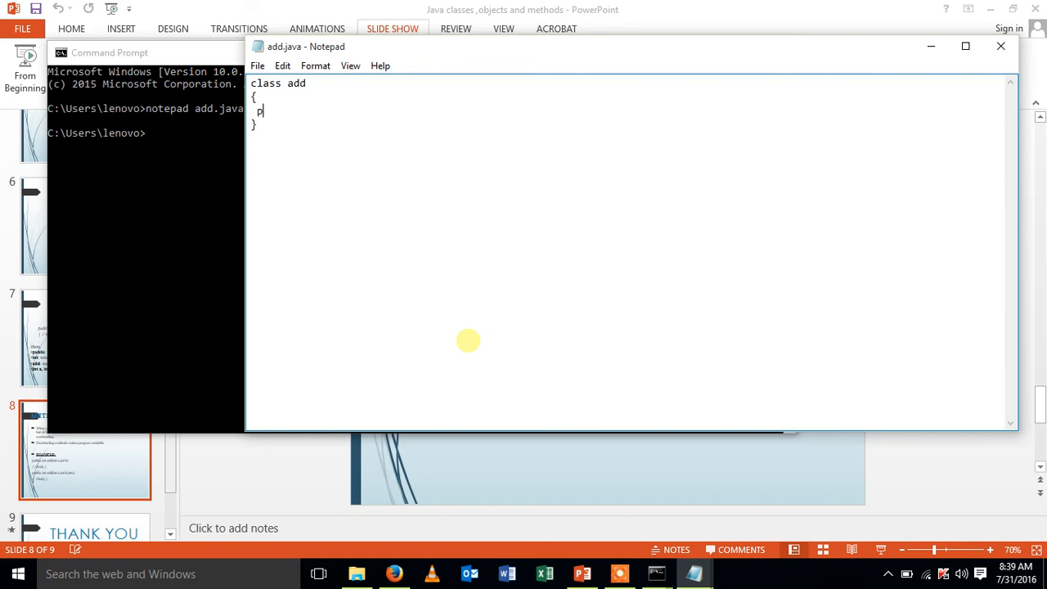
type("ublic st")
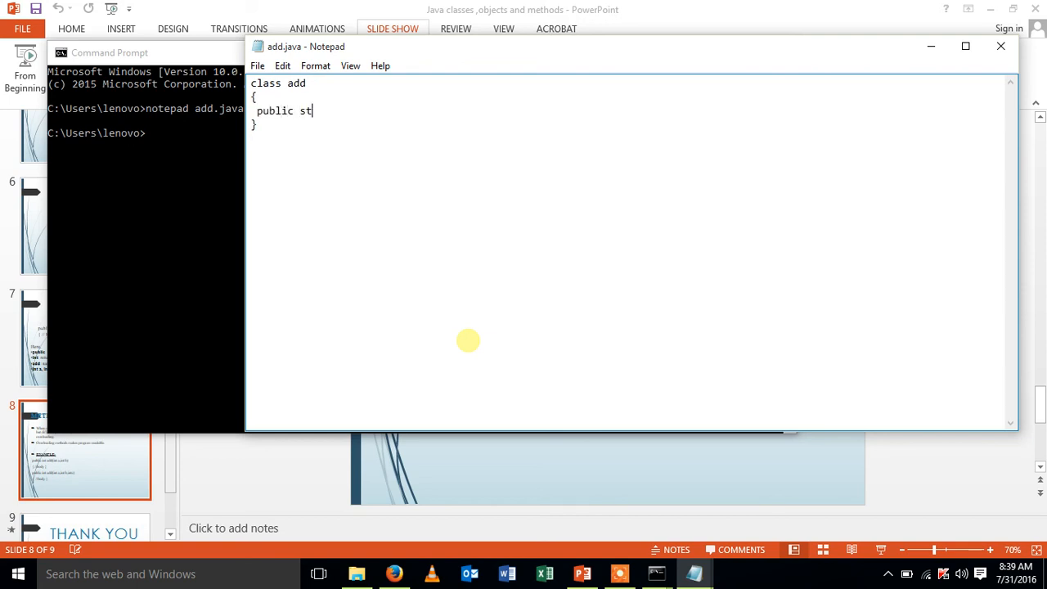
type("atic void")
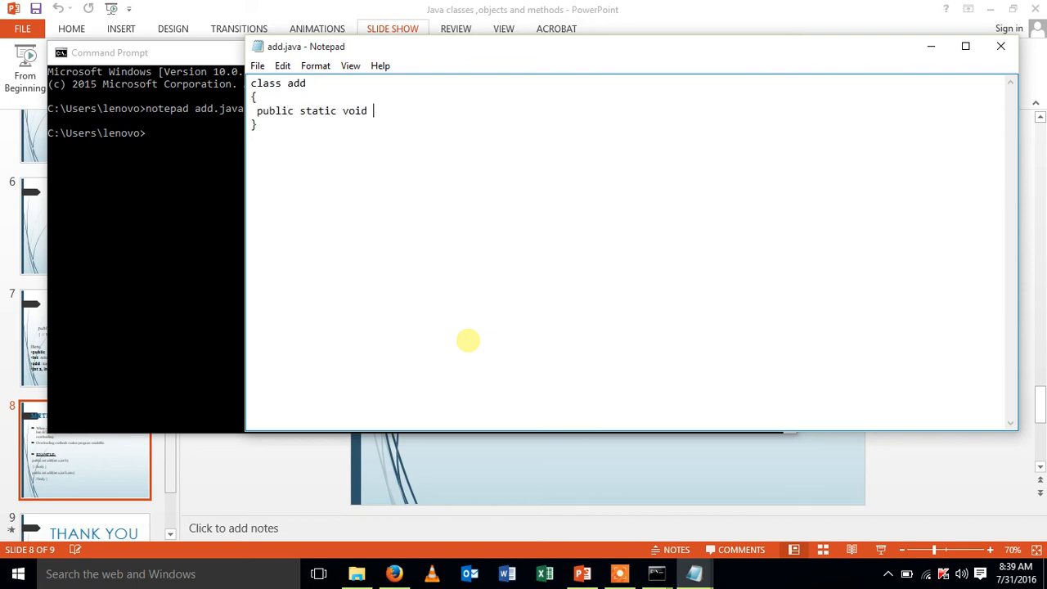
type("main(")
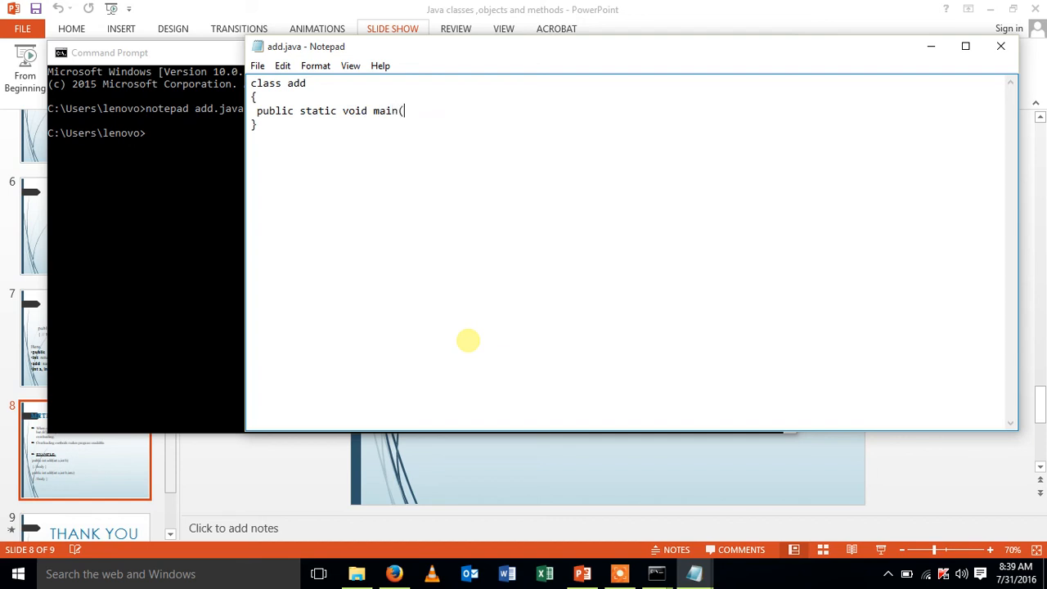
type("String a")
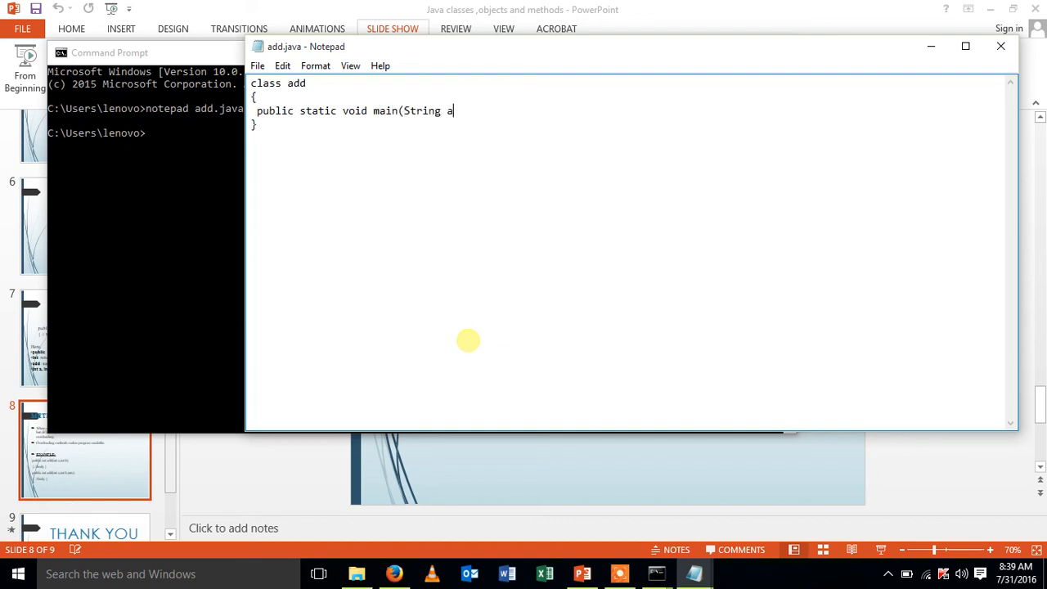
type("rgs[]")
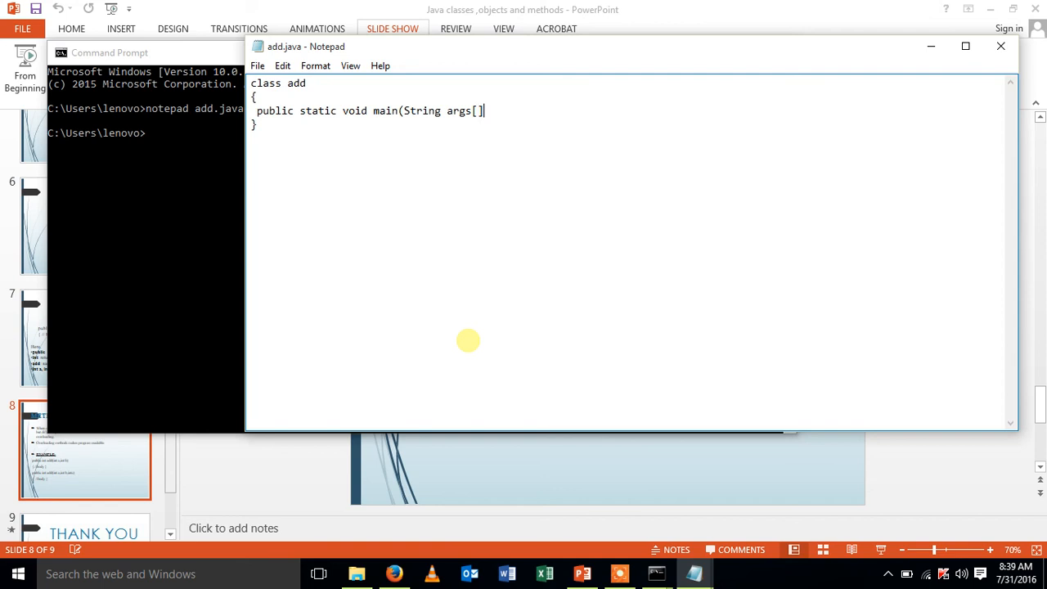
type(")")
type("{")
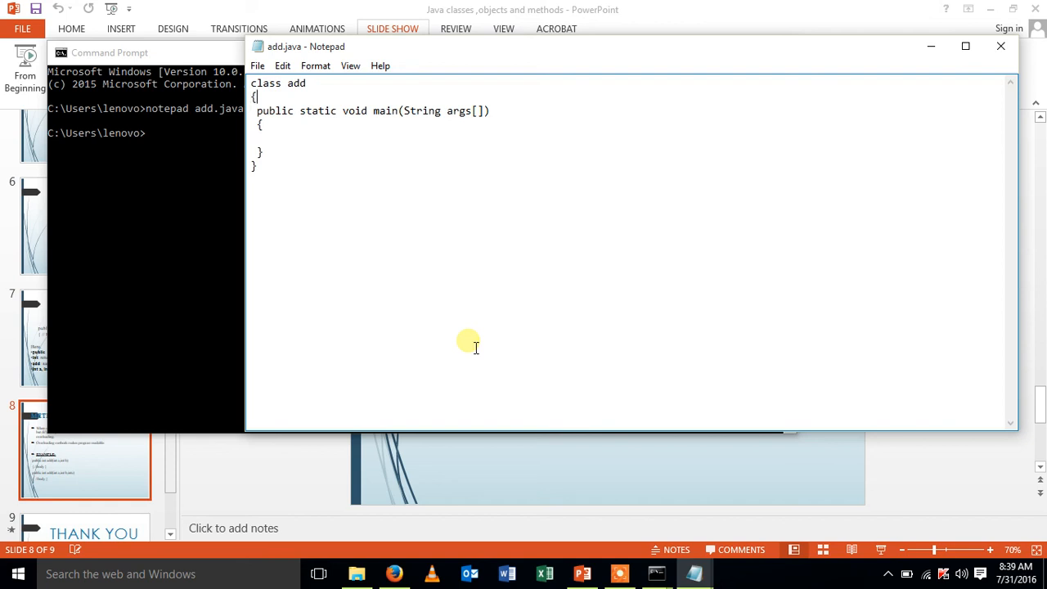
Declare the class field line int a=10, b=20, c=30, d; above main in add.java.
type("int")
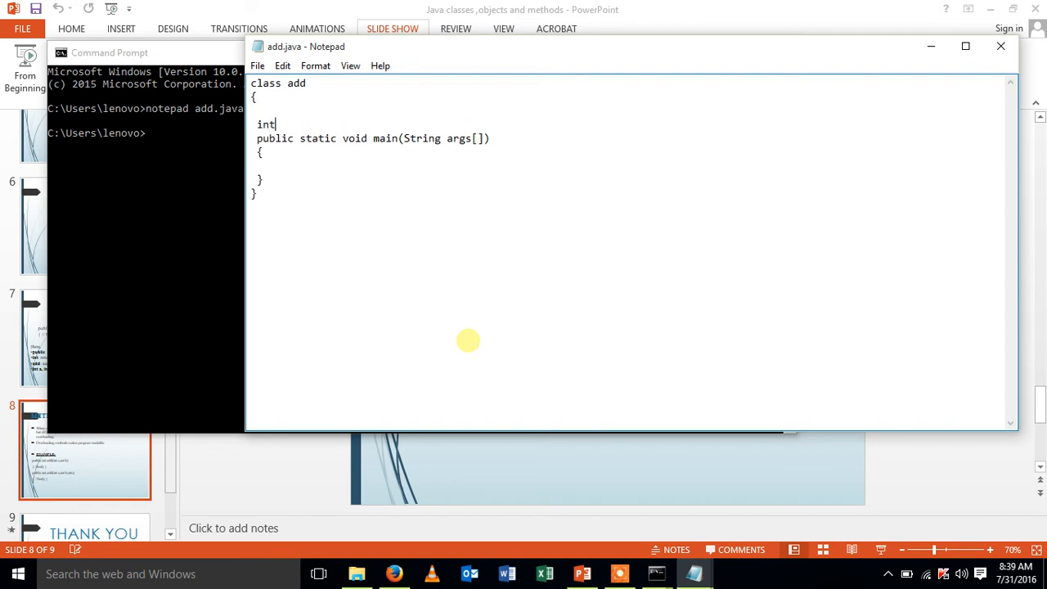
type("a=10")
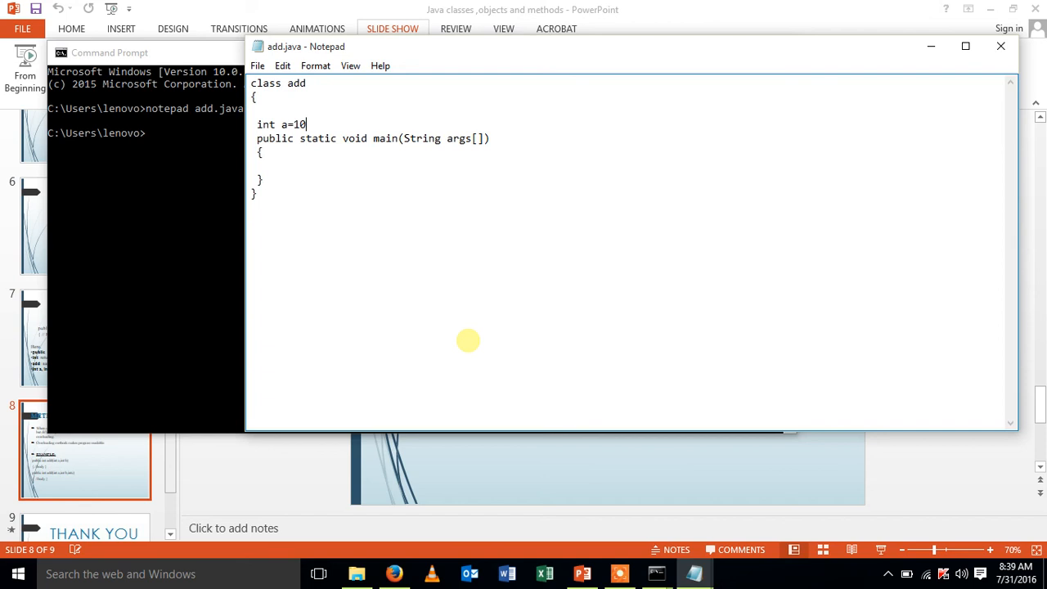
type(",int")
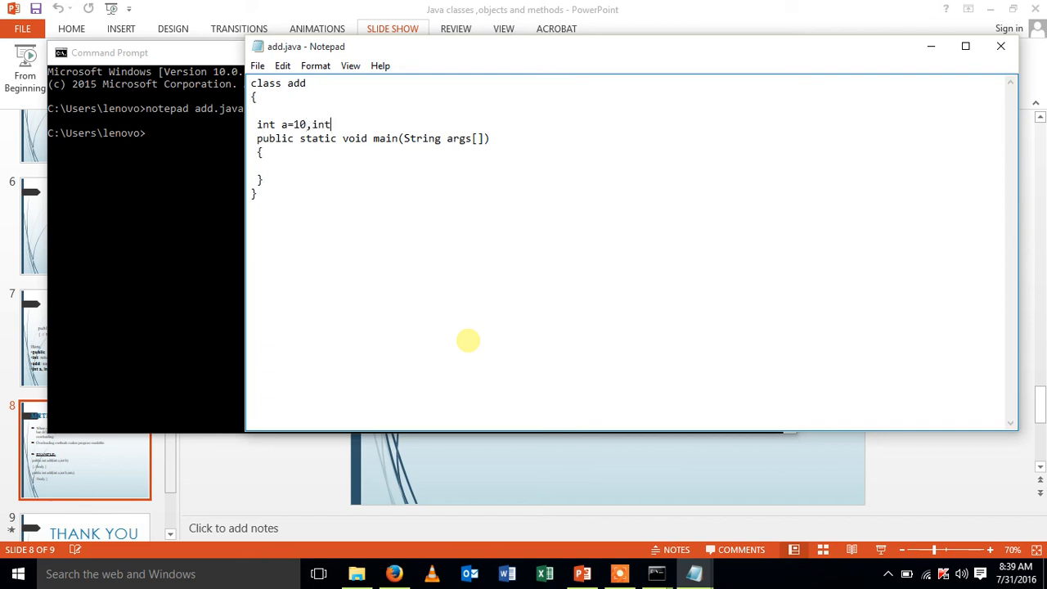
type("b2")
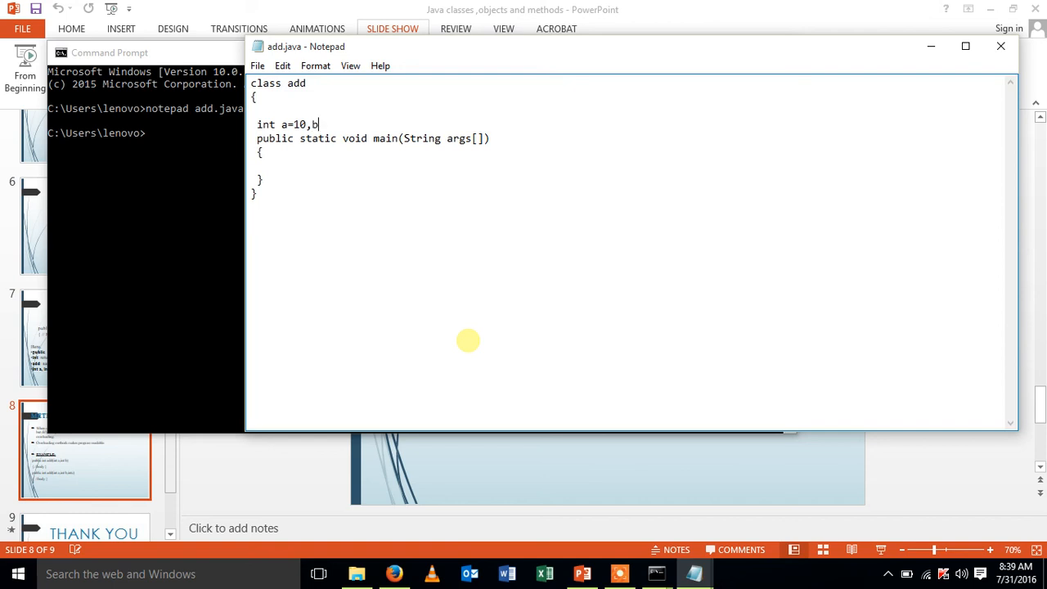
type("=20,")
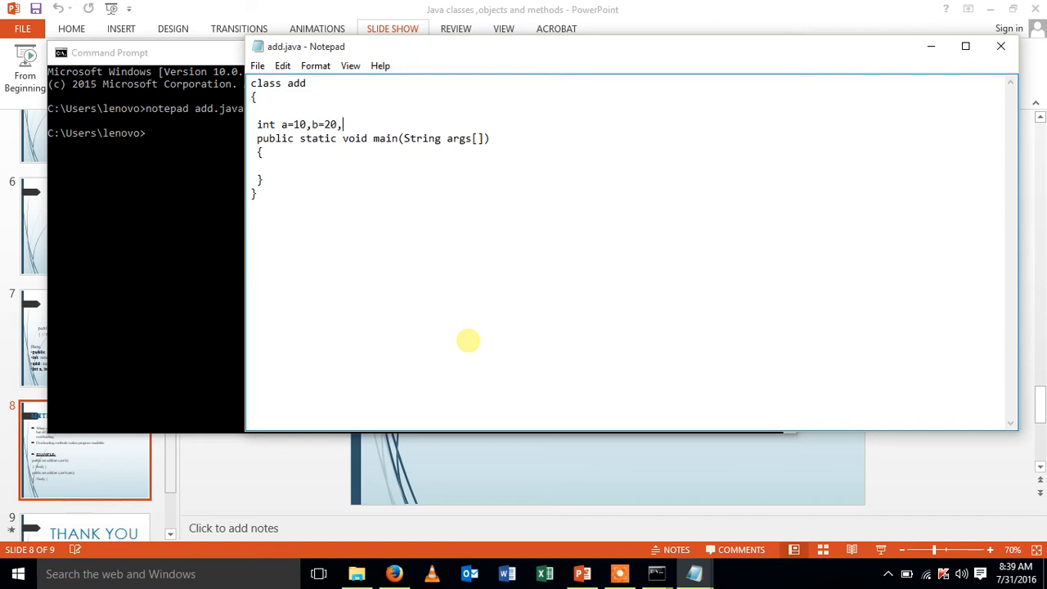
type("c=")
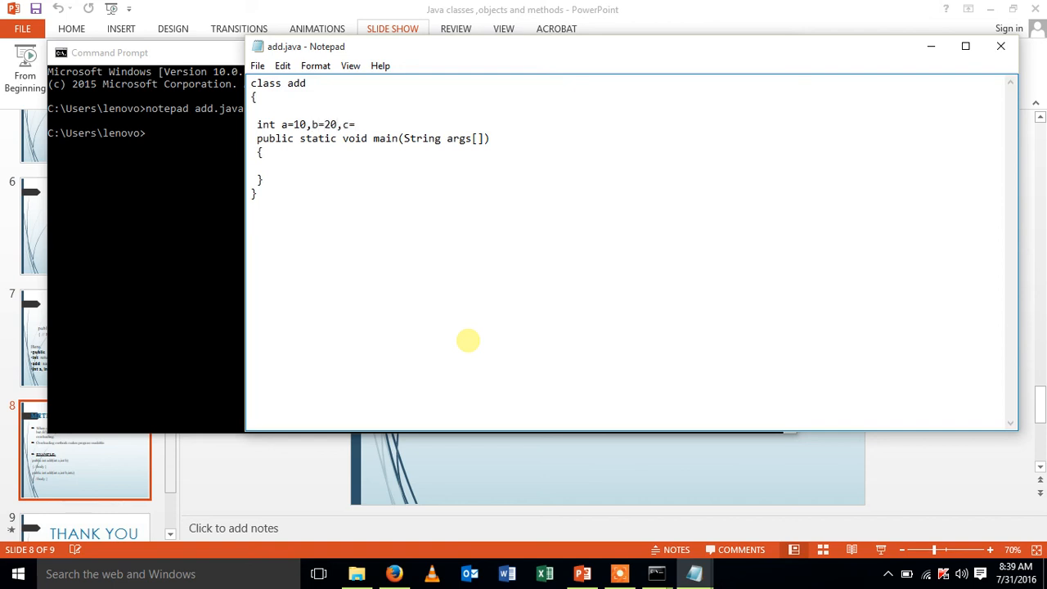
type("30")
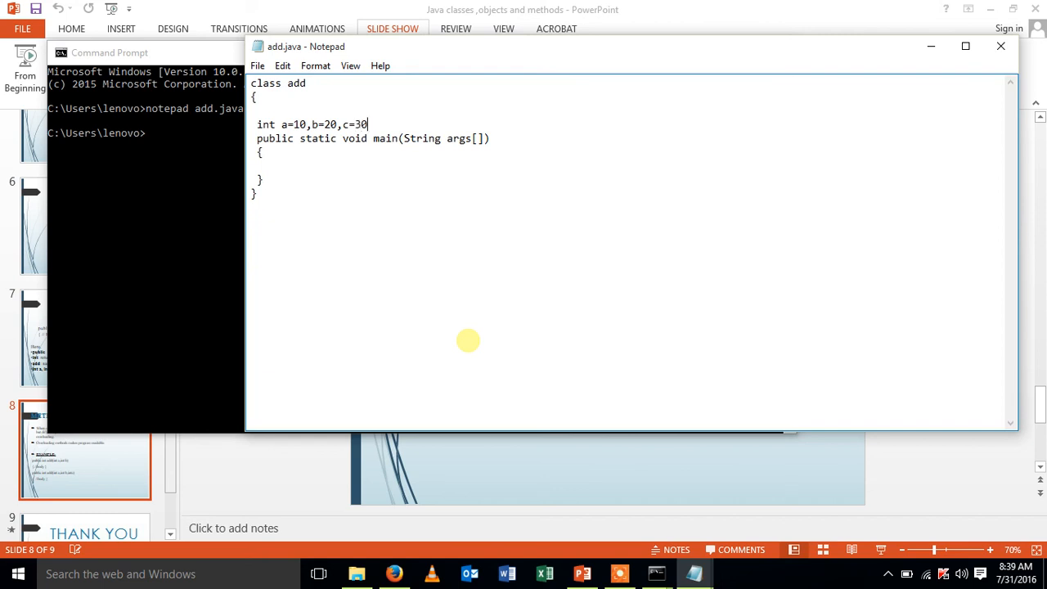
type(",d;")
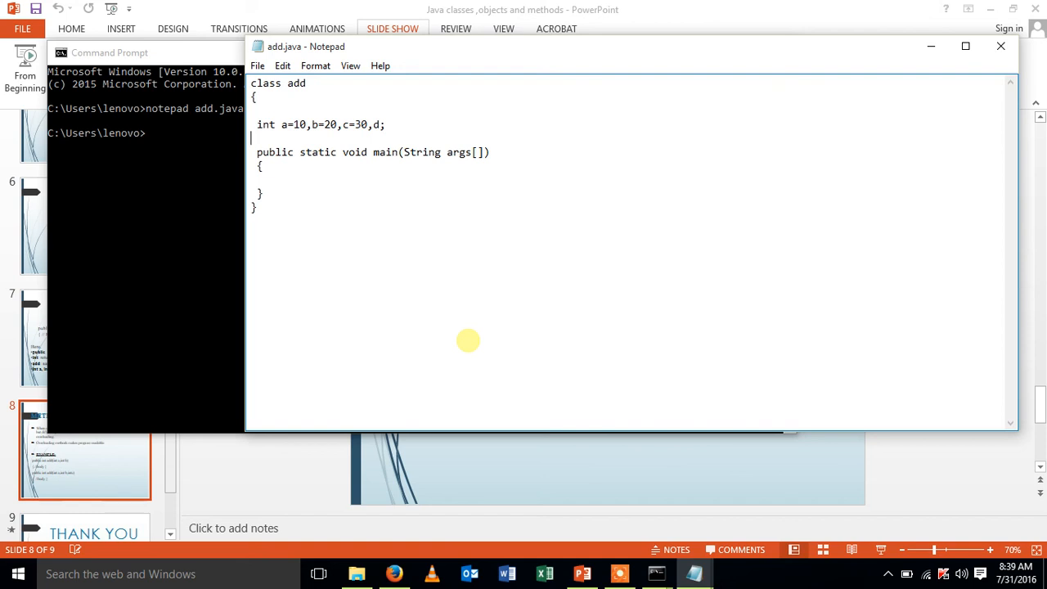
Write the method public void add(int a, int b) and begin its body with d=a.
type("publ")
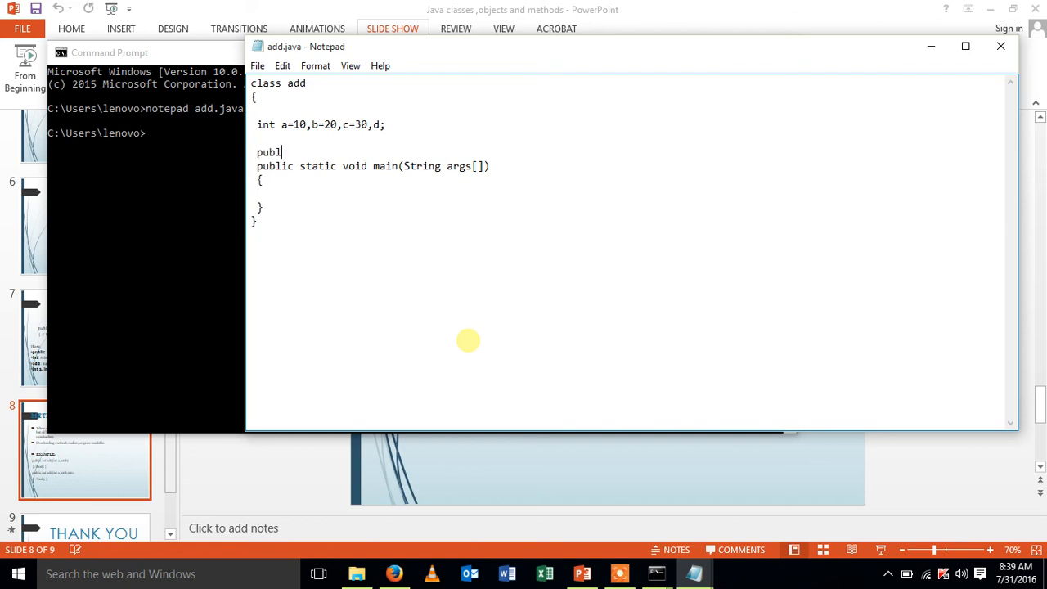
type("ic")
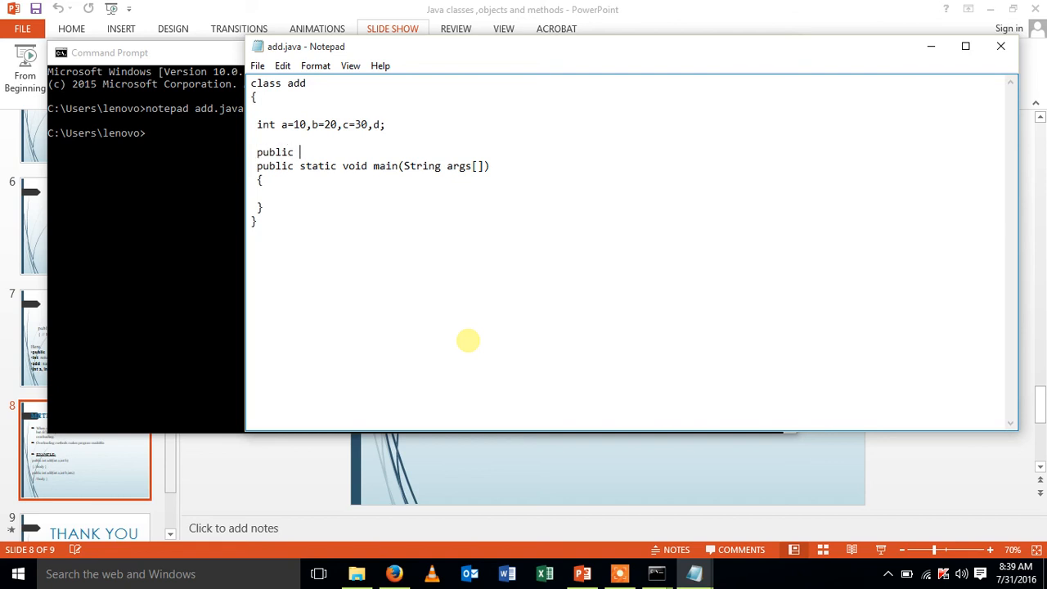
type("void")
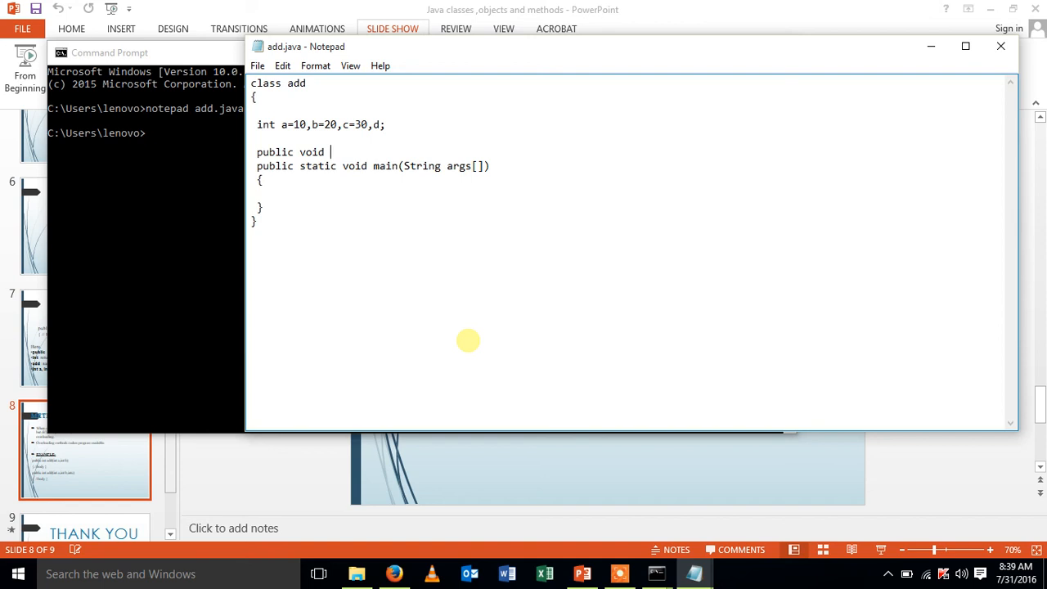
type("add")
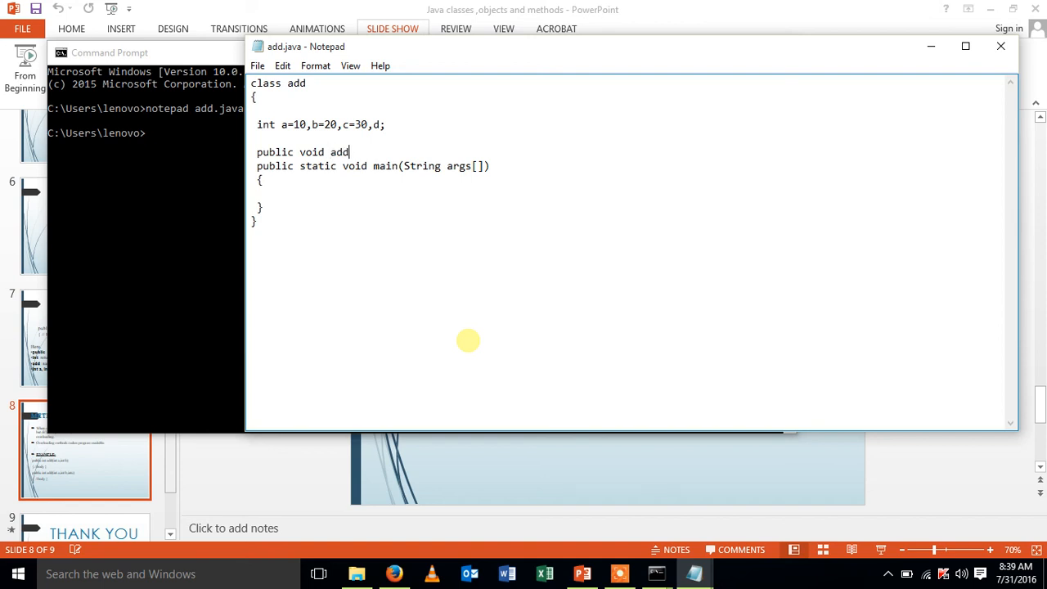
type("(int a ,int")
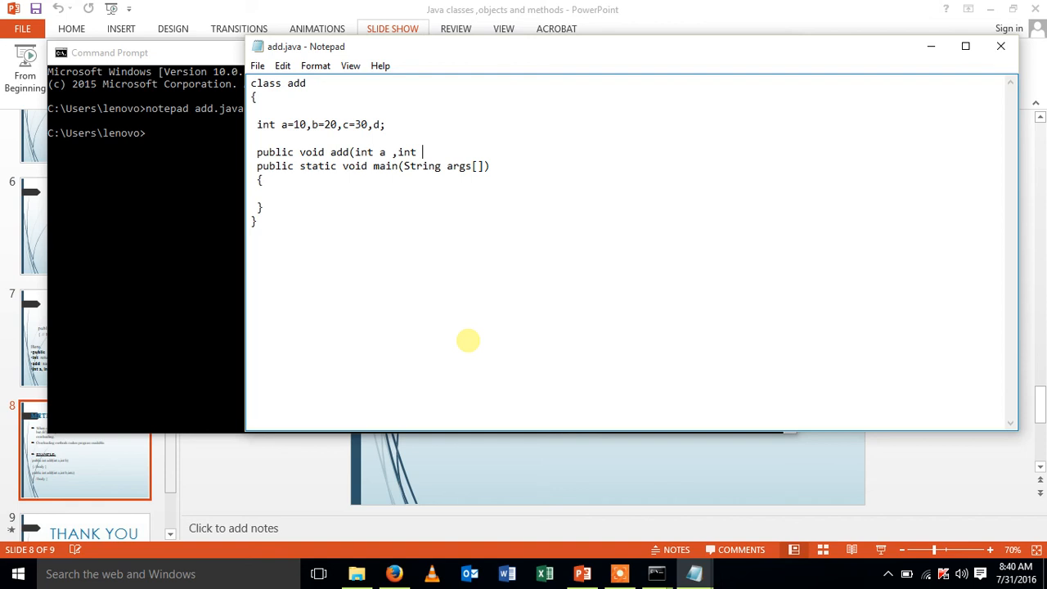
type("b")
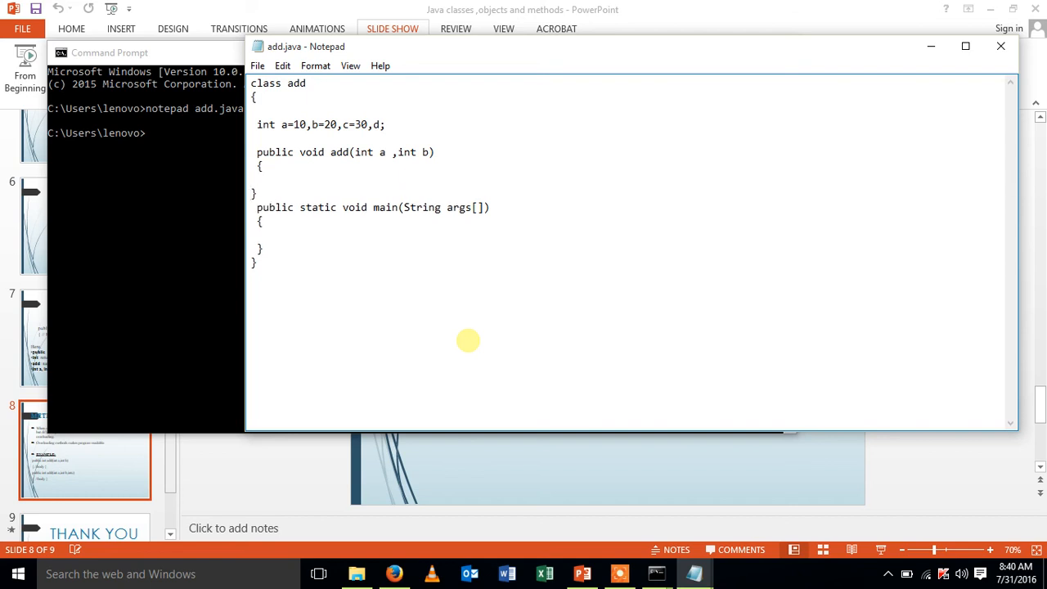
left_click(270, 179)
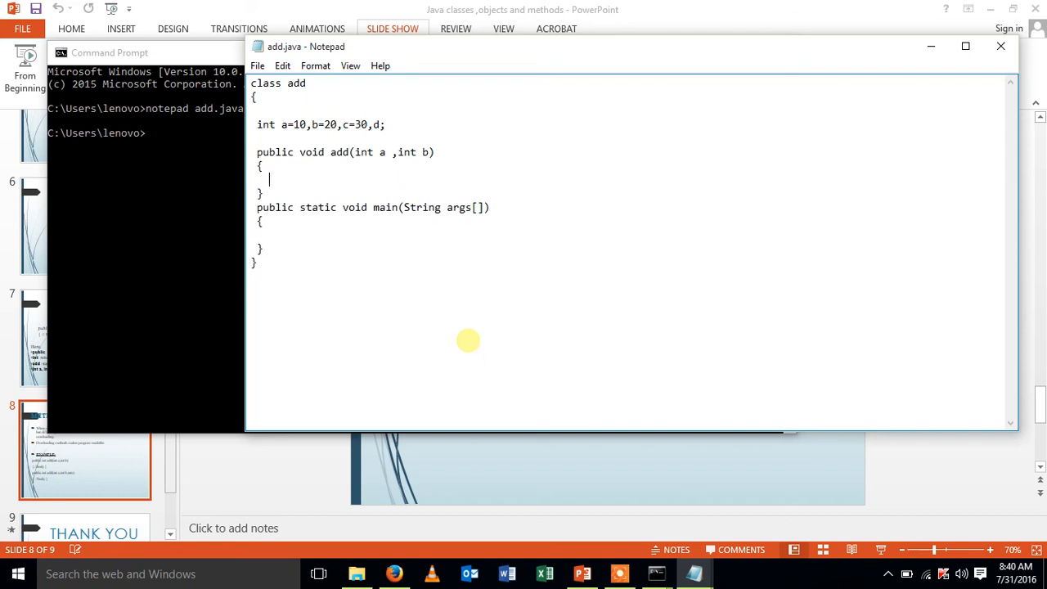
type("d=a")
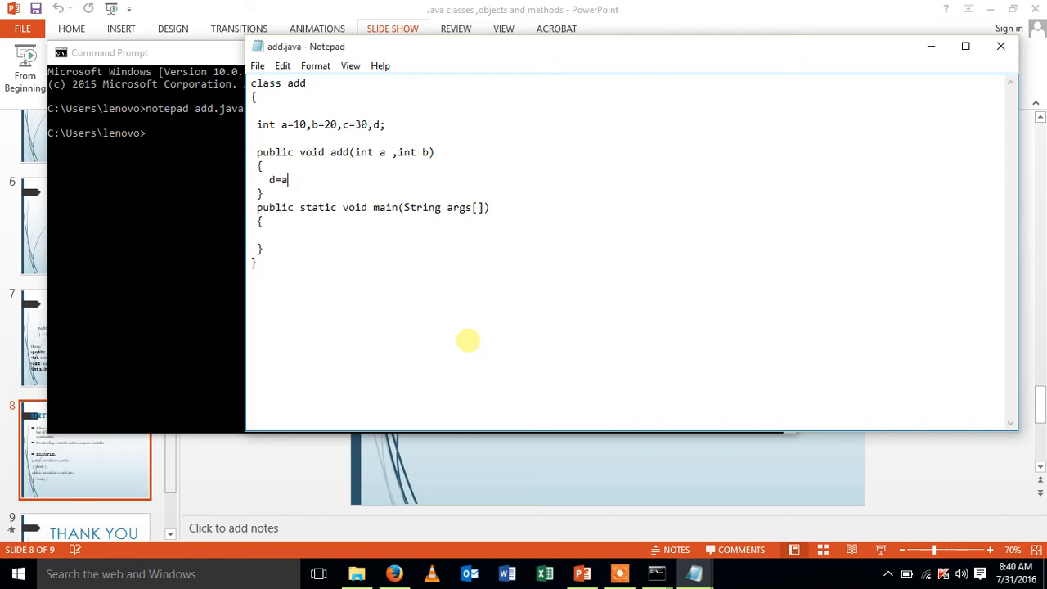